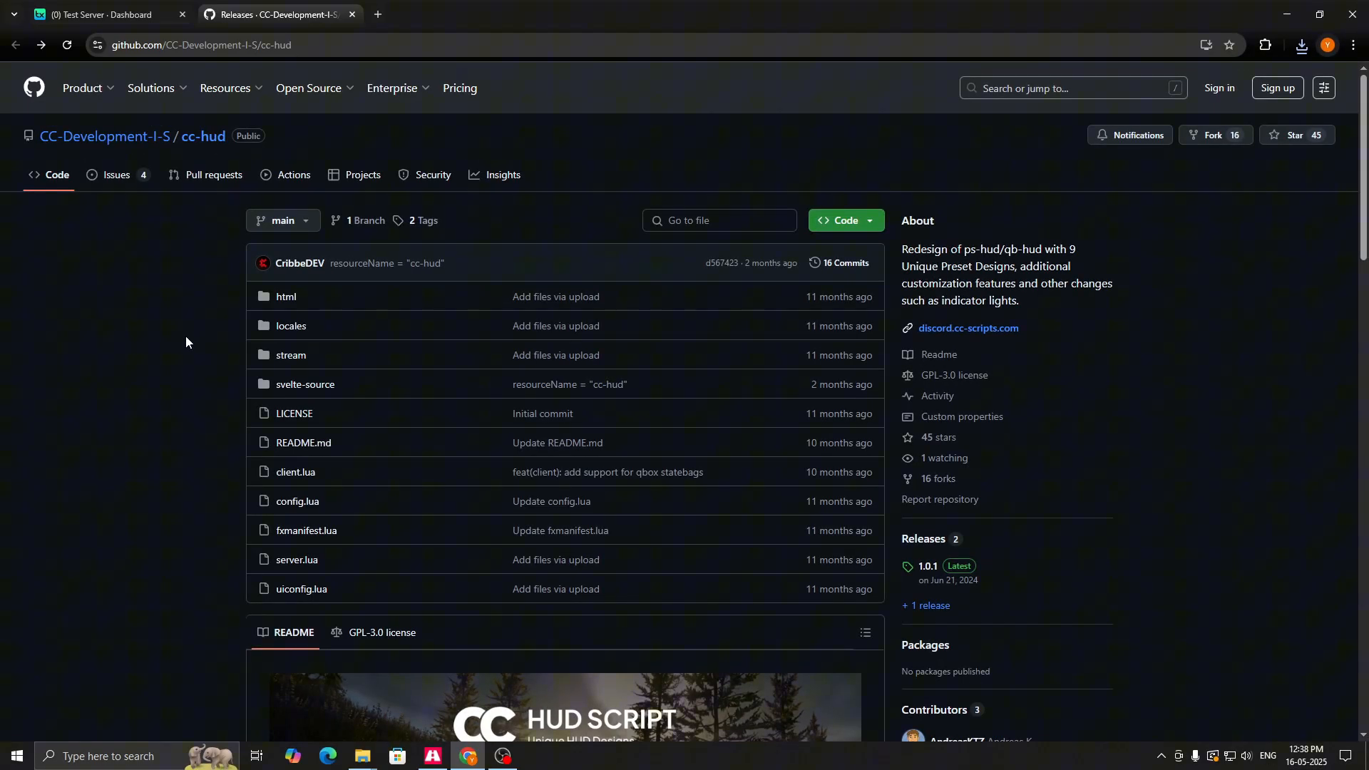
mouse_move(157, 365)
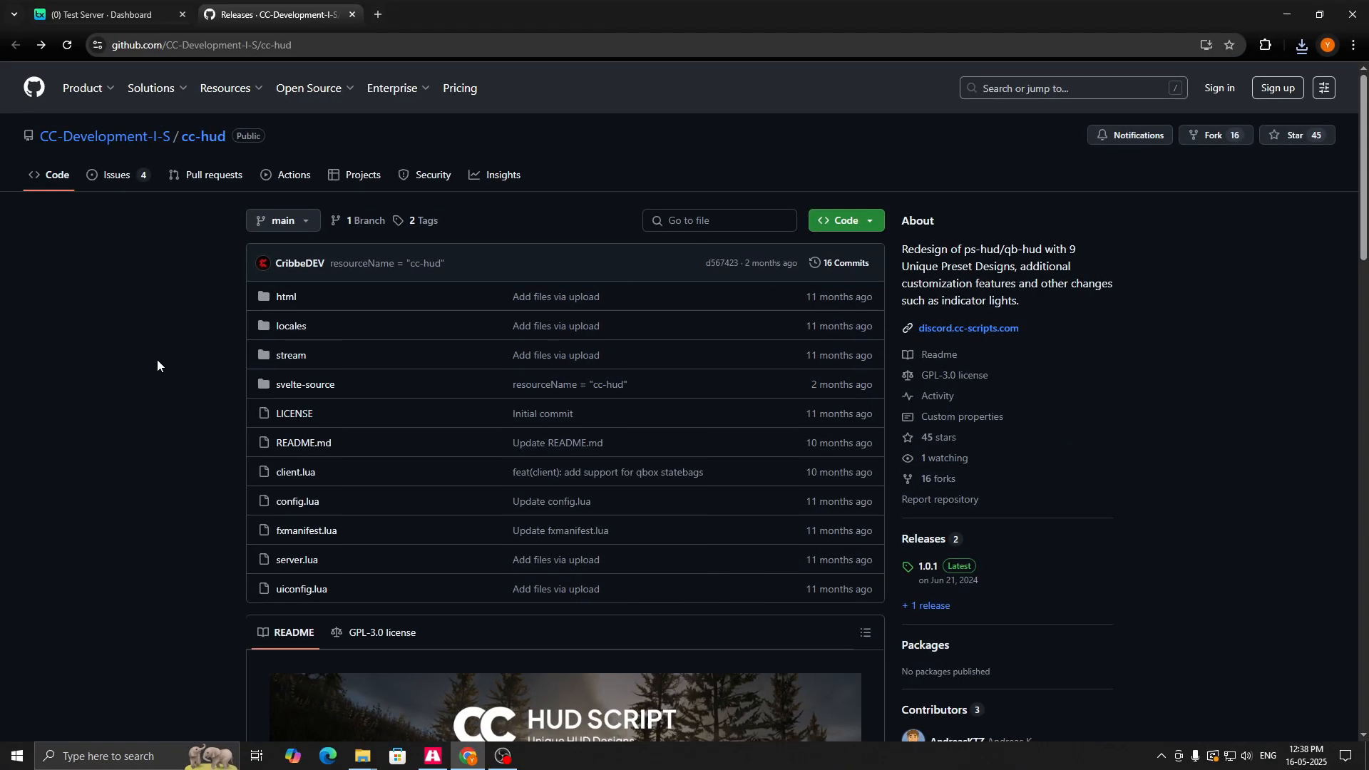
mouse_move(192, 365)
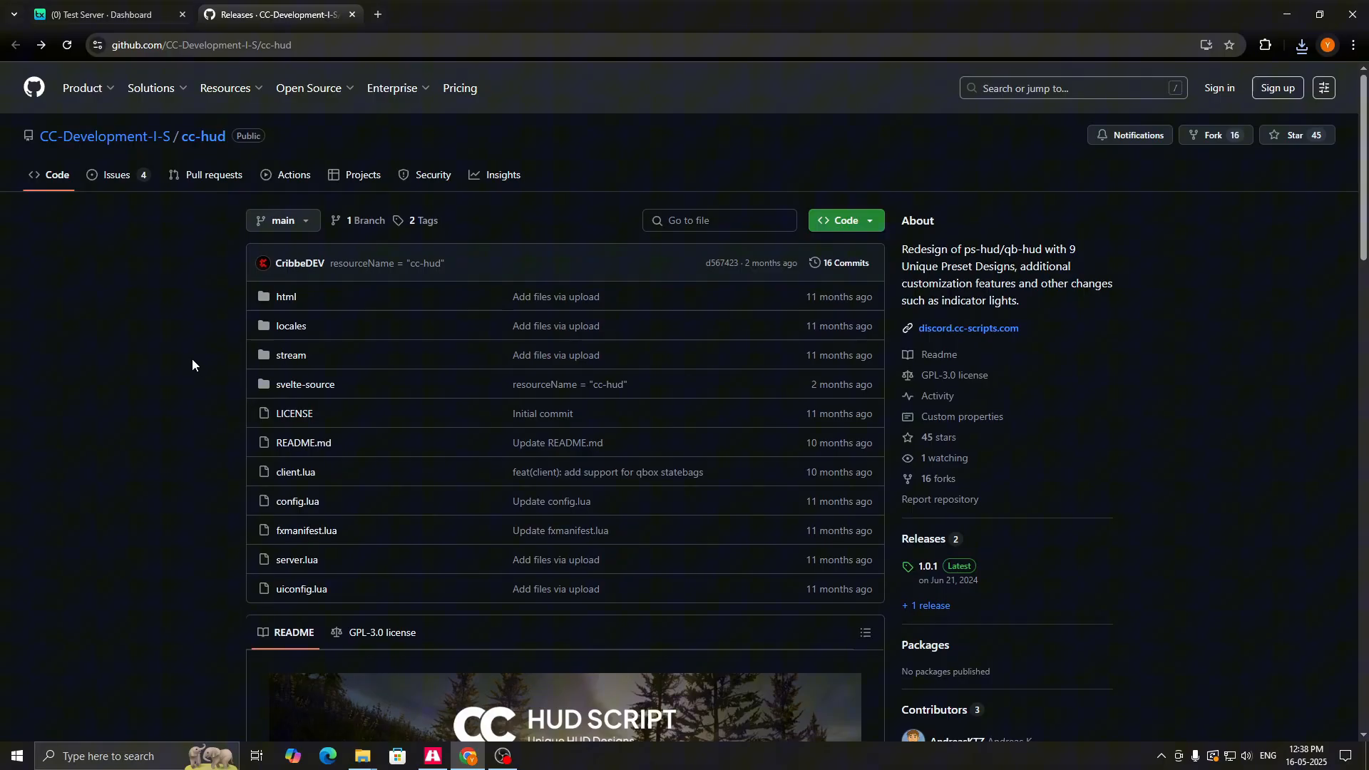
mouse_move(925, 567)
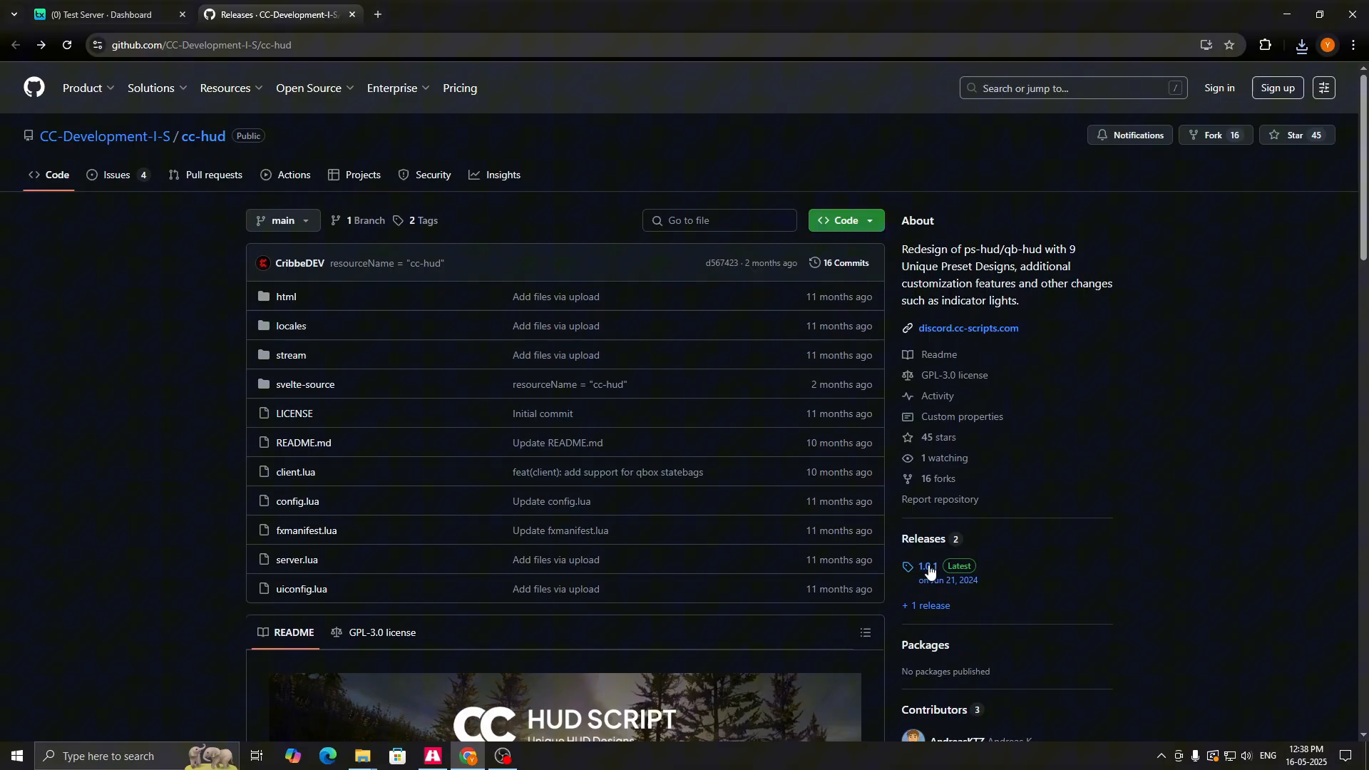
- Open the latest cc-hud release, 1.0.1, on the GitHub releases page
left_click(923, 567)
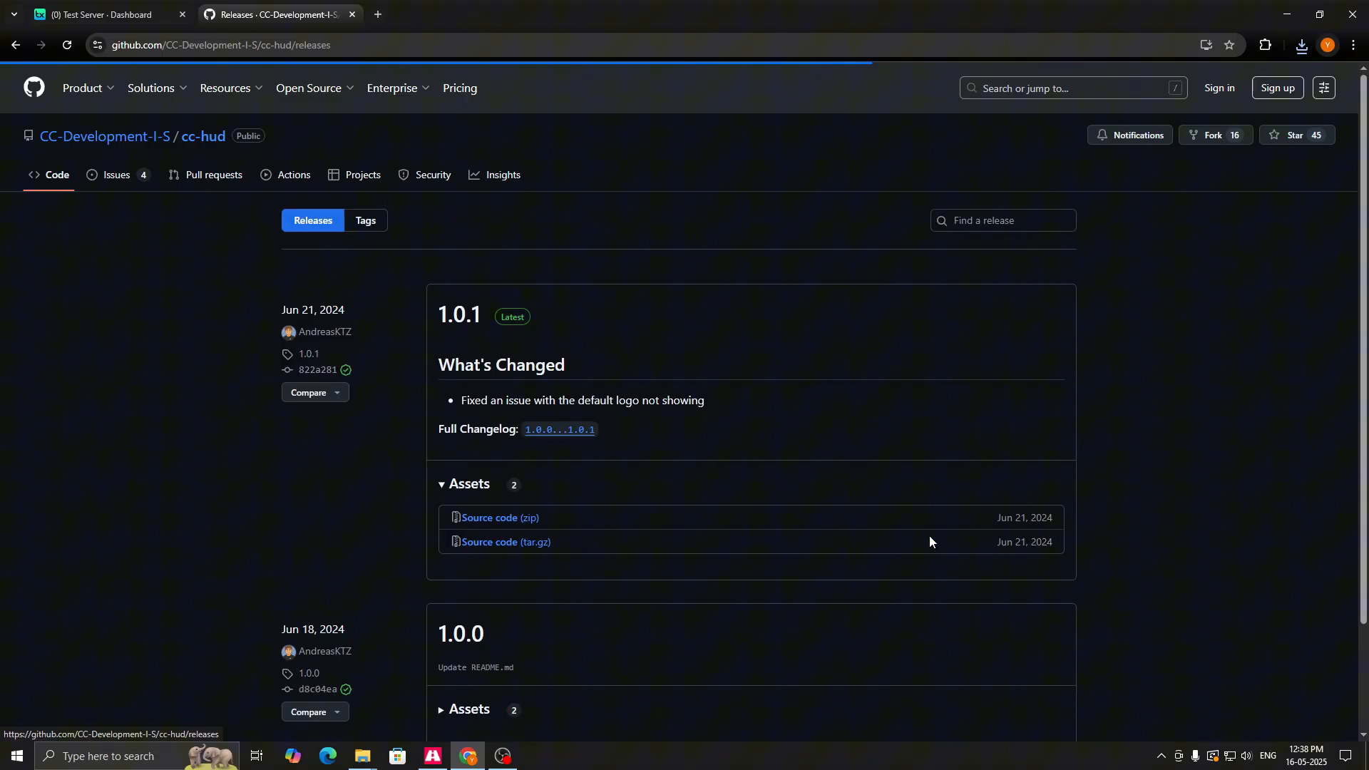
mouse_move(491, 521)
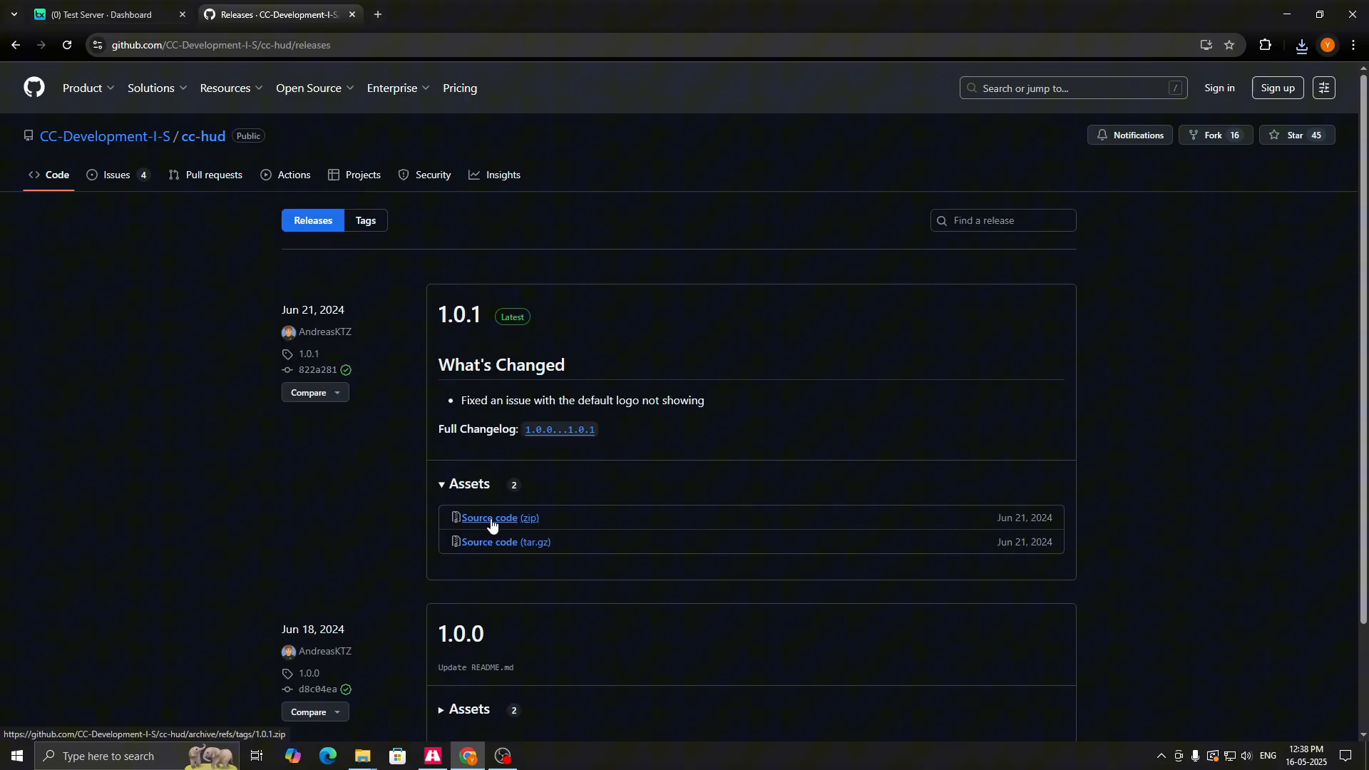
mouse_move(631, 472)
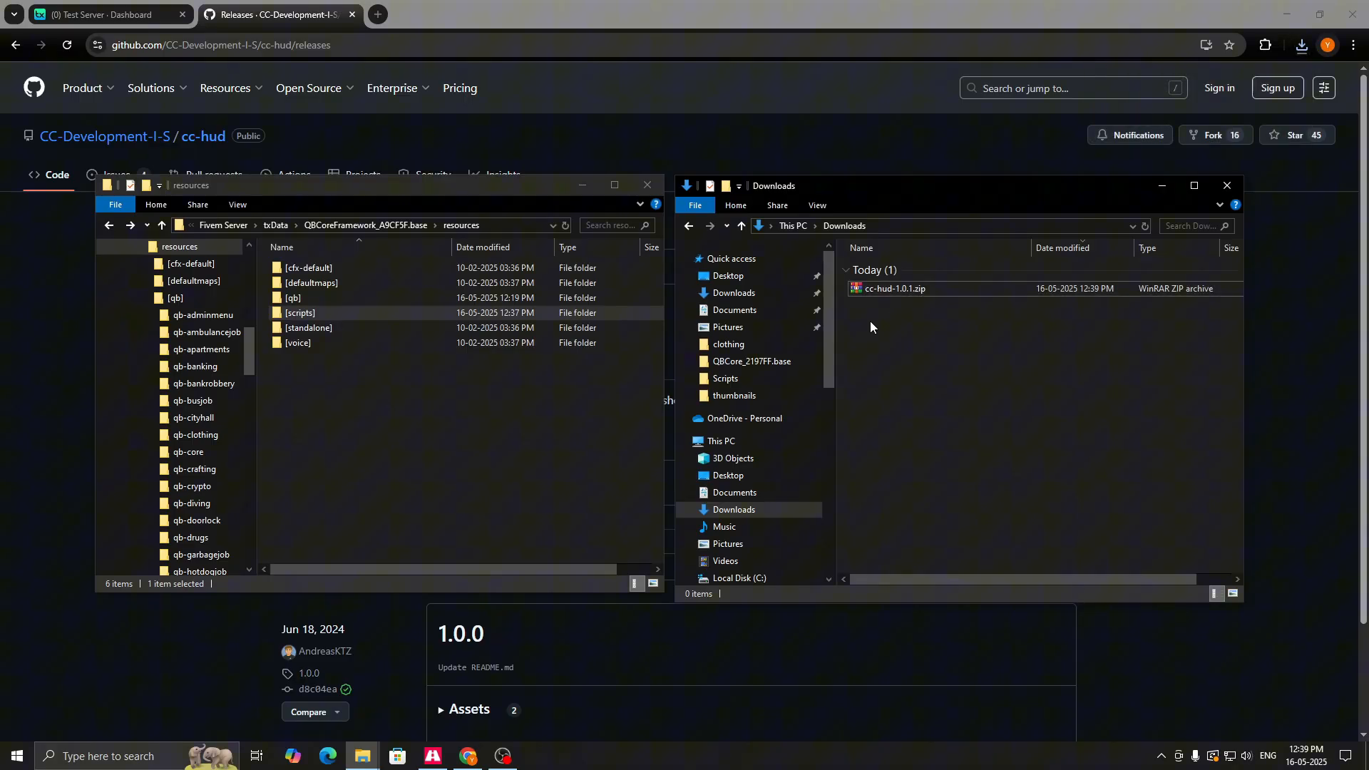
left_click(293, 298)
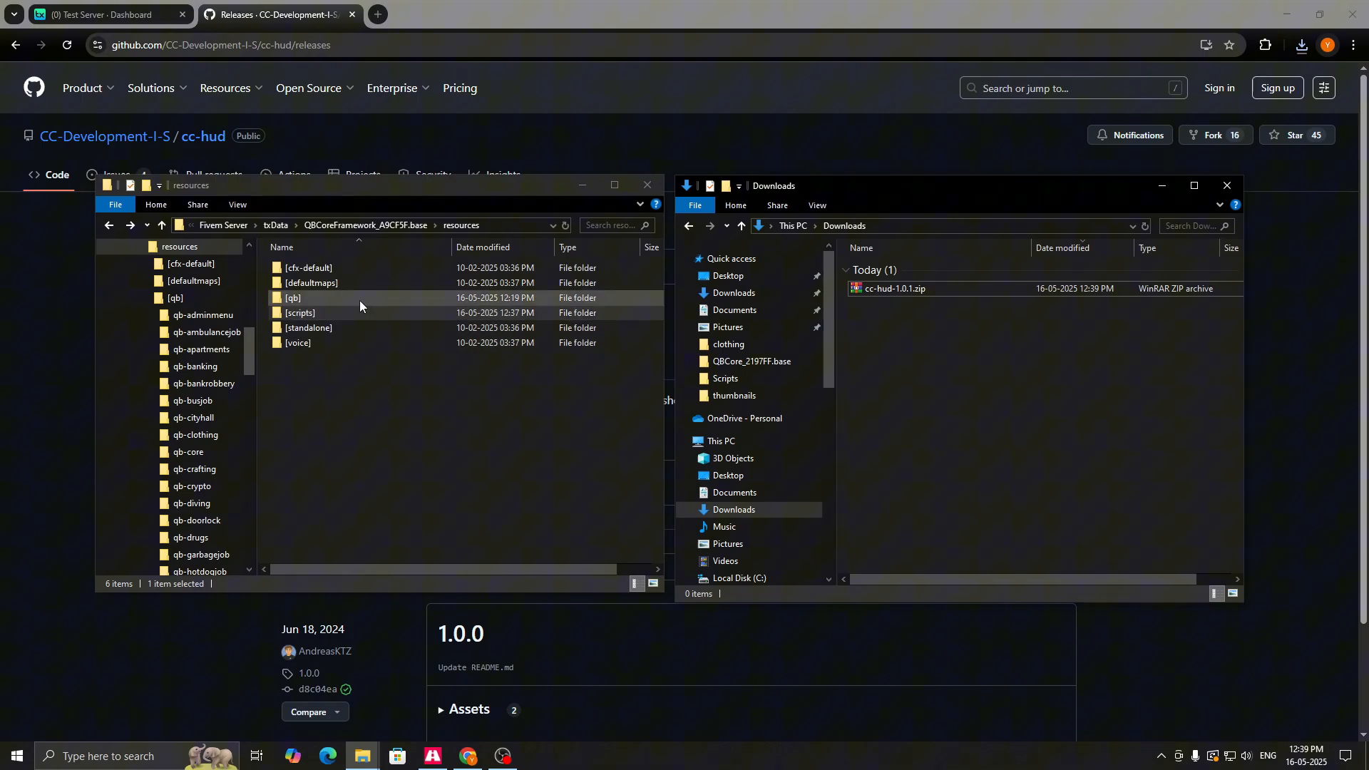
mouse_move(355, 301)
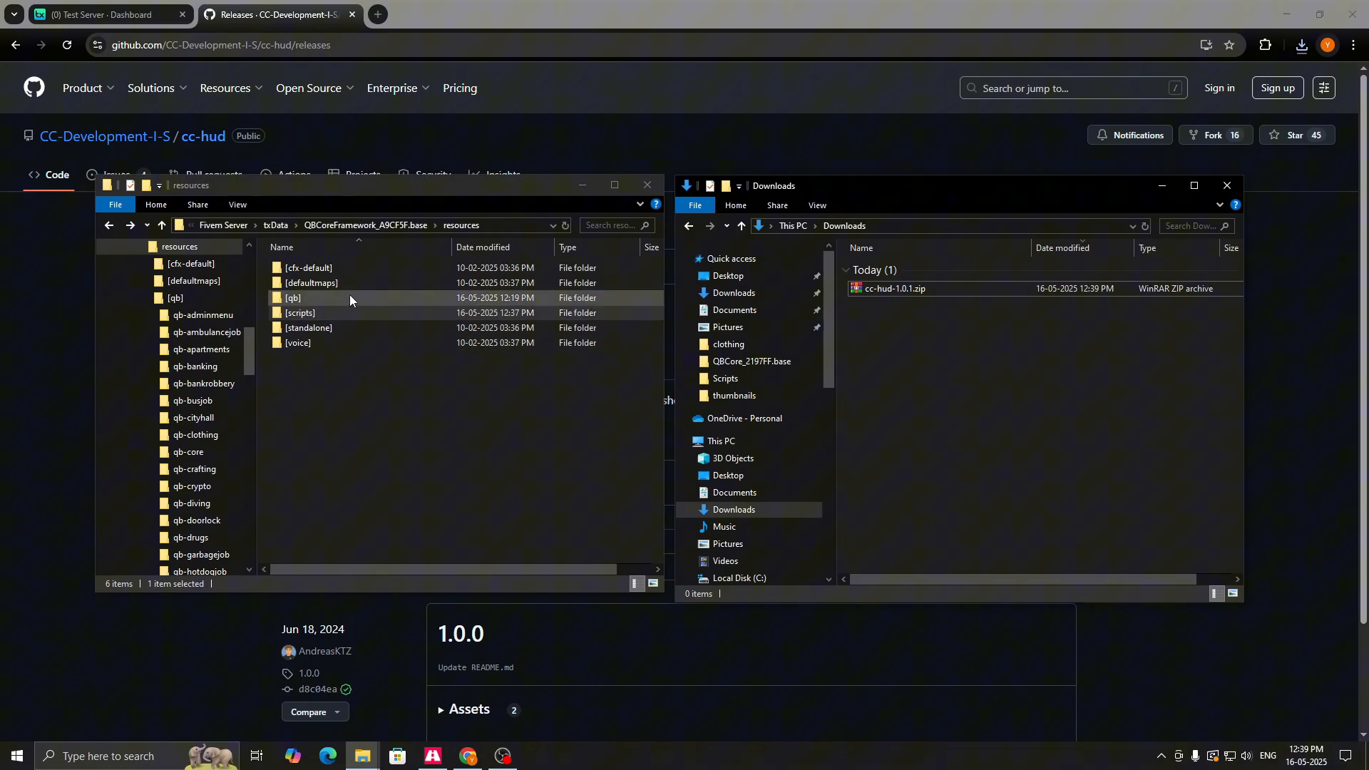
double_click(293, 298)
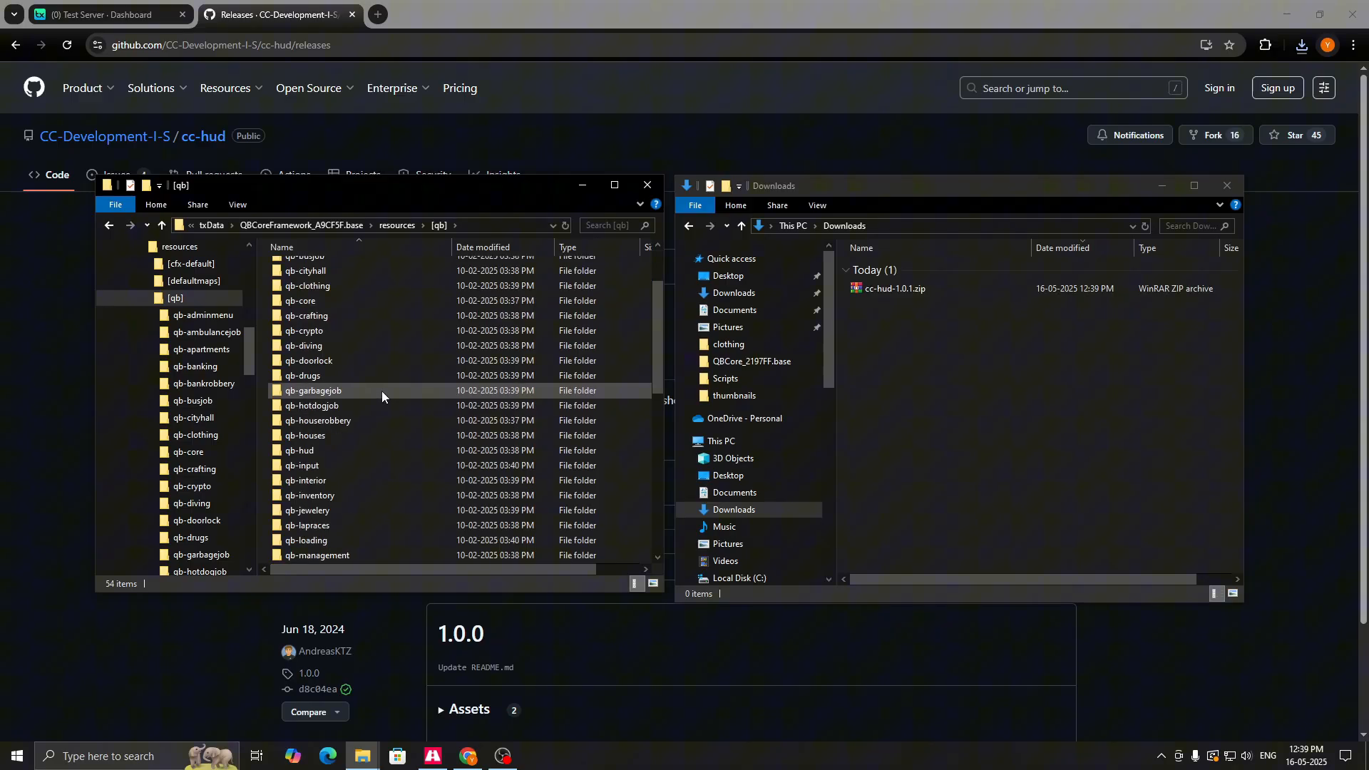
scroll("down", 3)
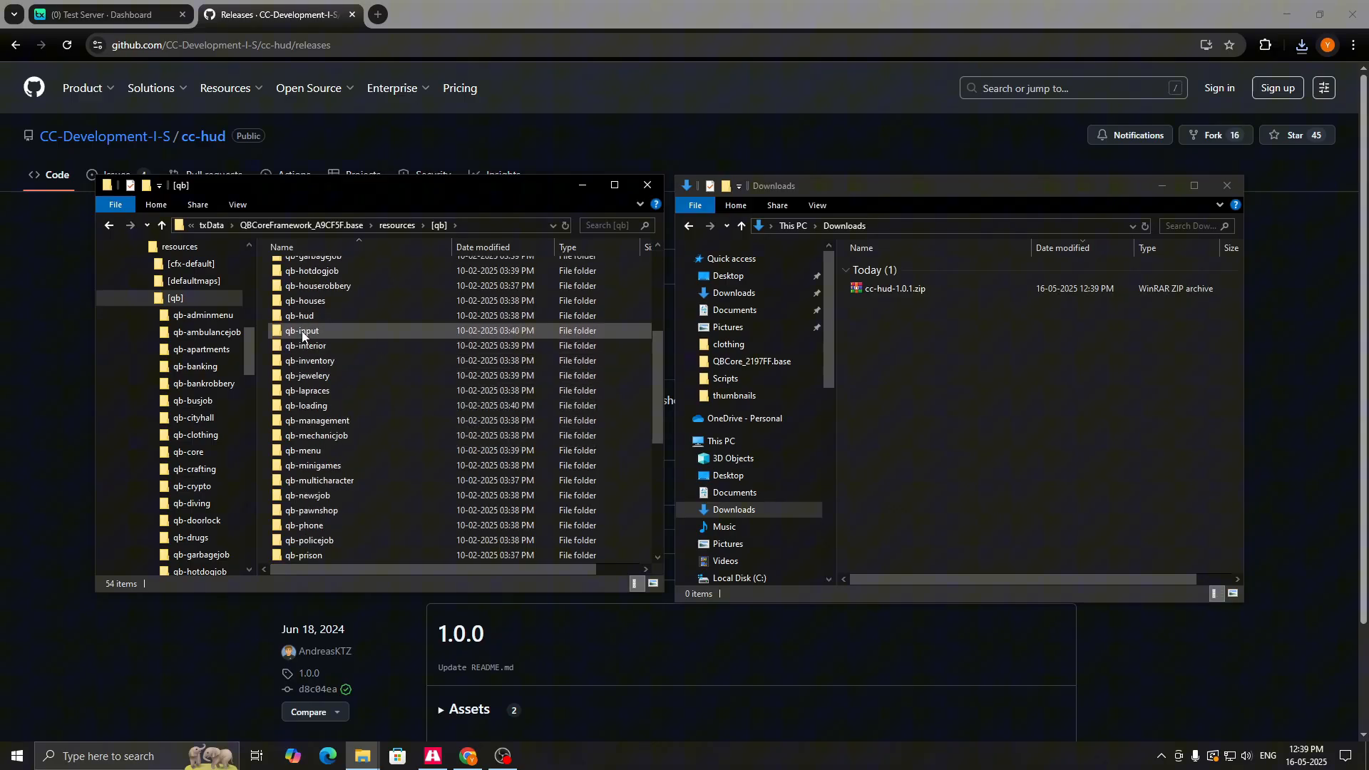
right_click(300, 315)
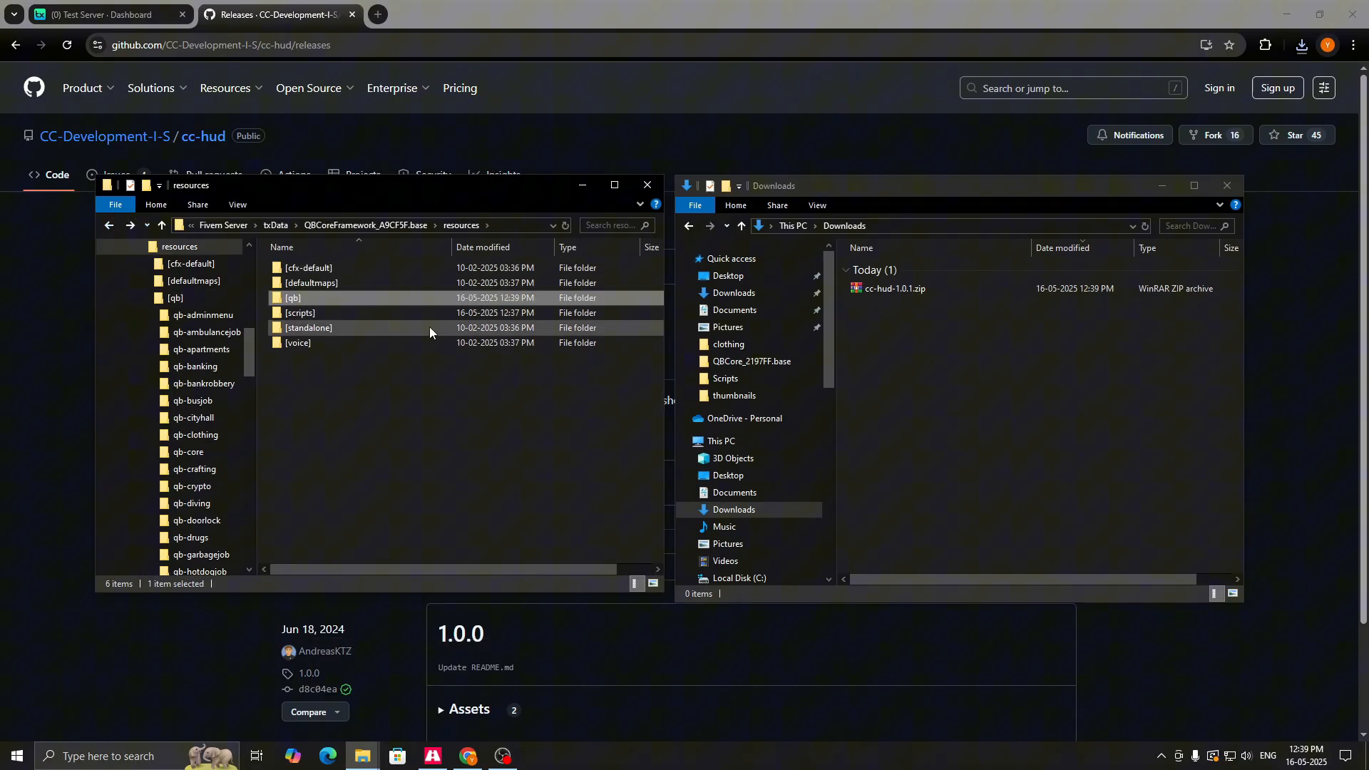
- Extract the downloaded cc-hud zip in Downloads and open the cc-hud-1.0.1 folder
left_click(893, 288)
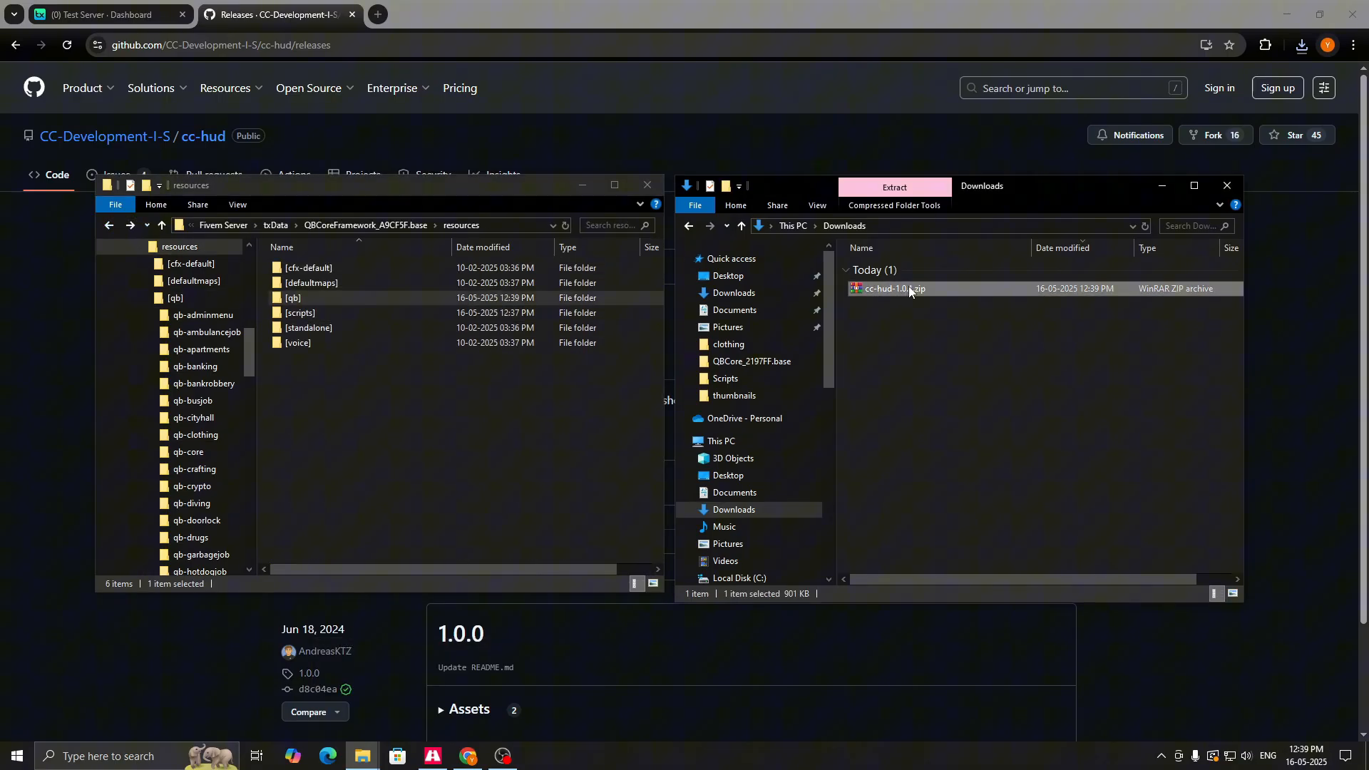
right_click(886, 288)
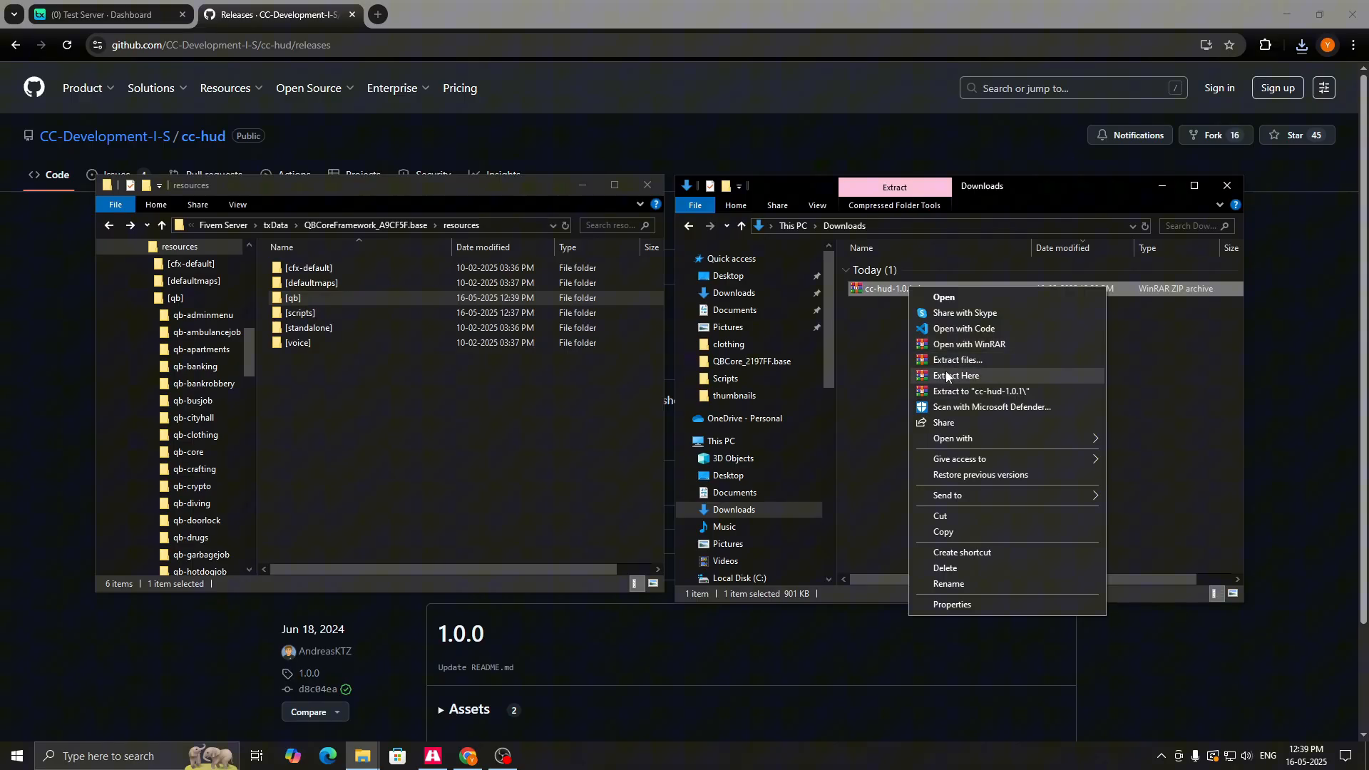
left_click(955, 375)
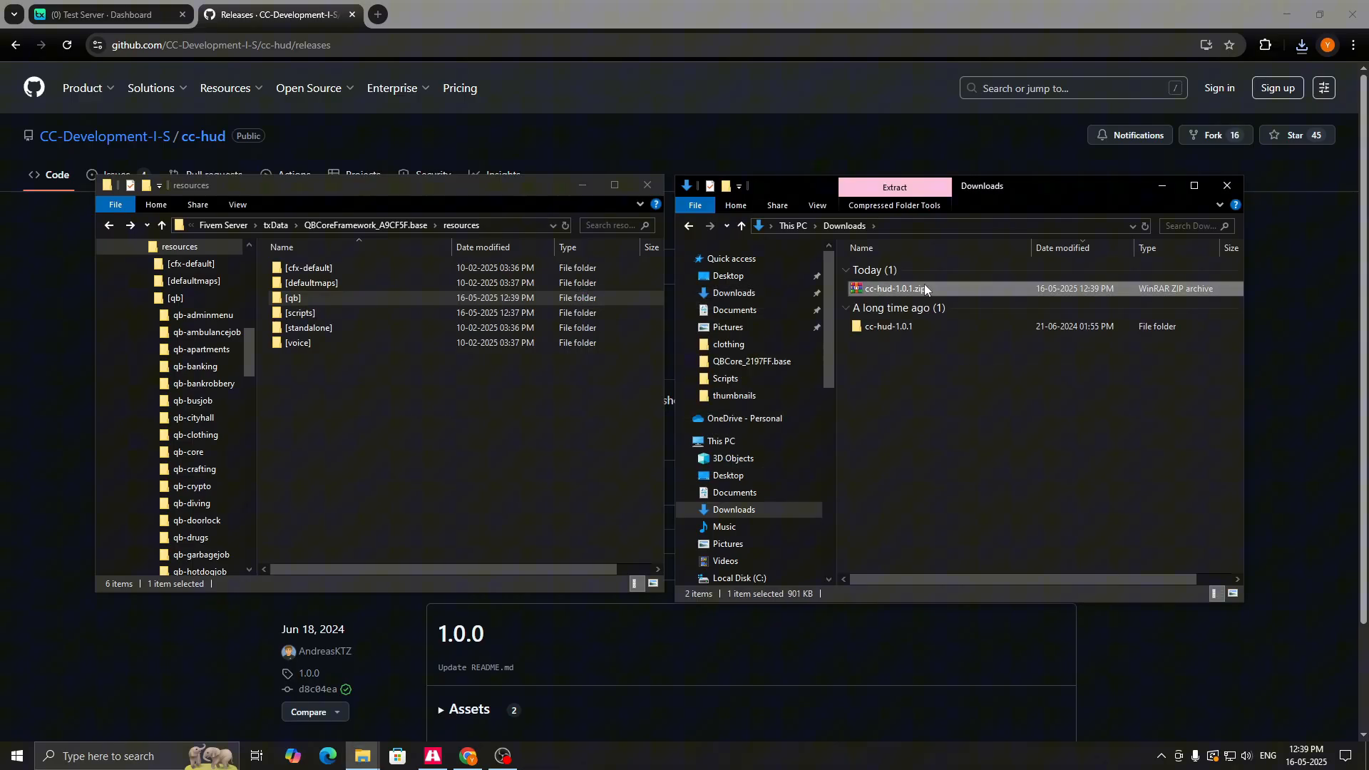
double_click(888, 326)
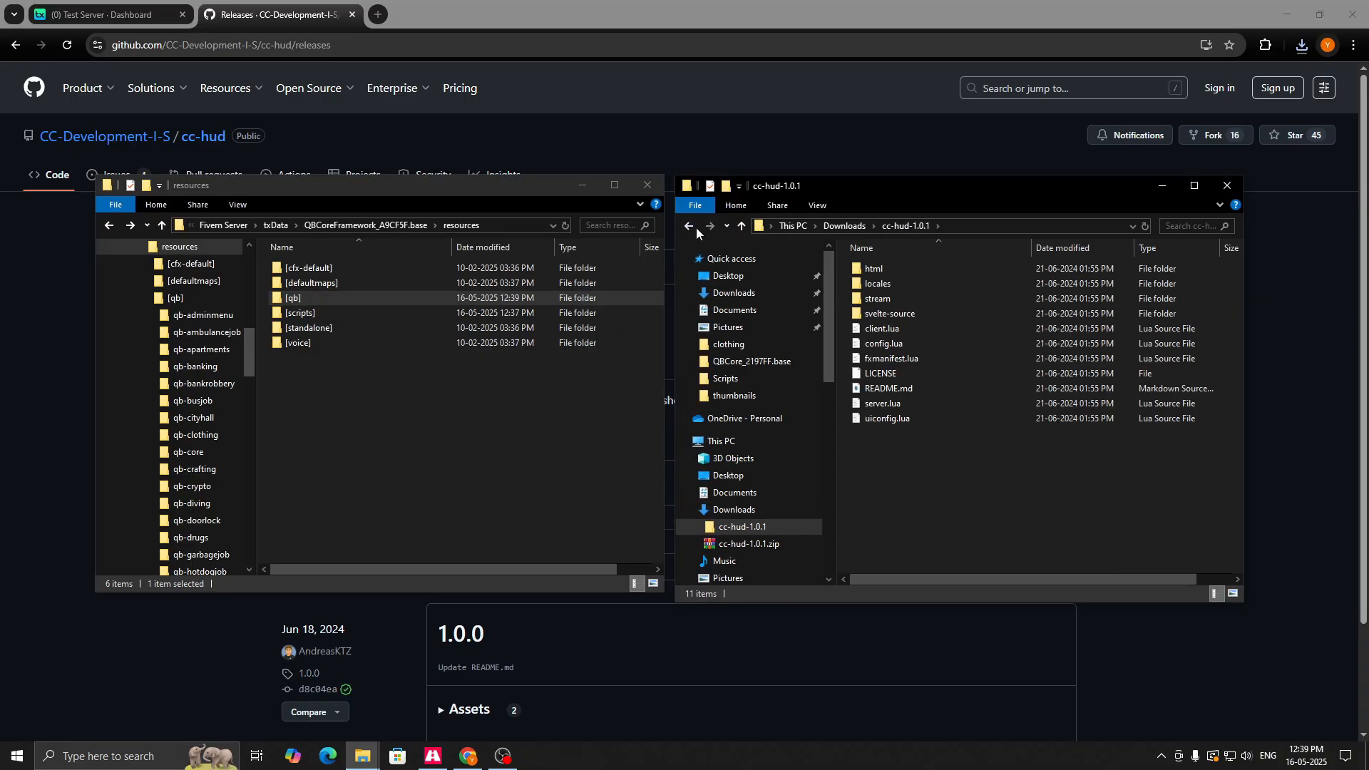
- Paste the cc-hud folder into the server's resources\[scripts] folder and open it
left_click(688, 226)
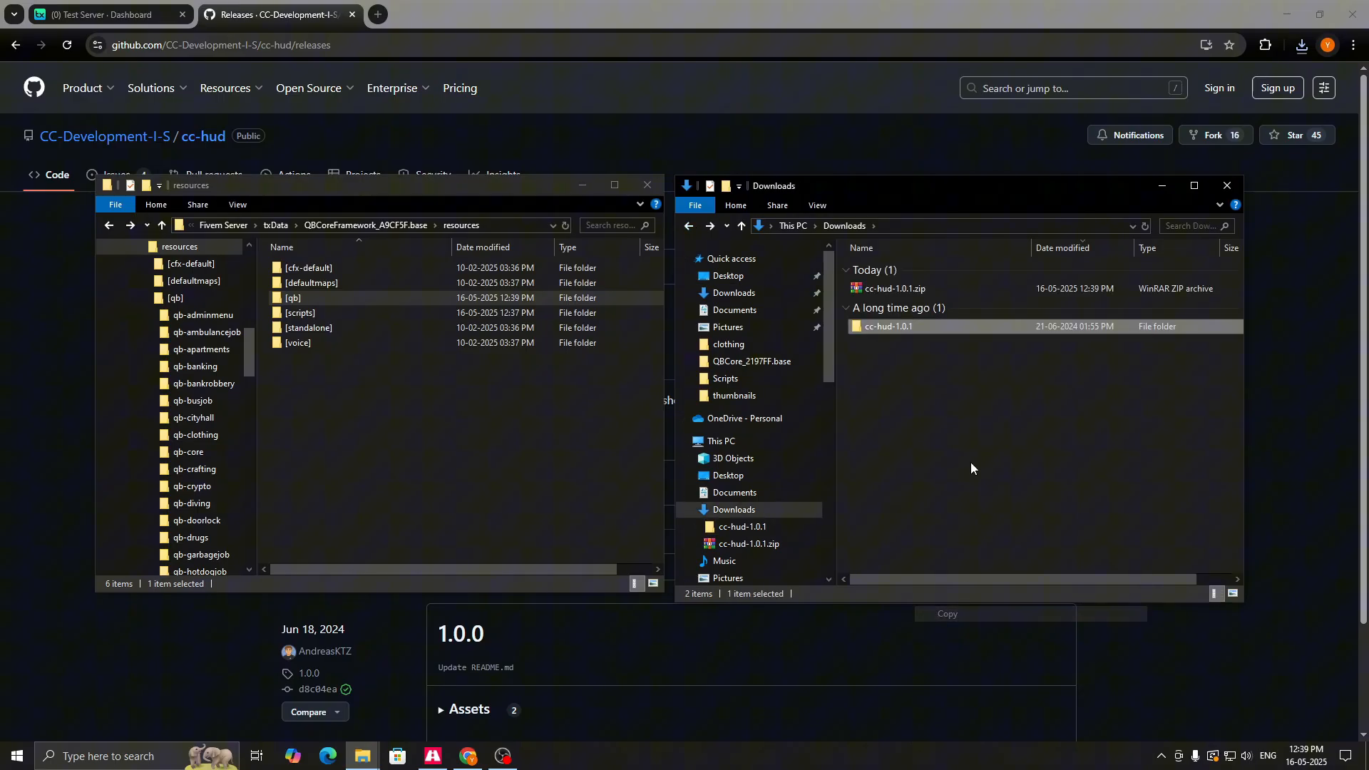
right_click(411, 515)
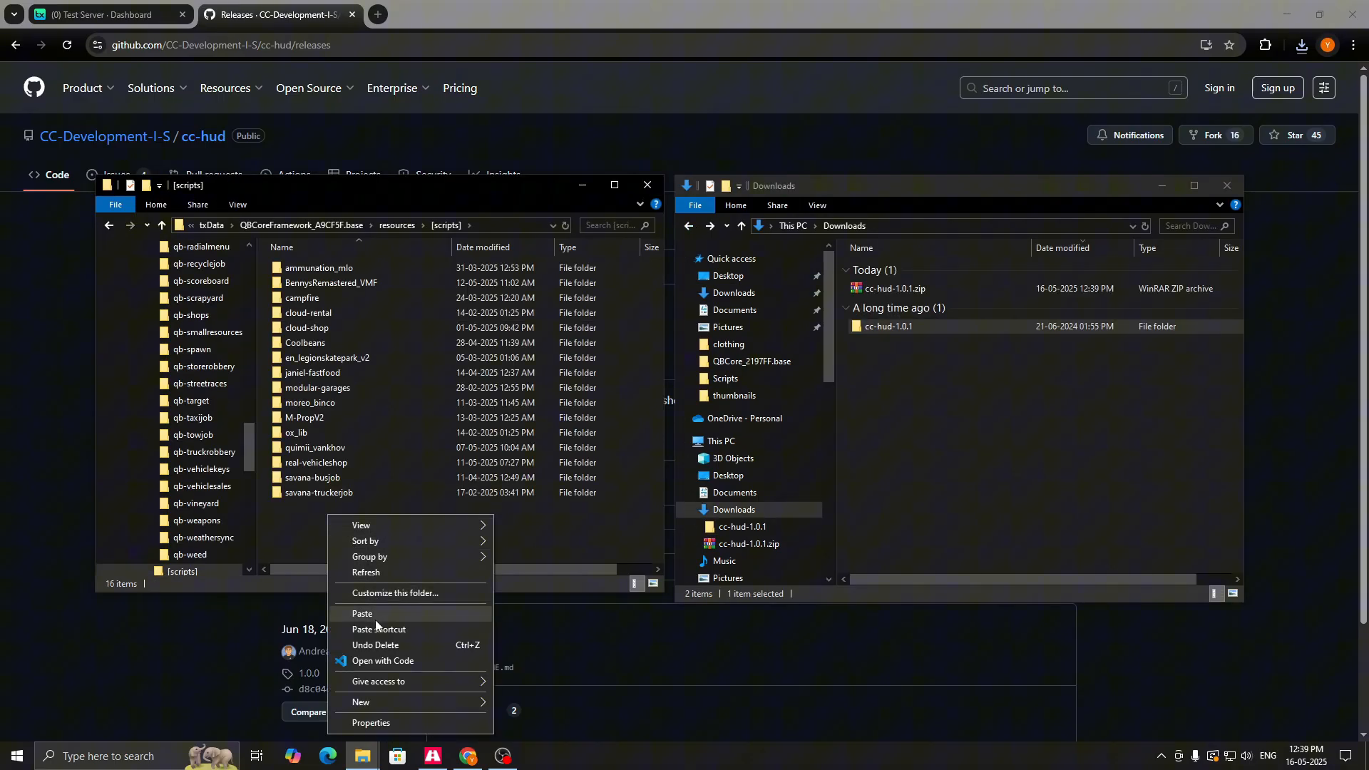
left_click(362, 613)
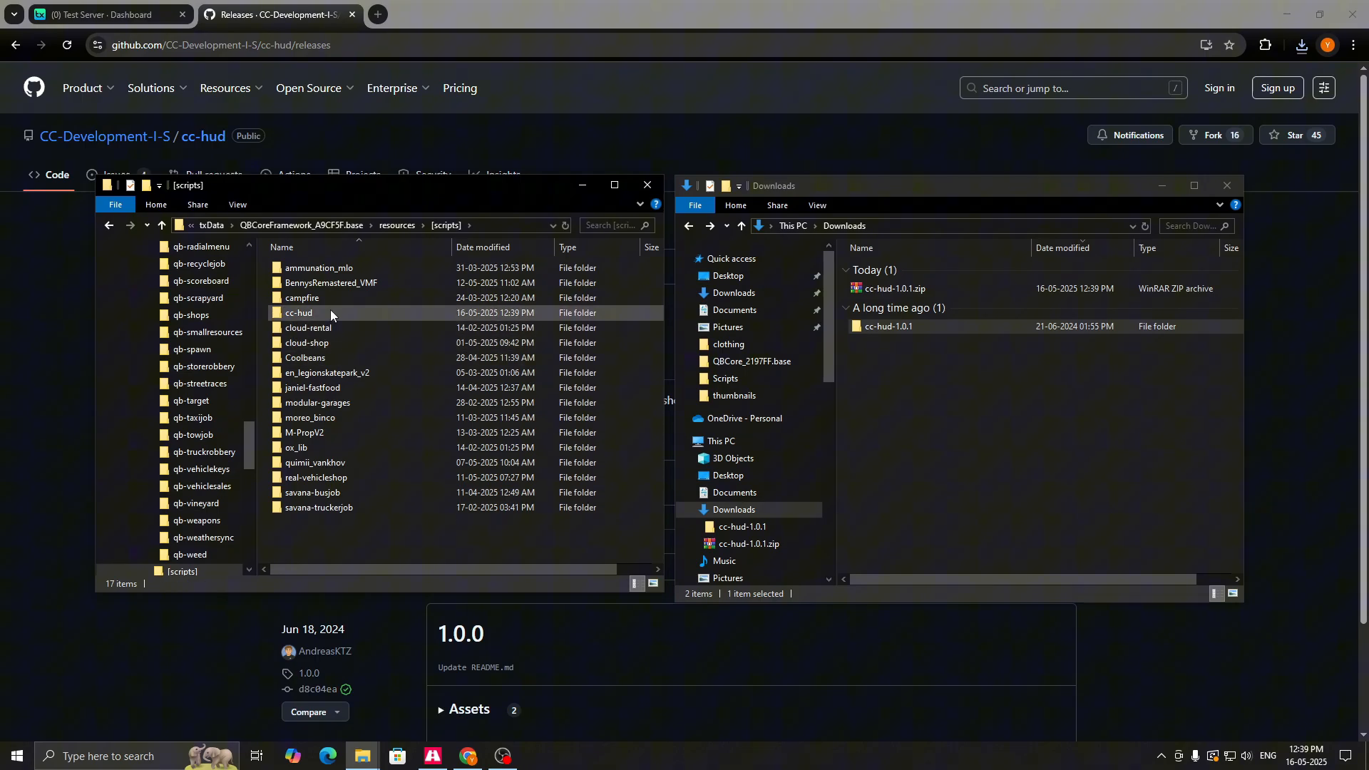
double_click(299, 312)
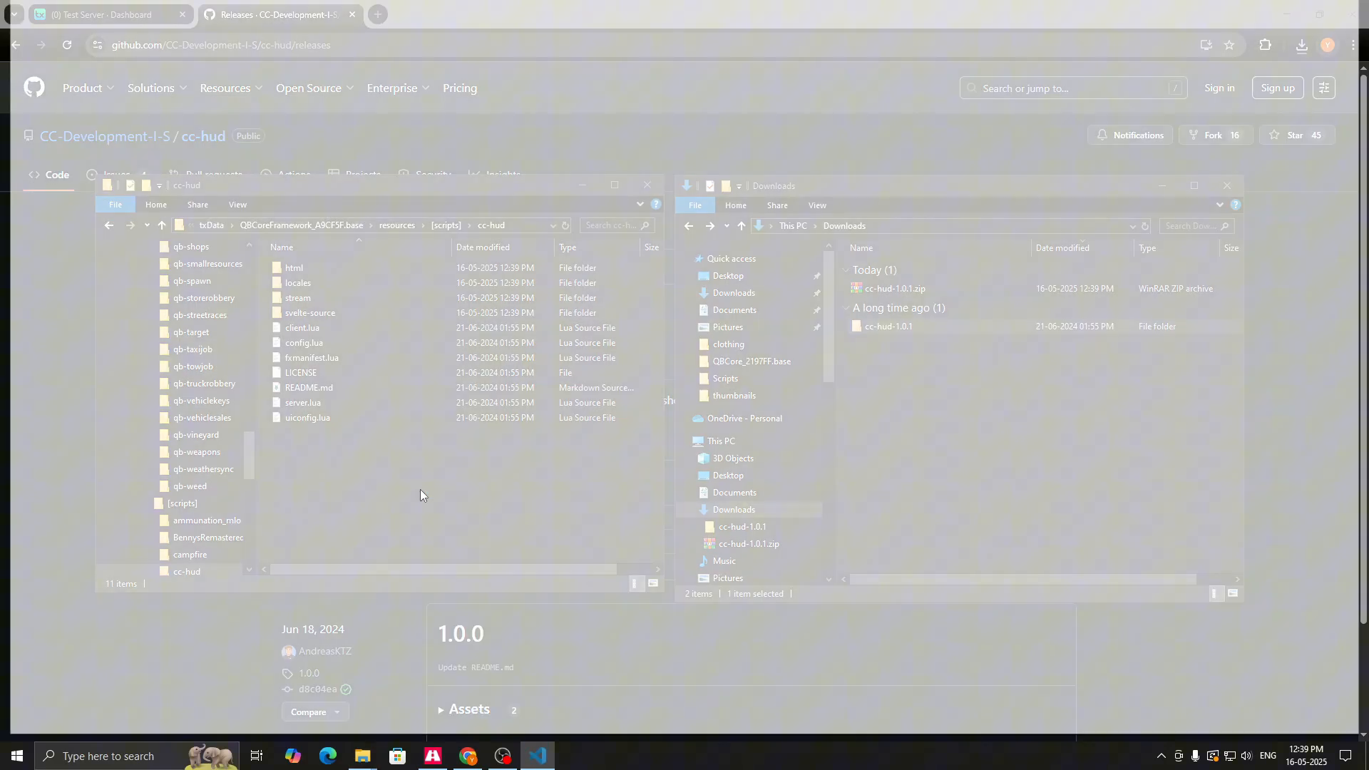
- Open config.lua in VS Code and review DisablePoliceStress, LegacyFuel and AdminOnly settings
left_click(537, 756)
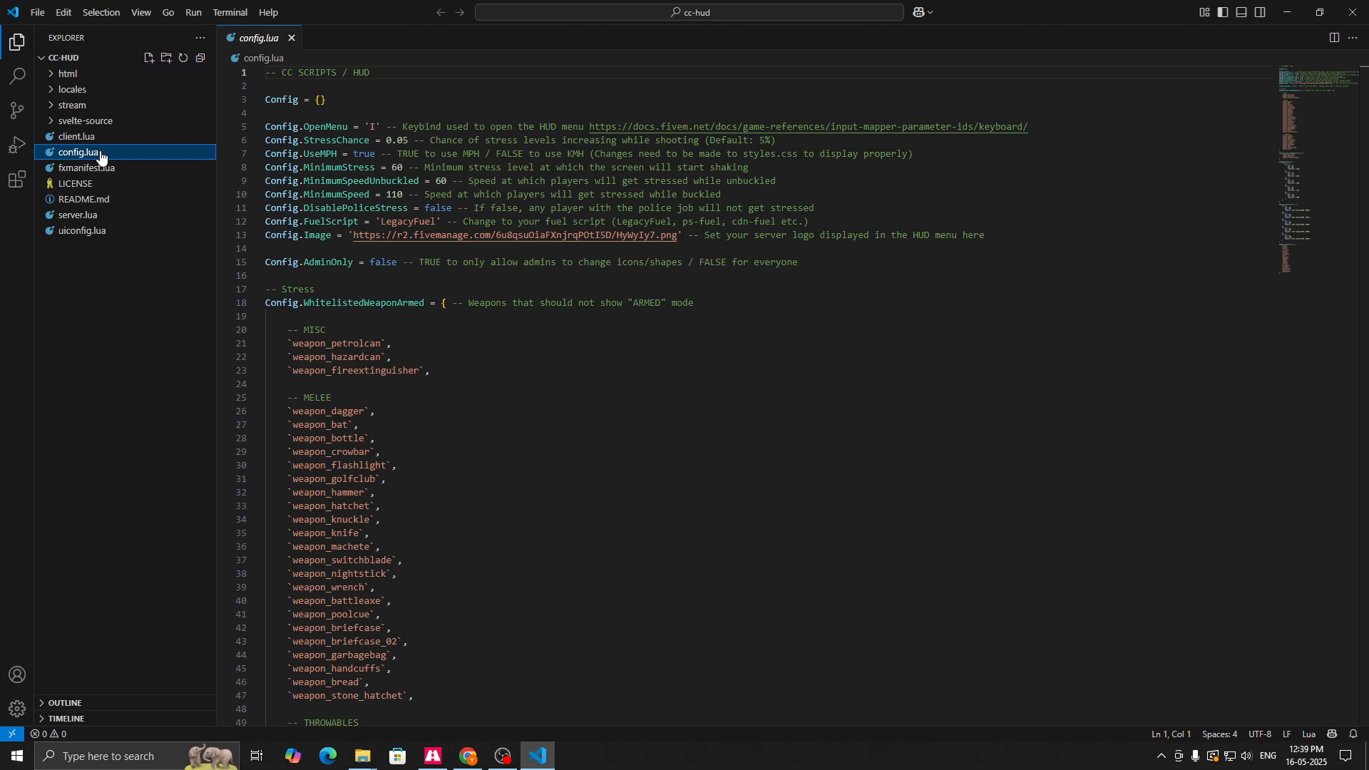
double_click(681, 303)
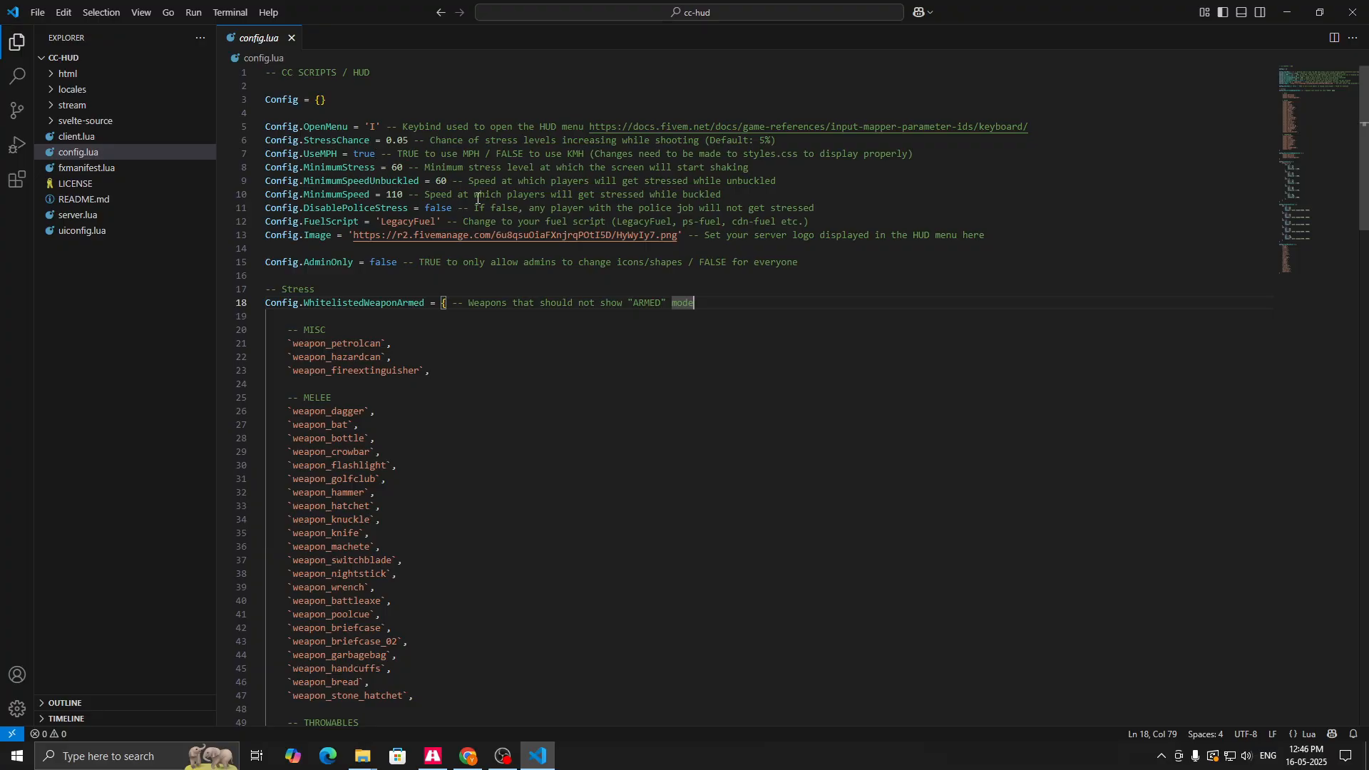
mouse_move(457, 206)
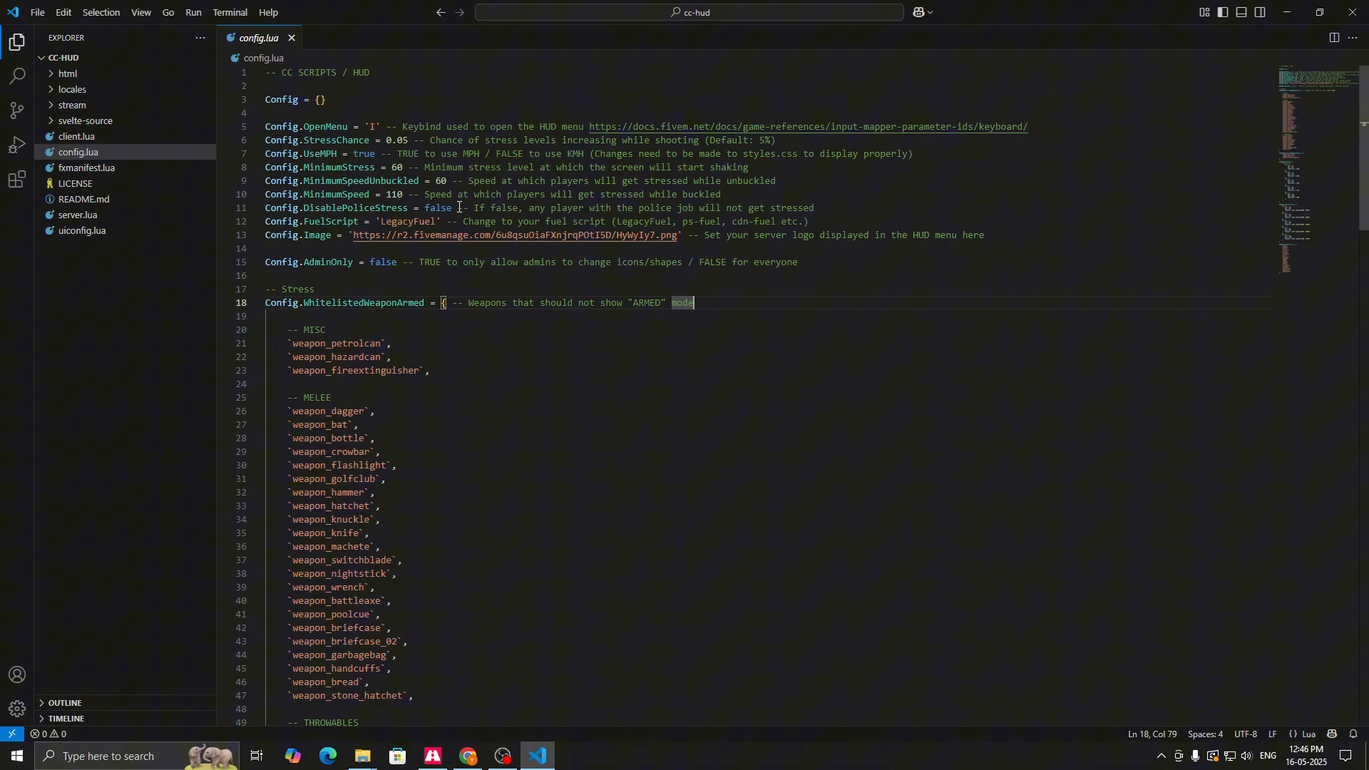
mouse_move(330, 207)
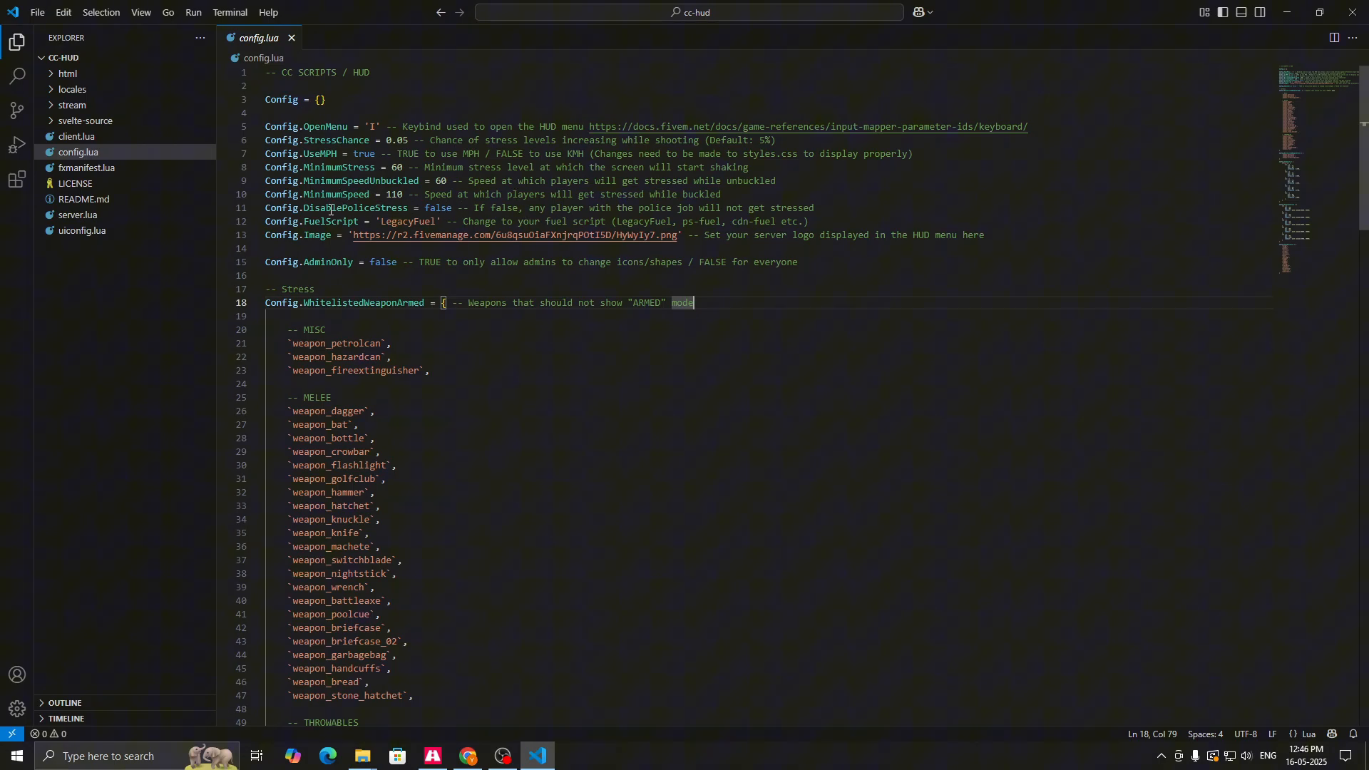
double_click(437, 207)
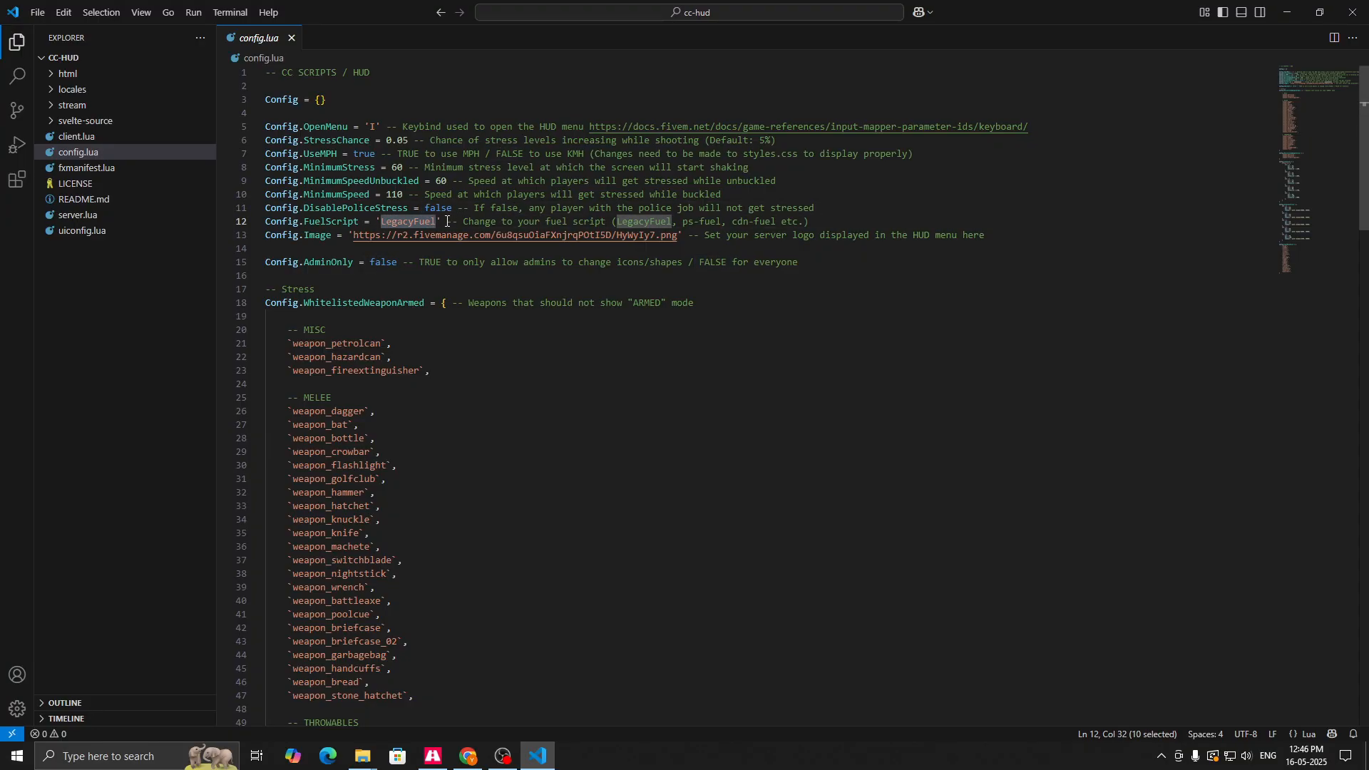
left_click(438, 221)
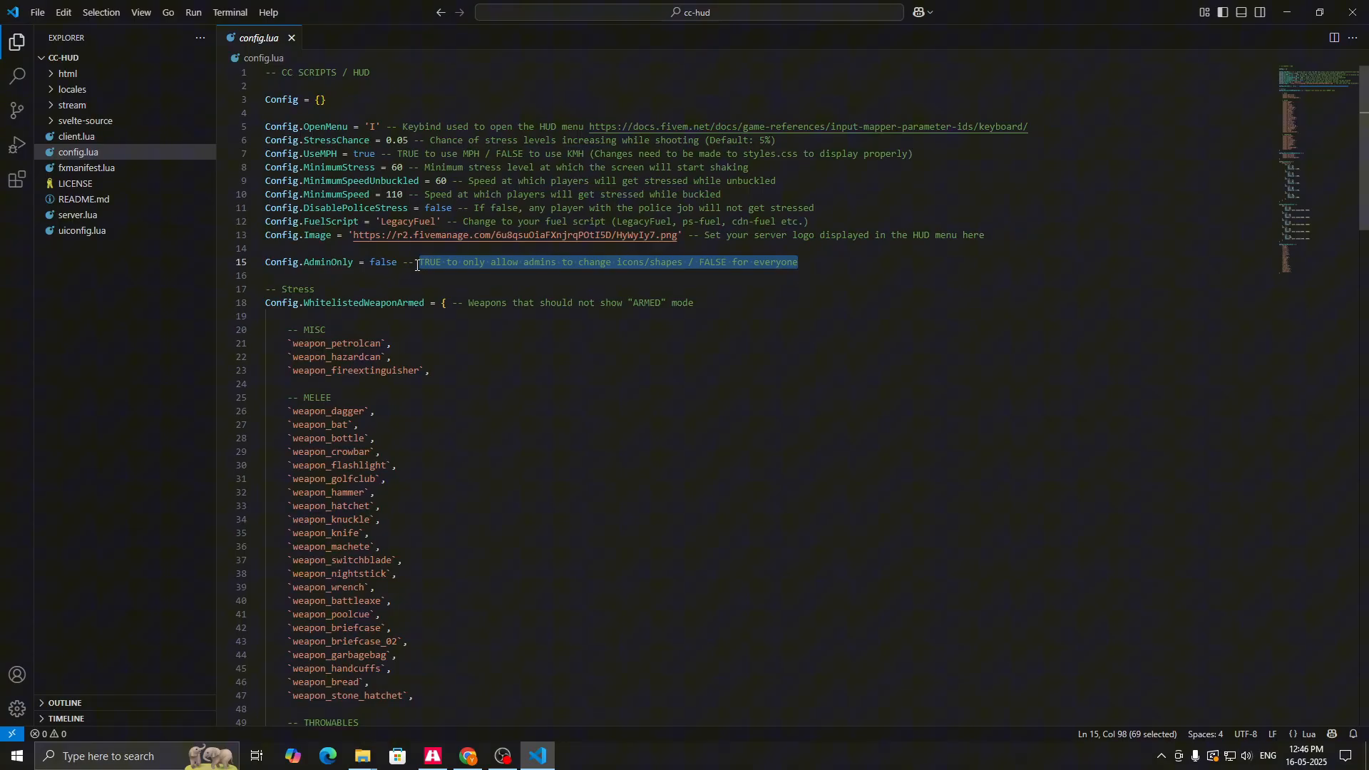
double_click(774, 261)
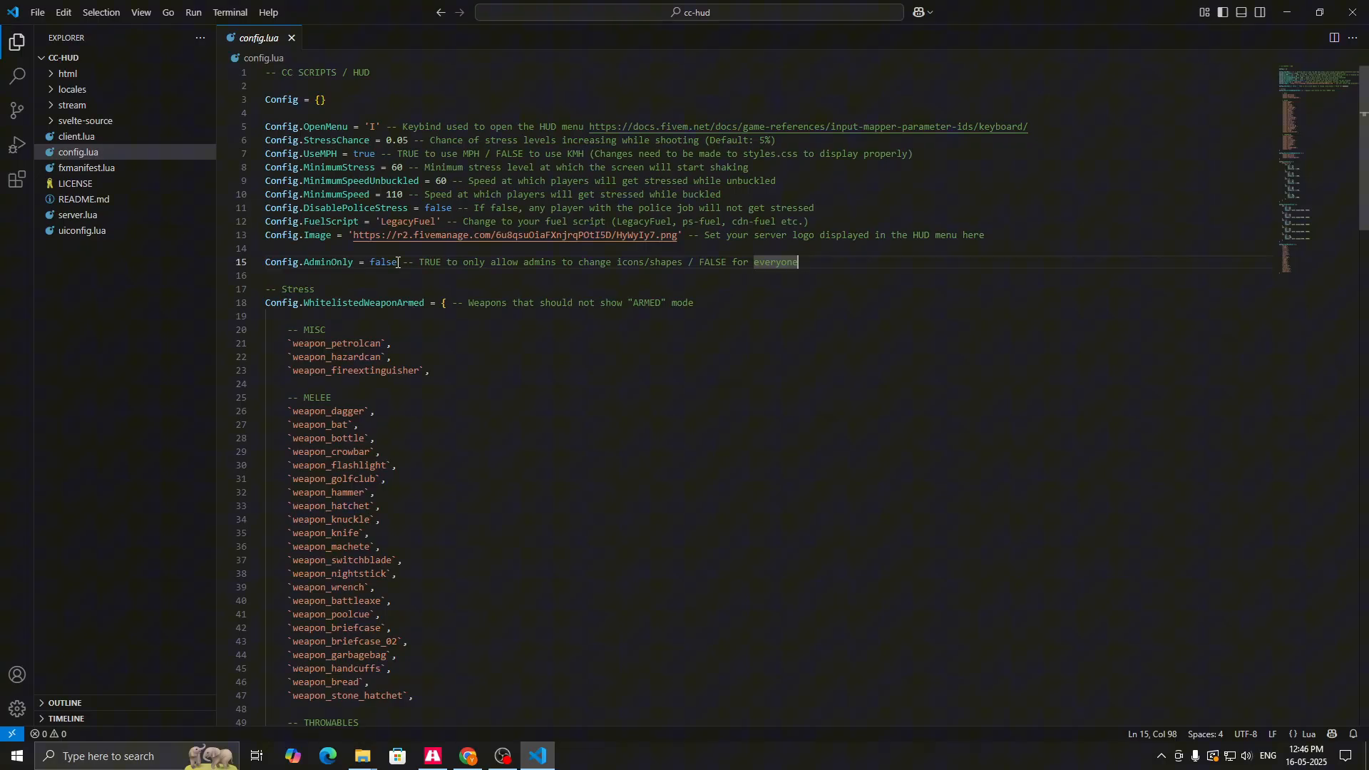
double_click(381, 262)
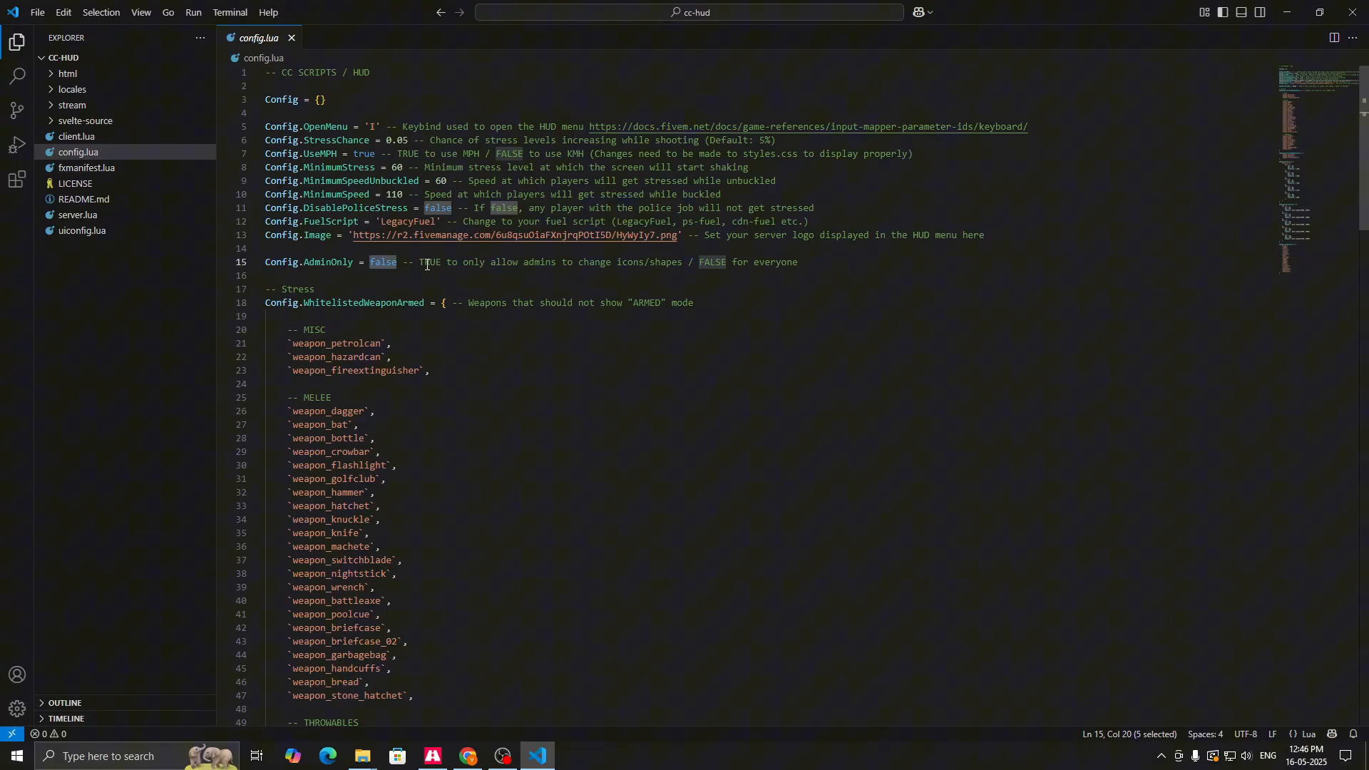
mouse_move(598, 279)
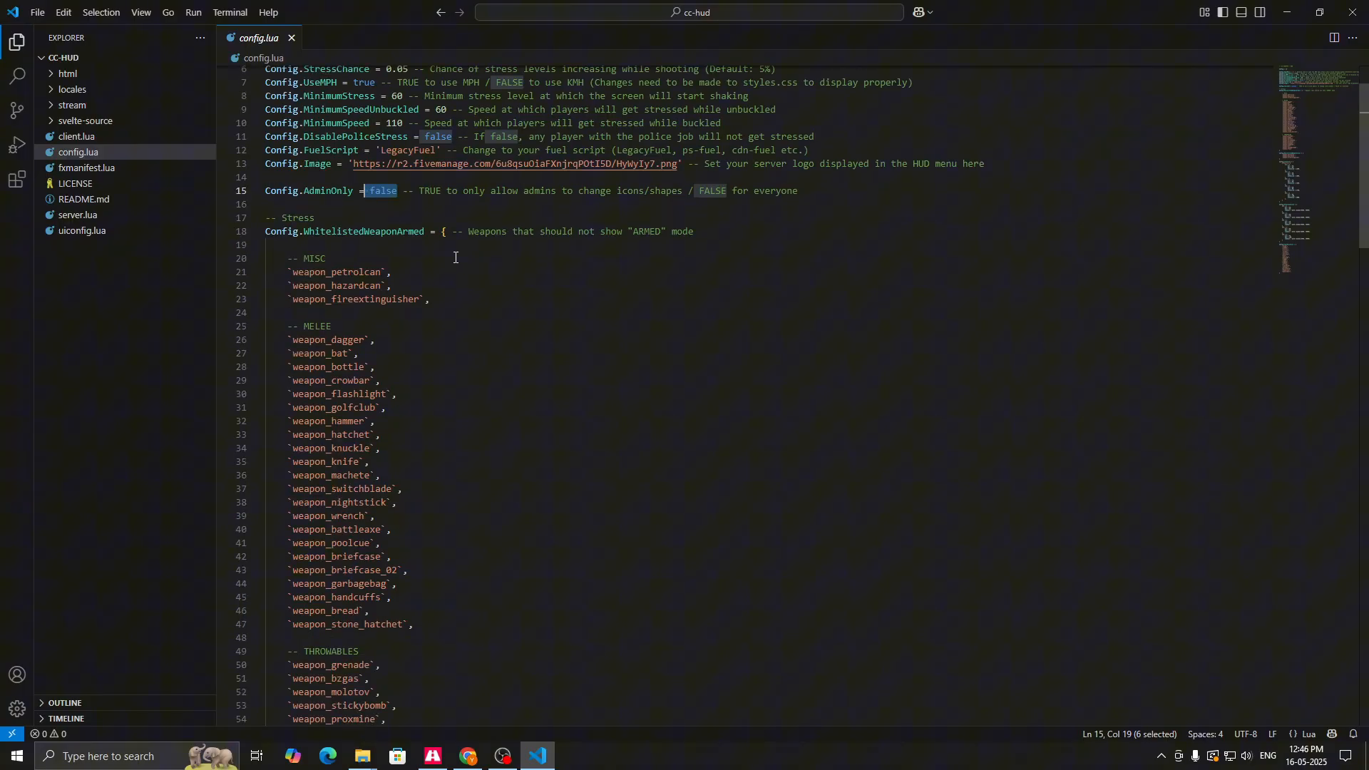
scroll("down", 3)
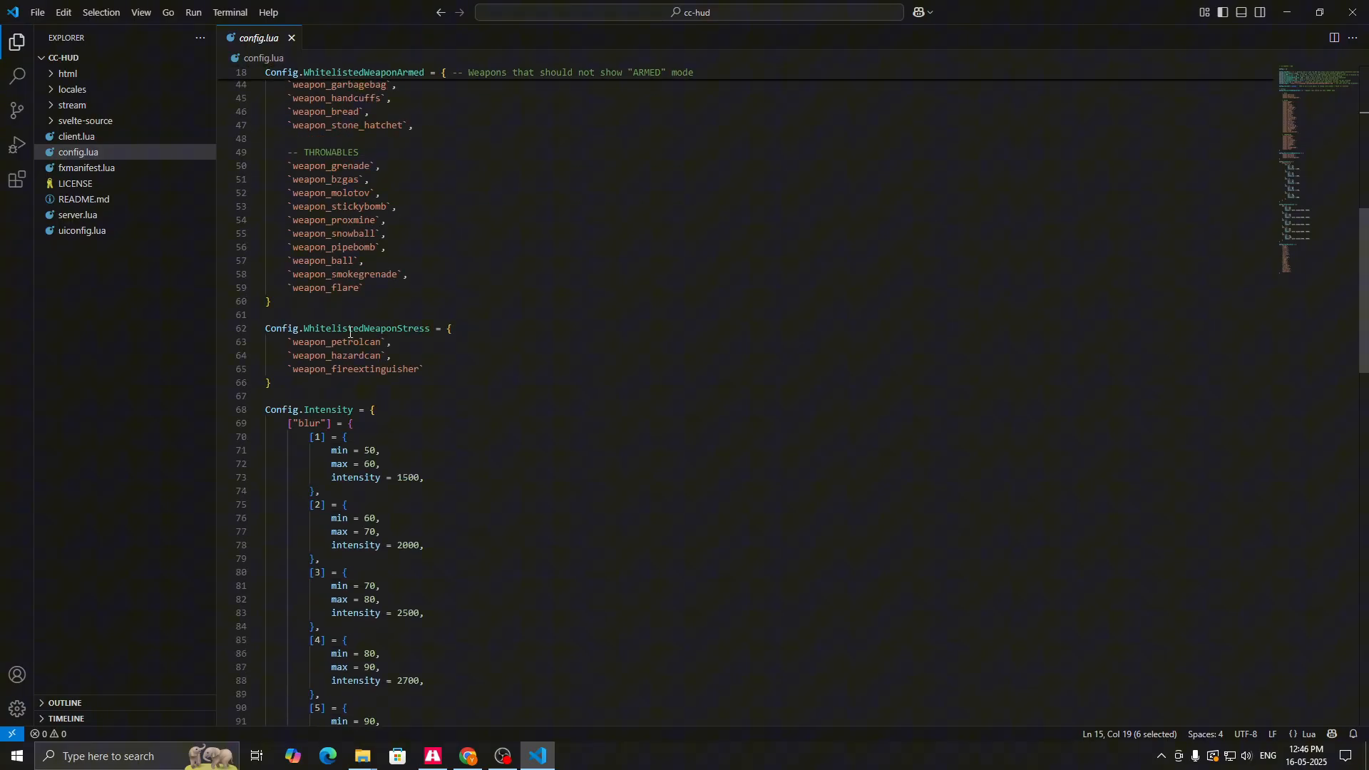
scroll("down", 3)
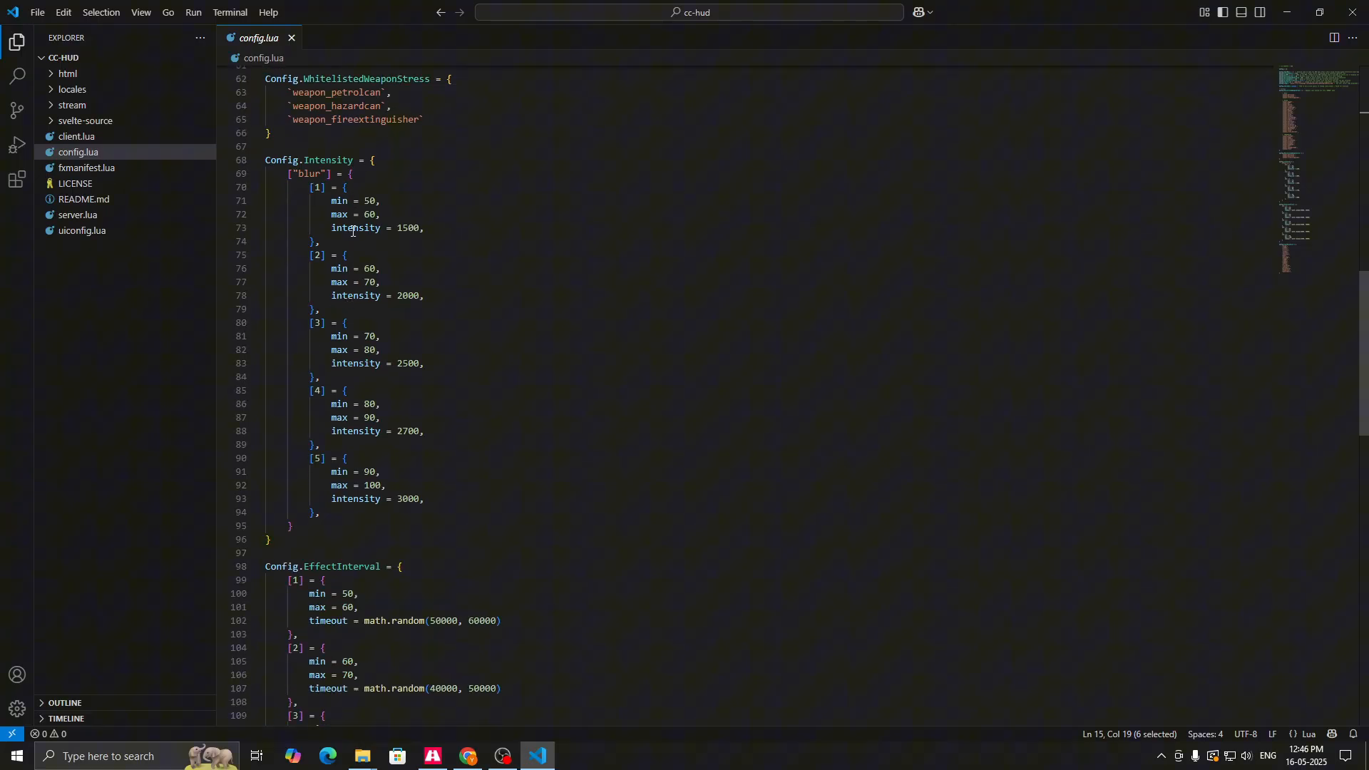
scroll("down", 3)
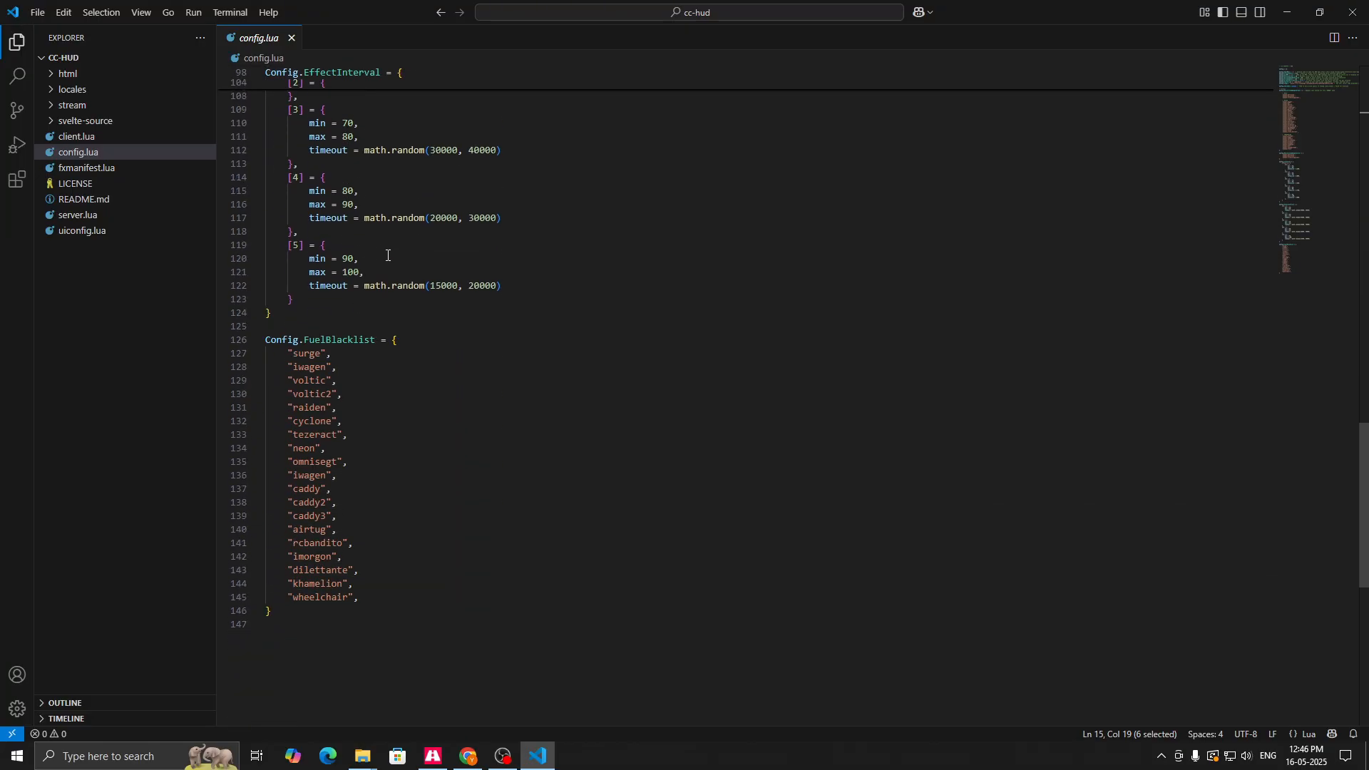
scroll("down", 3)
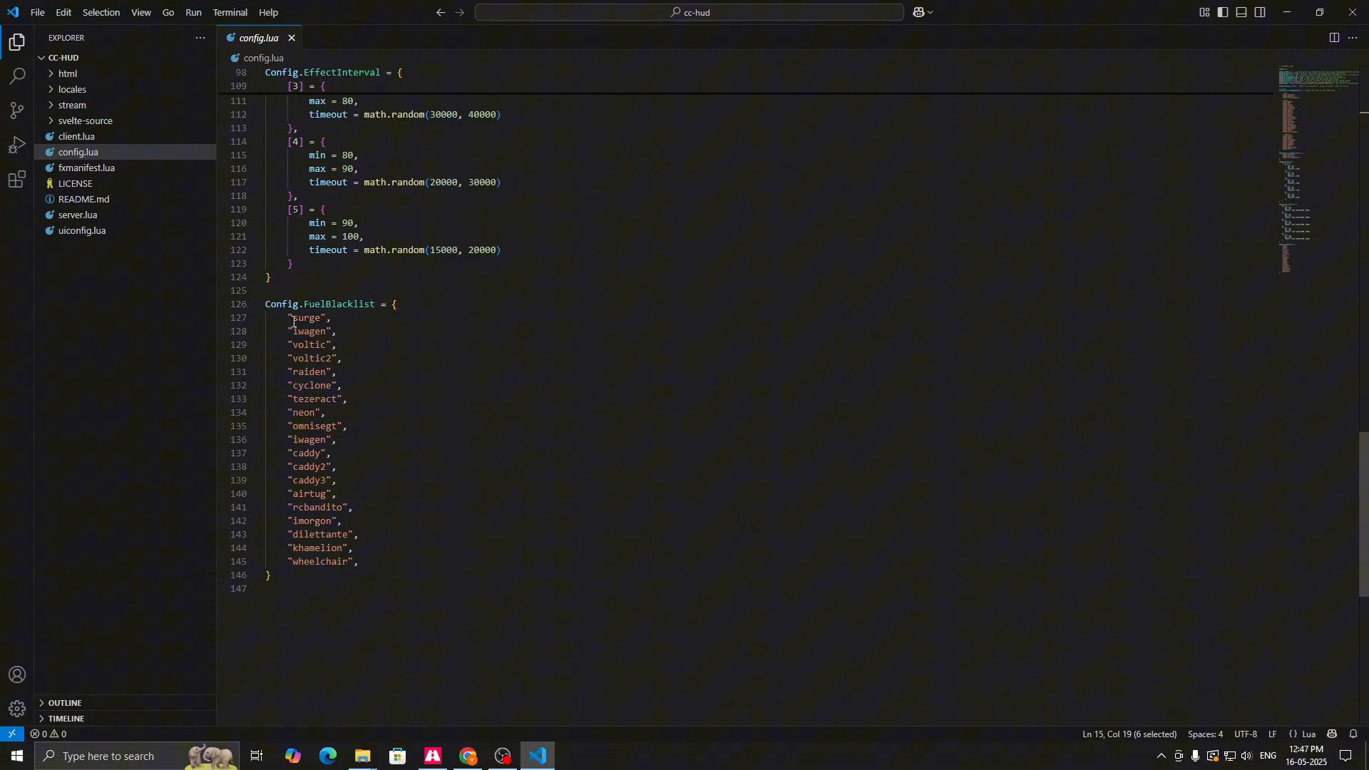
mouse_move(330, 420)
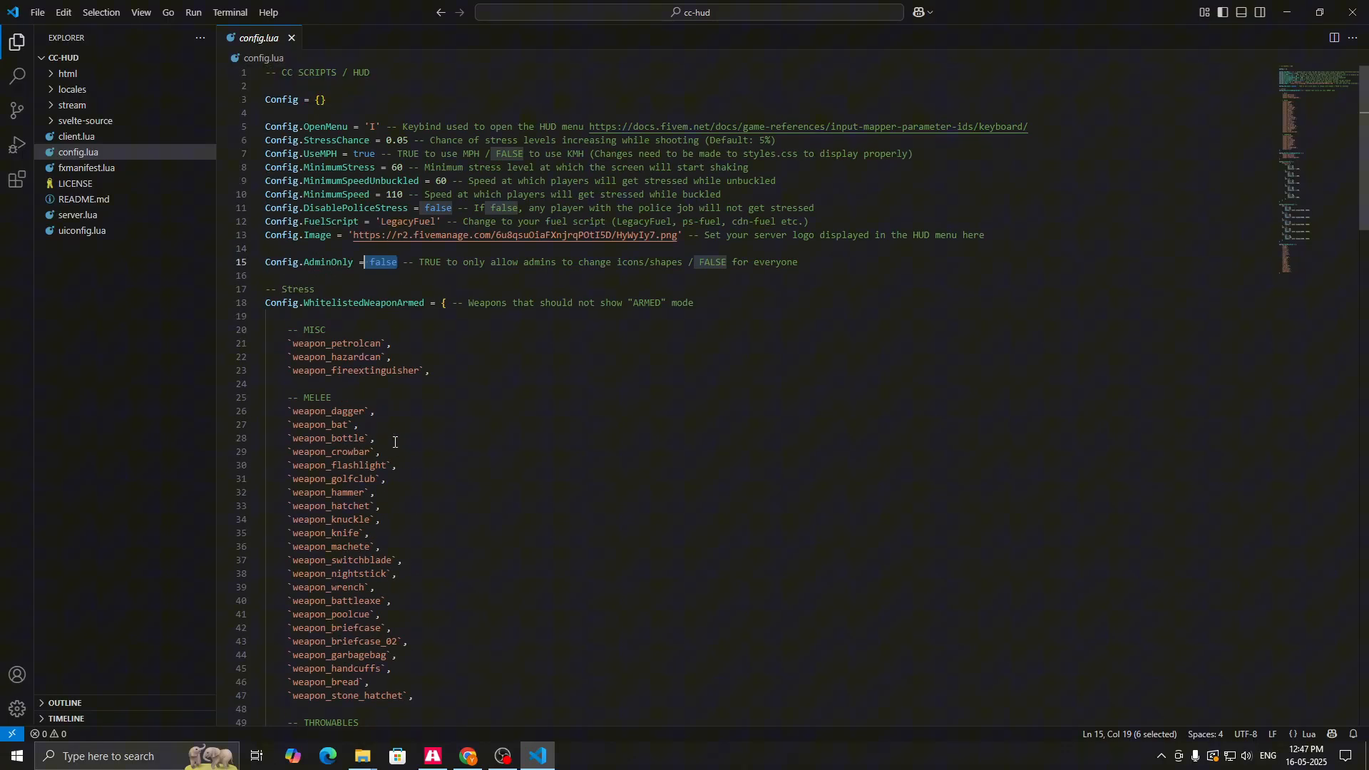
left_click(361, 763)
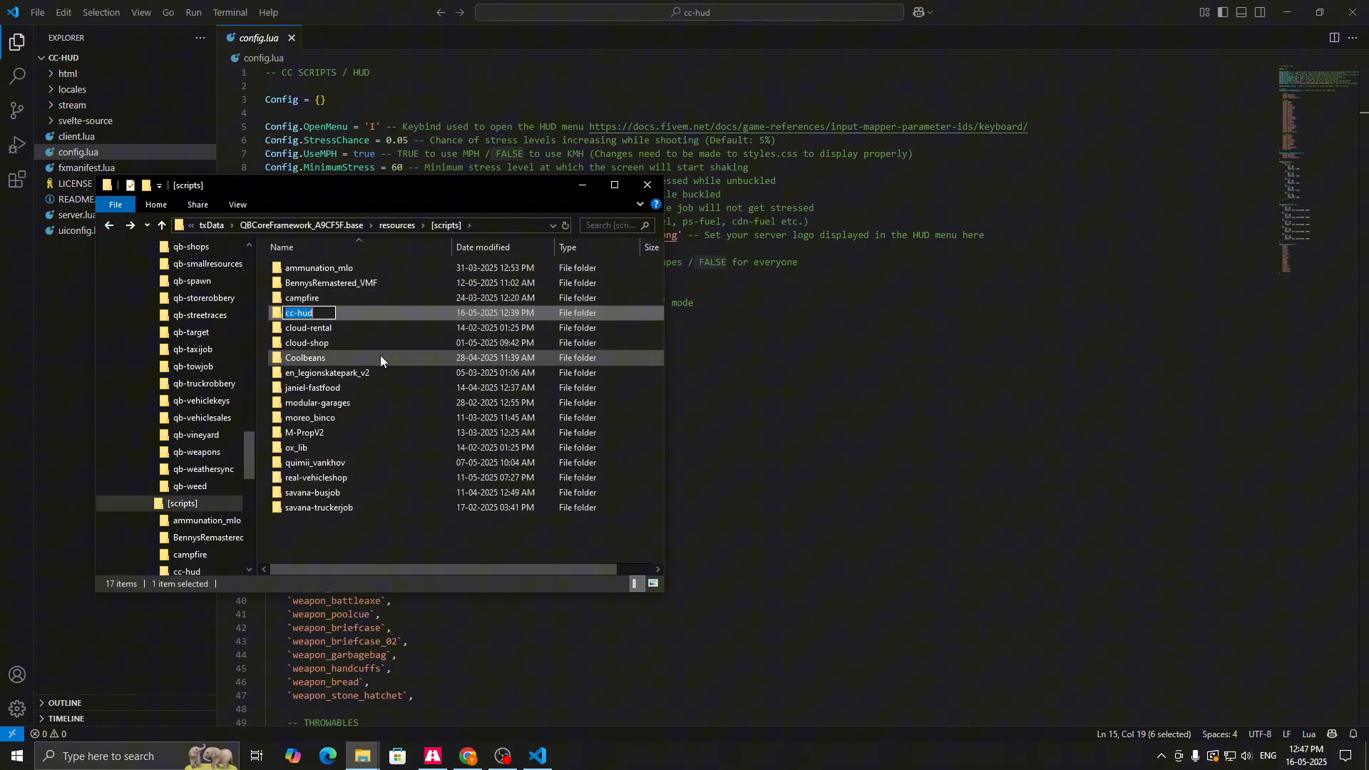
- Add an 'ensure' line to the server configuration in txAdmin and save it
left_click(467, 756)
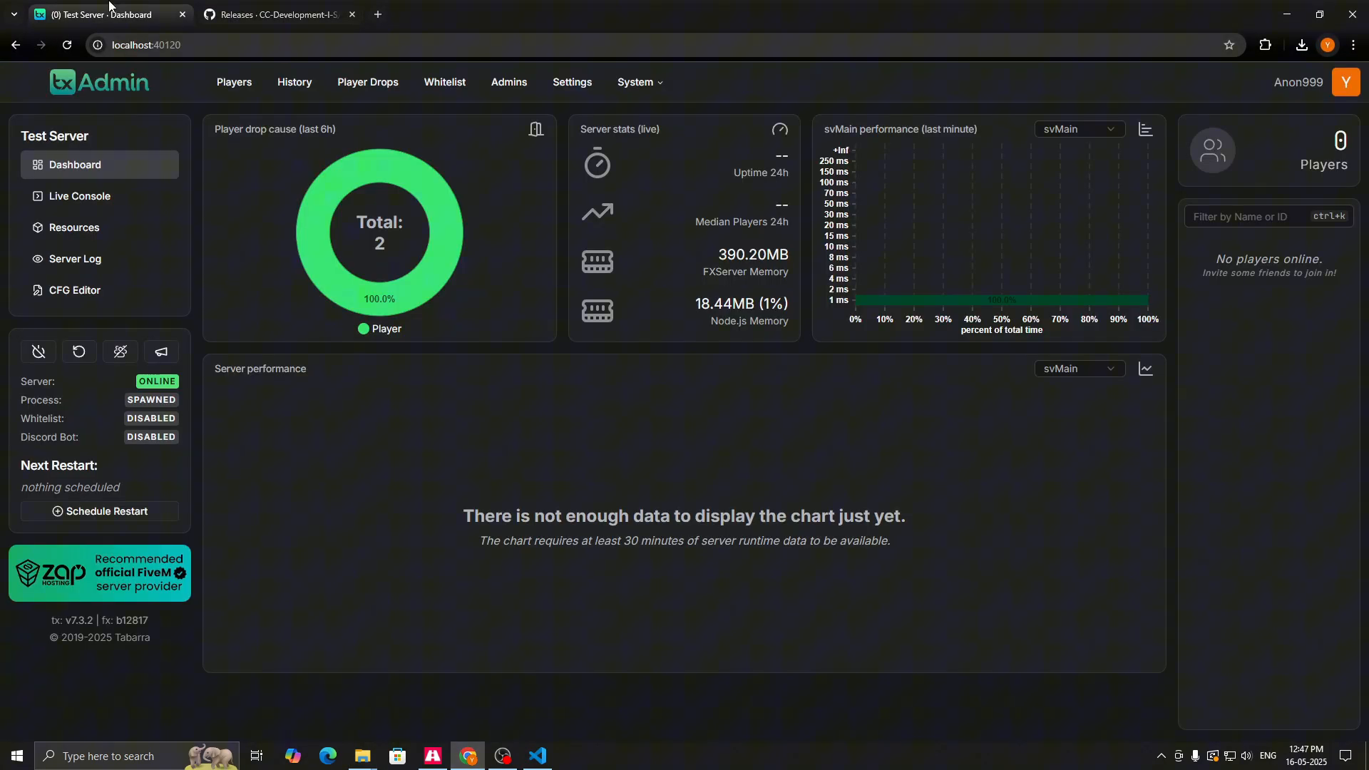
left_click(74, 288)
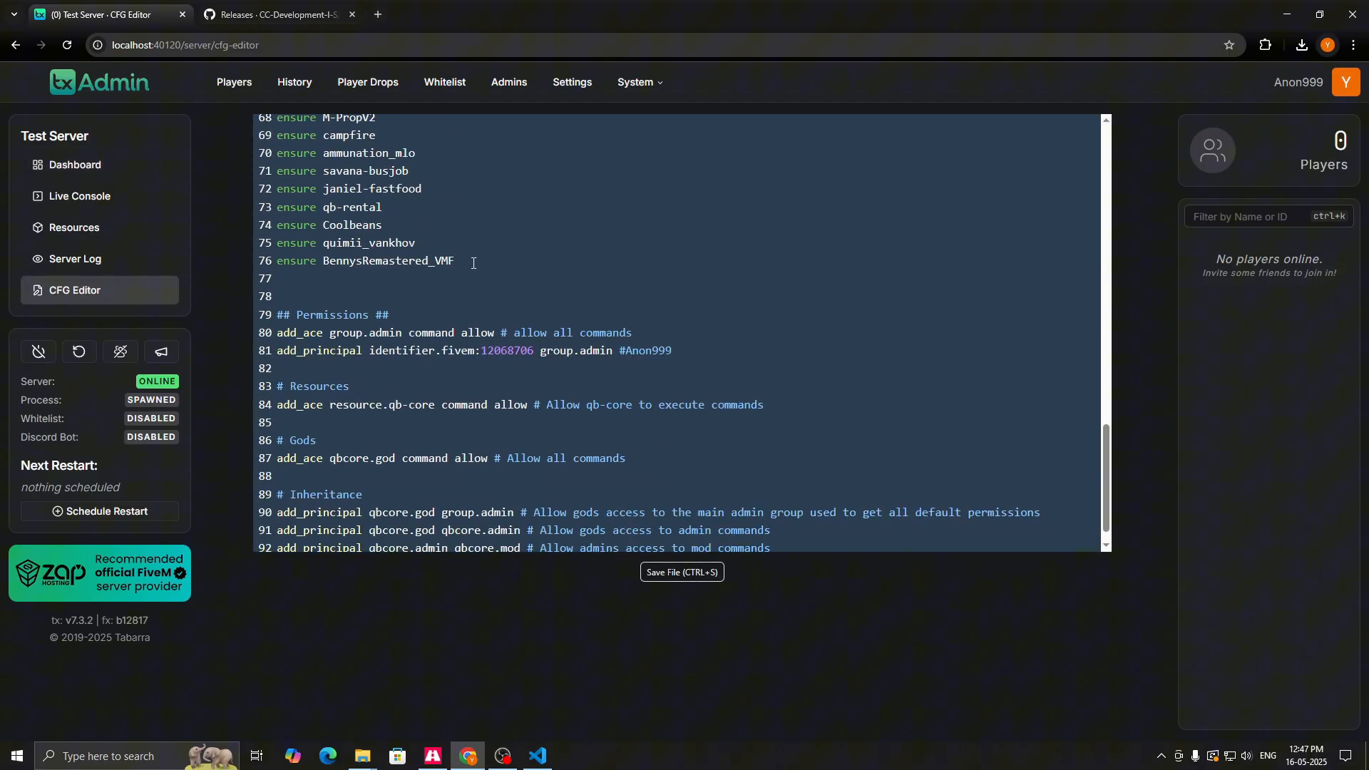
type("en")
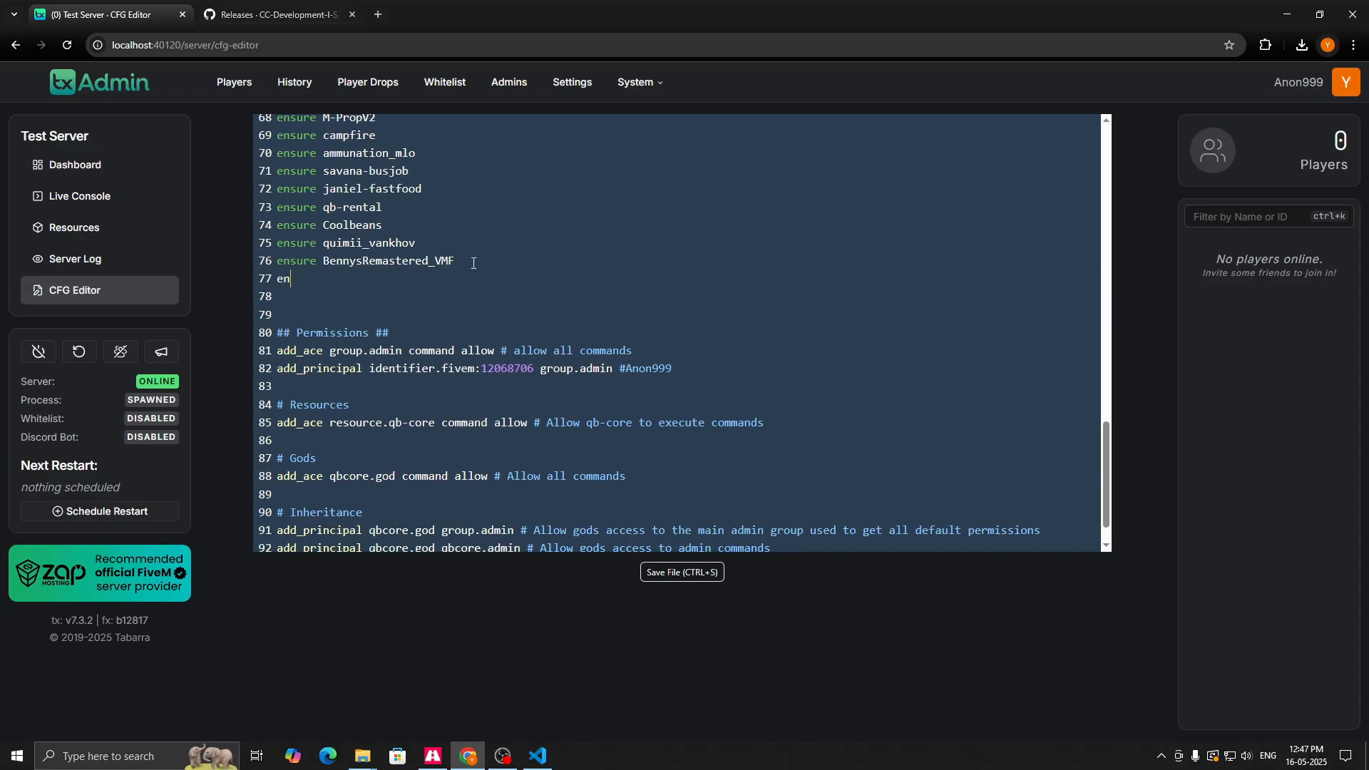
type("sure")
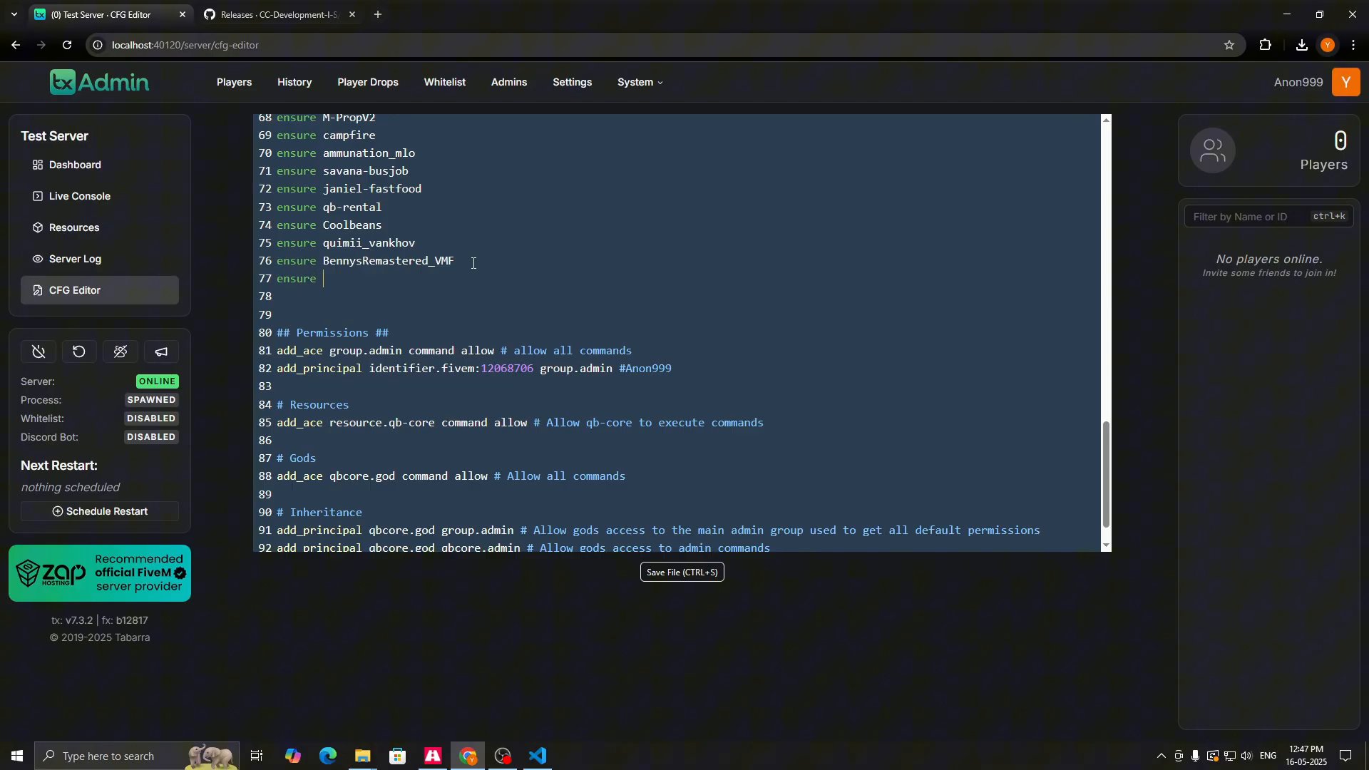
left_click(681, 572)
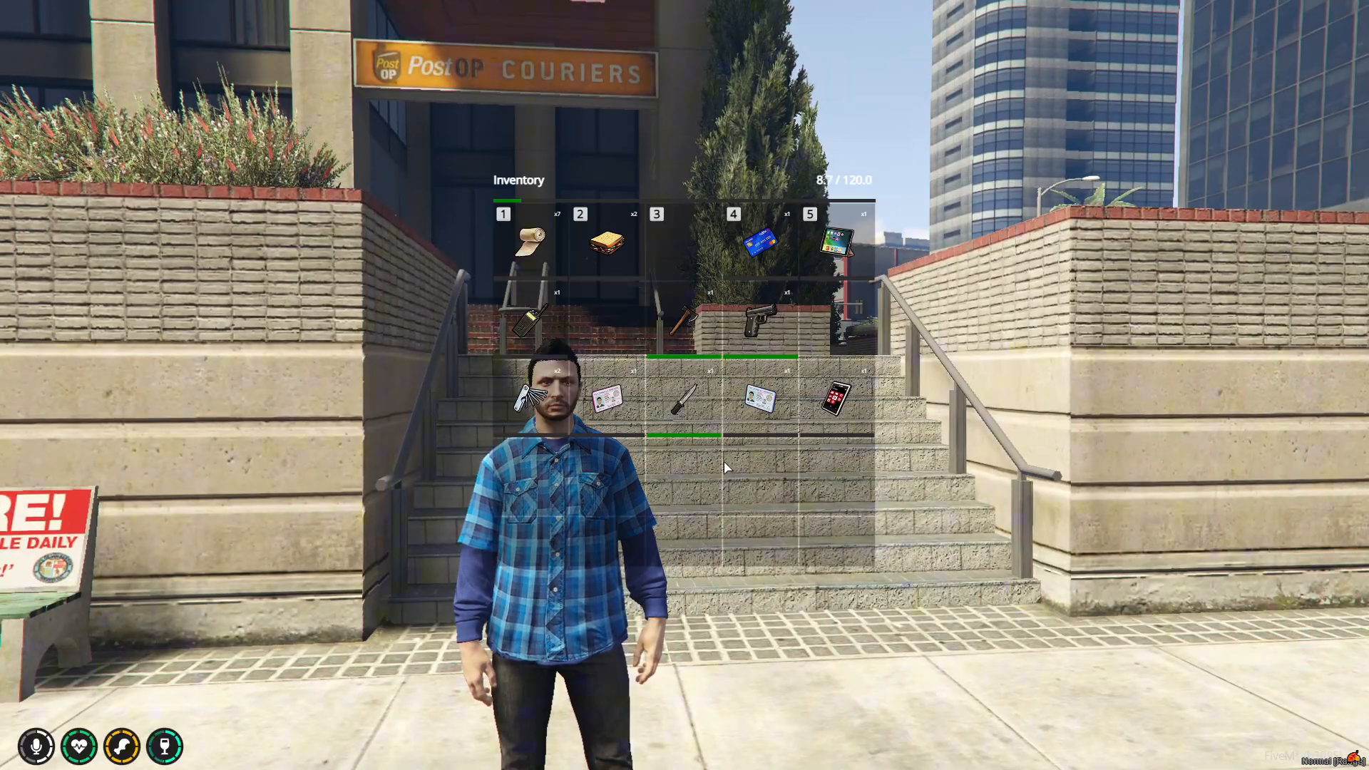
- Use the first inventory item, drive the SUV through the city, and open the cc-hud menu
right_click(579, 240)
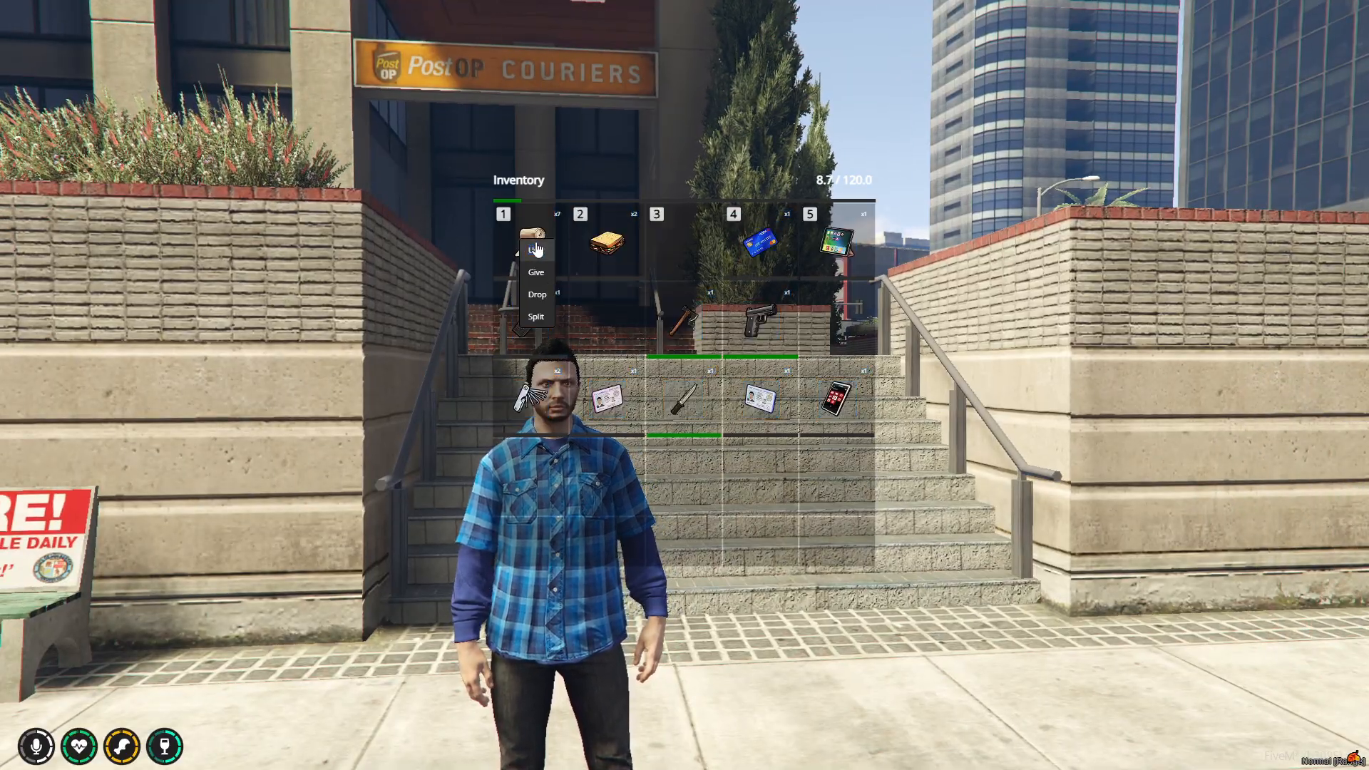
left_click(535, 249)
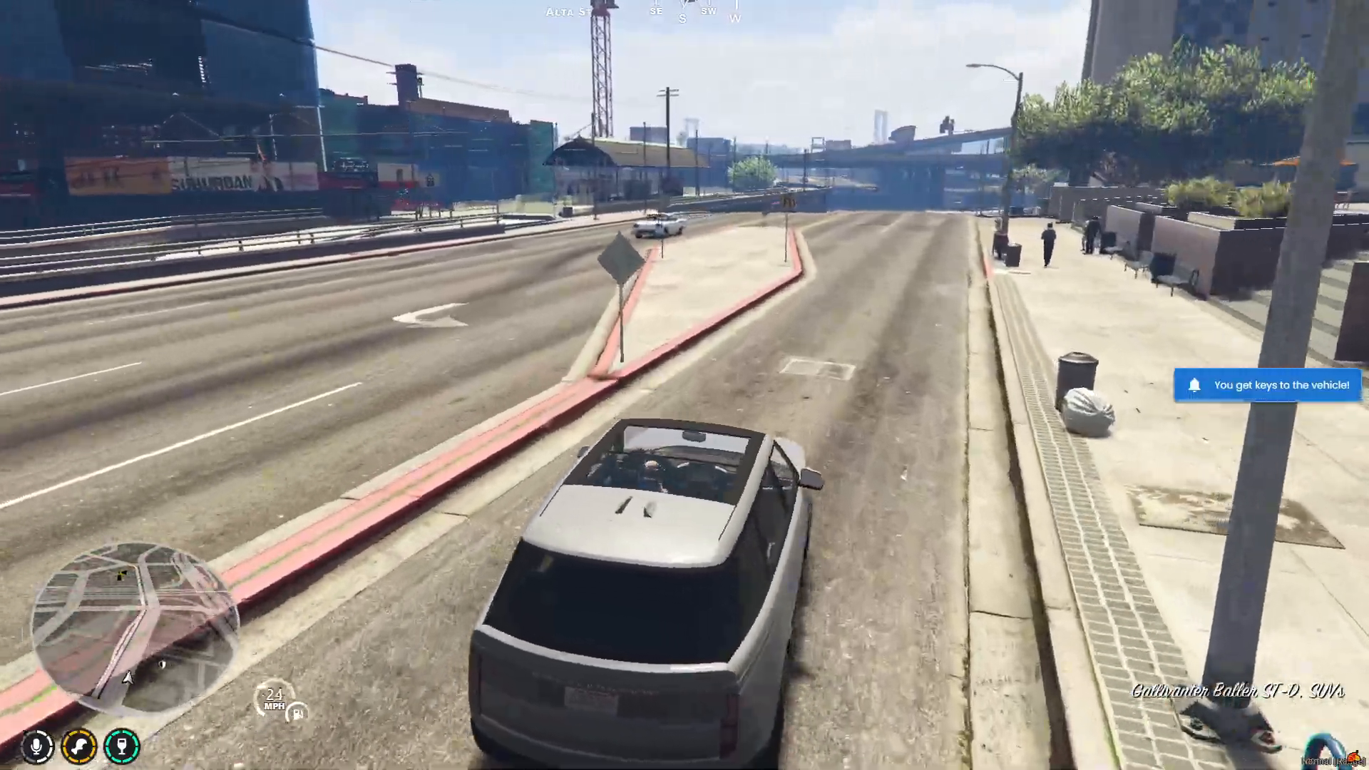
key("w")
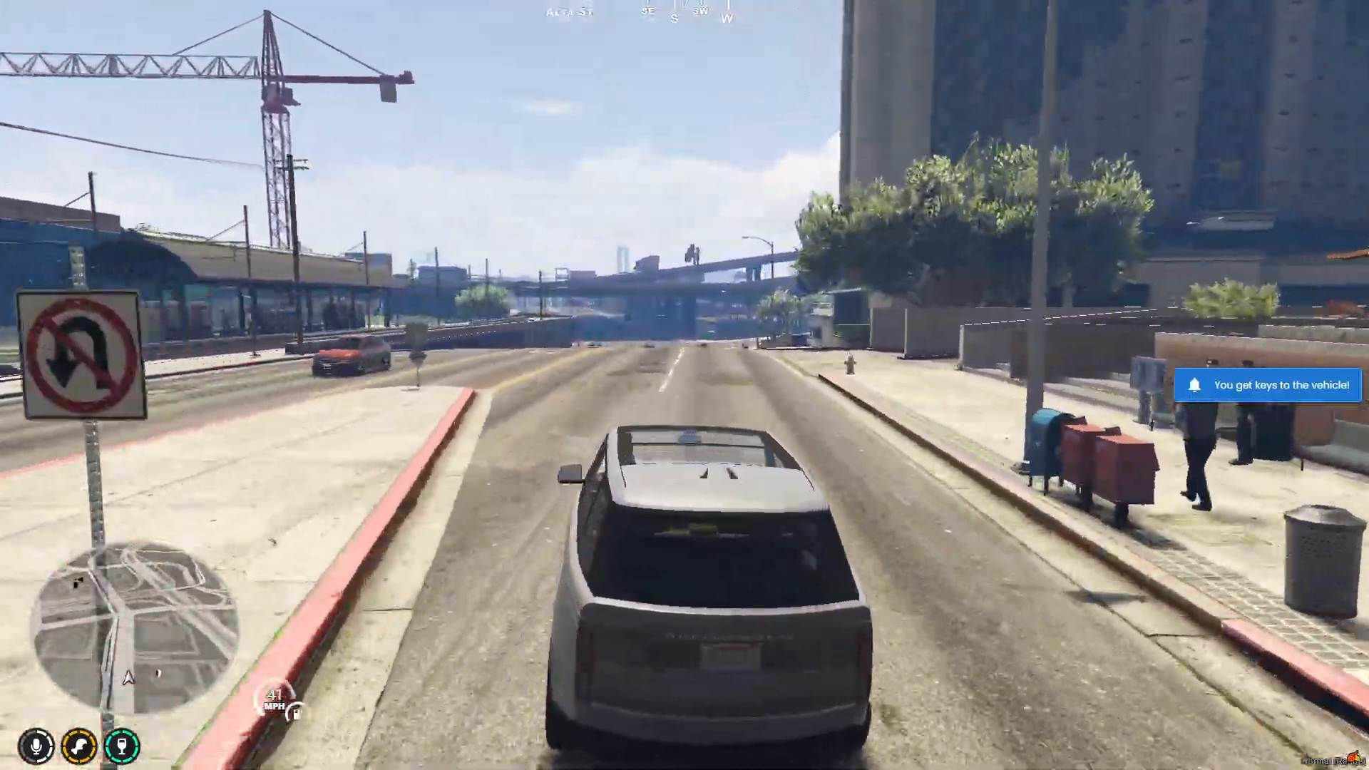
key("w")
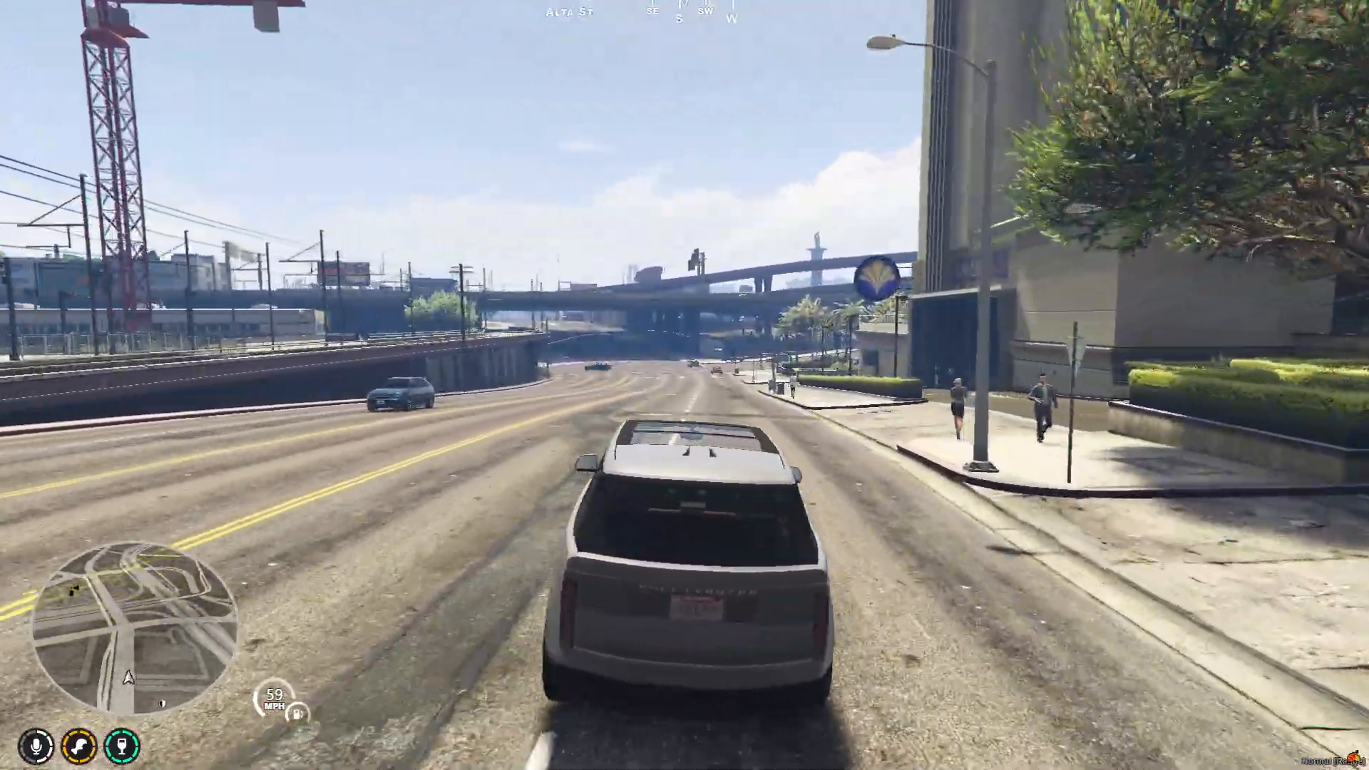
key("w")
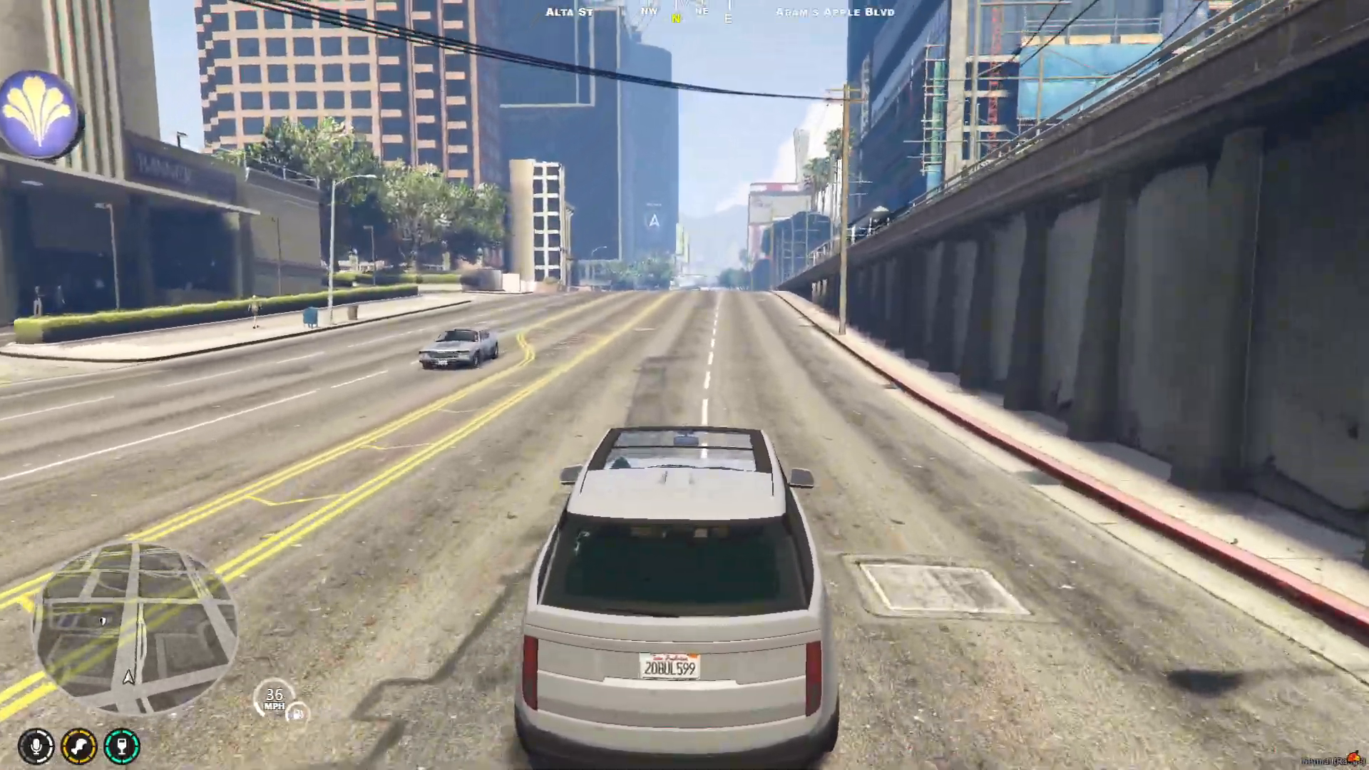
key("w")
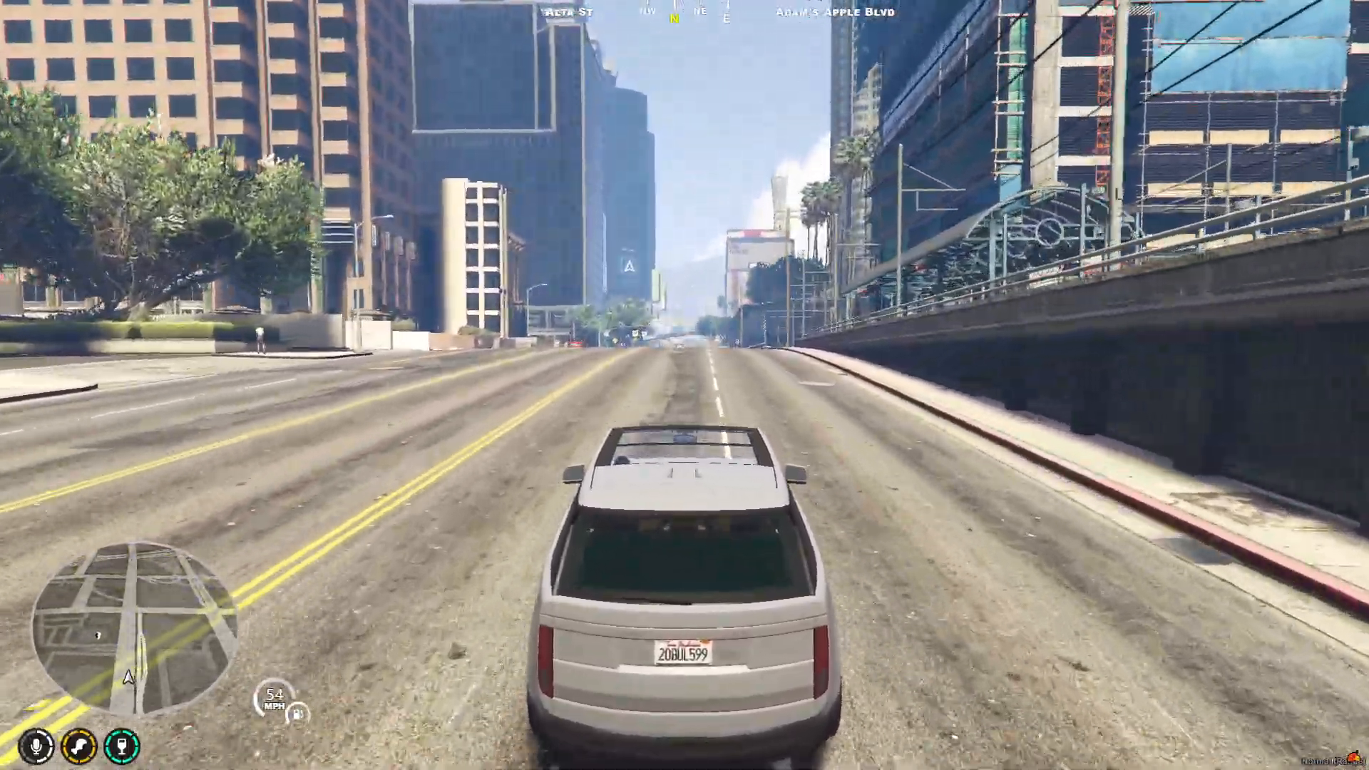
key("w")
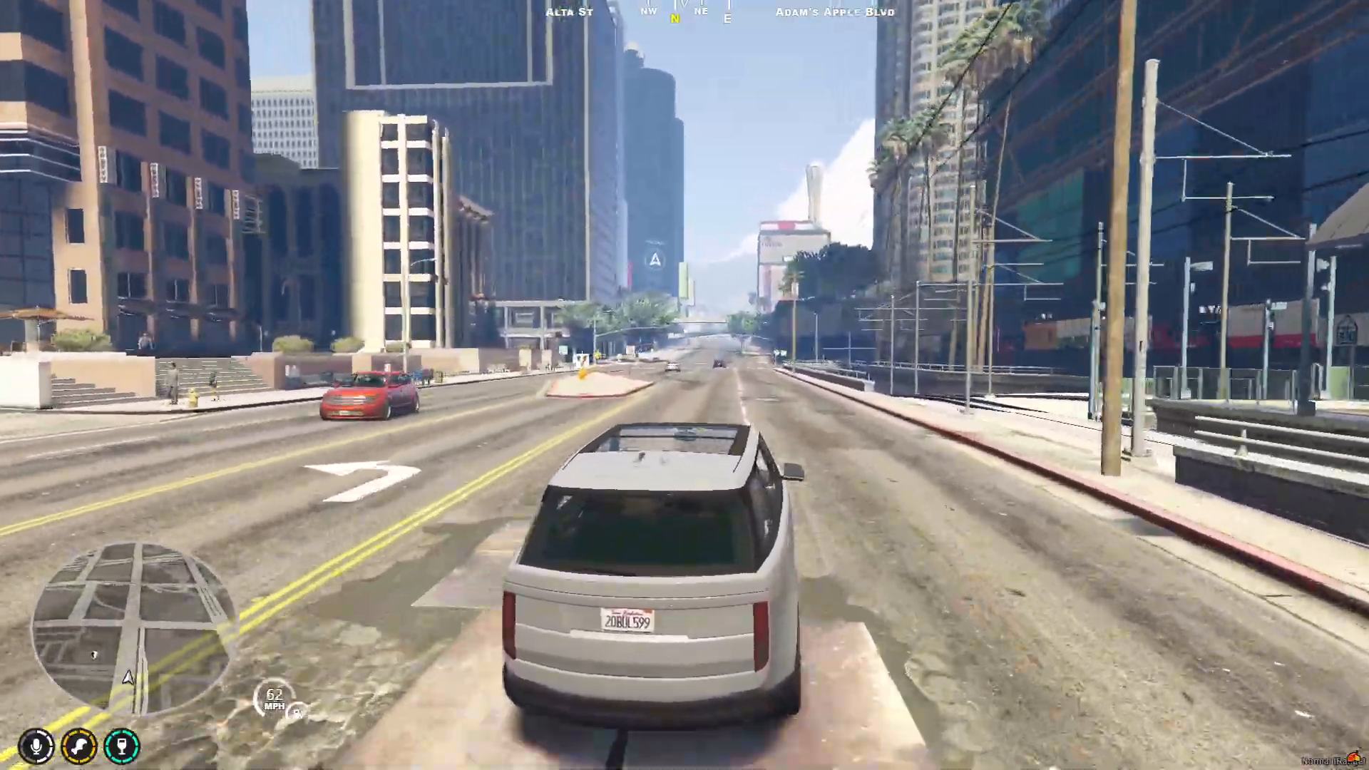
key("w")
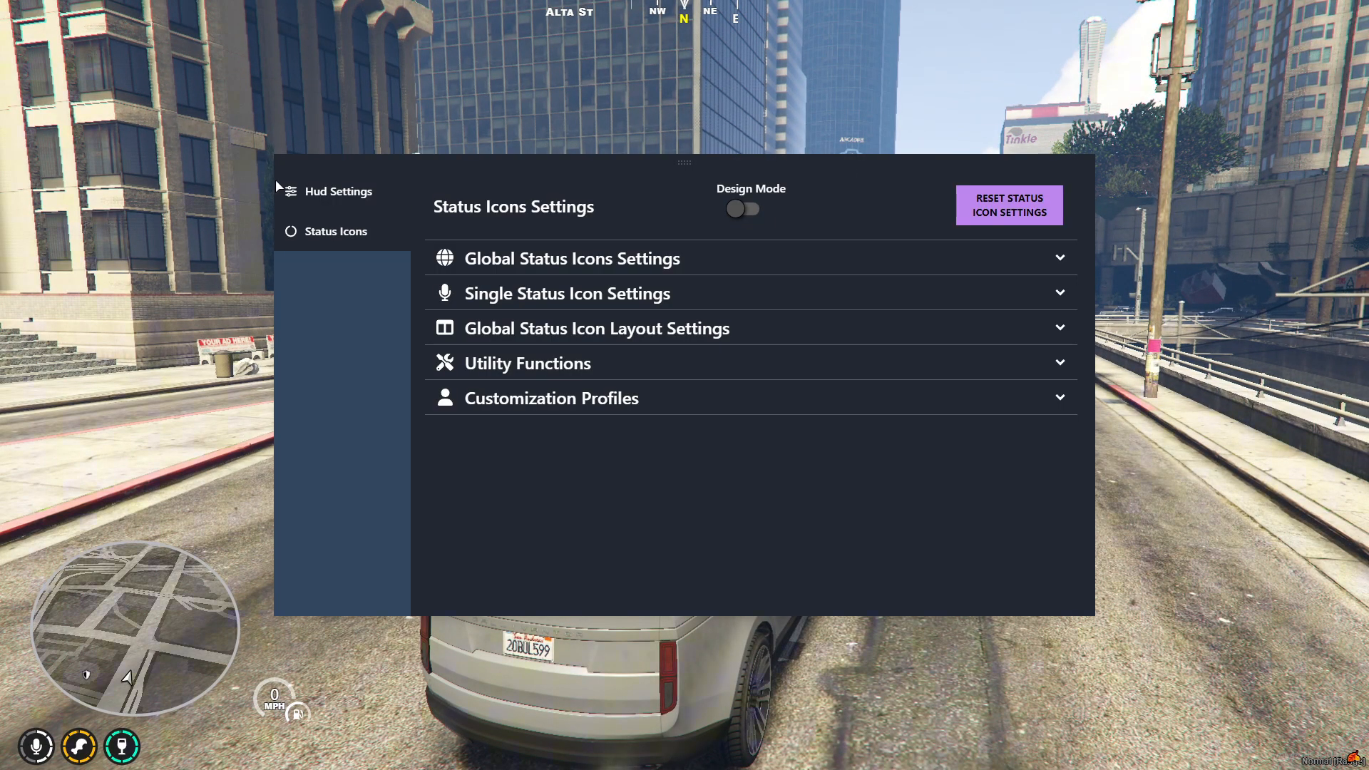
- Press RESET HUD and RESET SETTINGS in the Hud Settings page
left_click(338, 191)
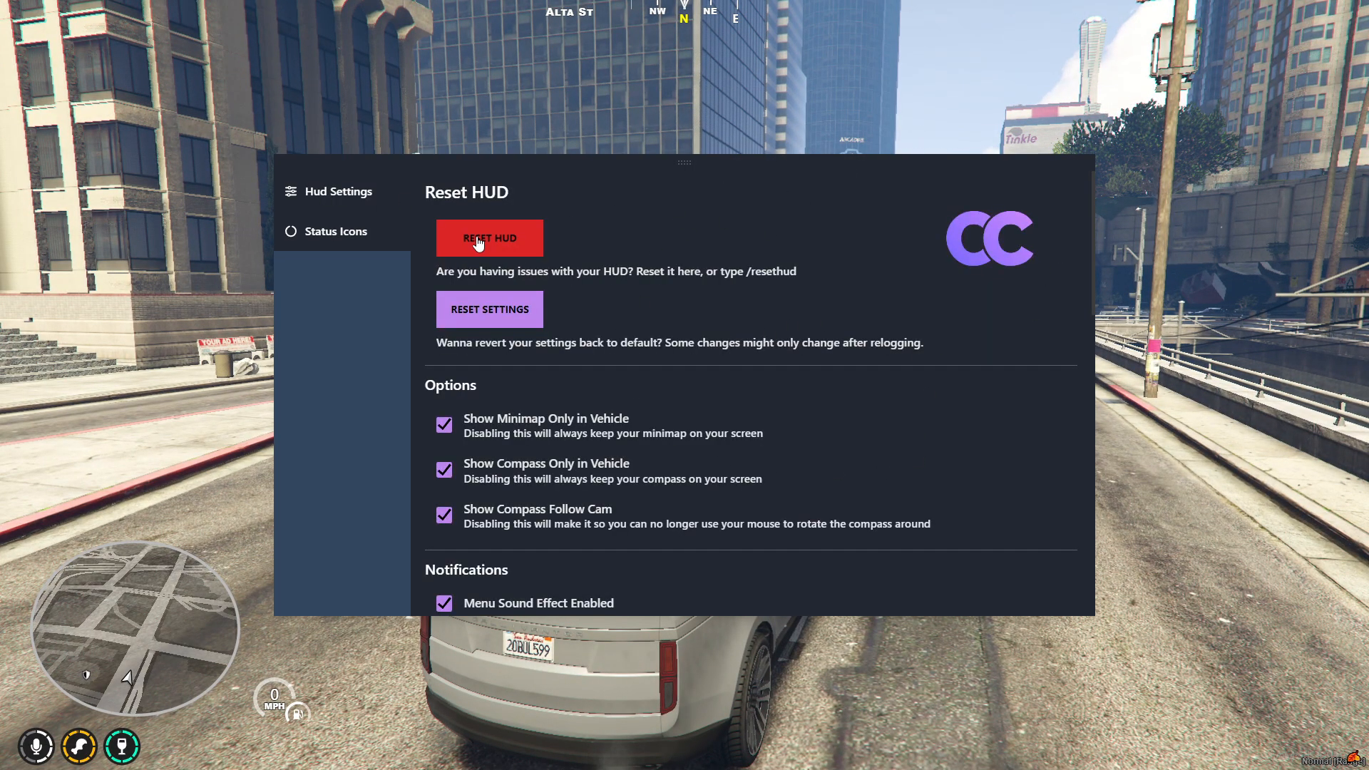
left_click(489, 237)
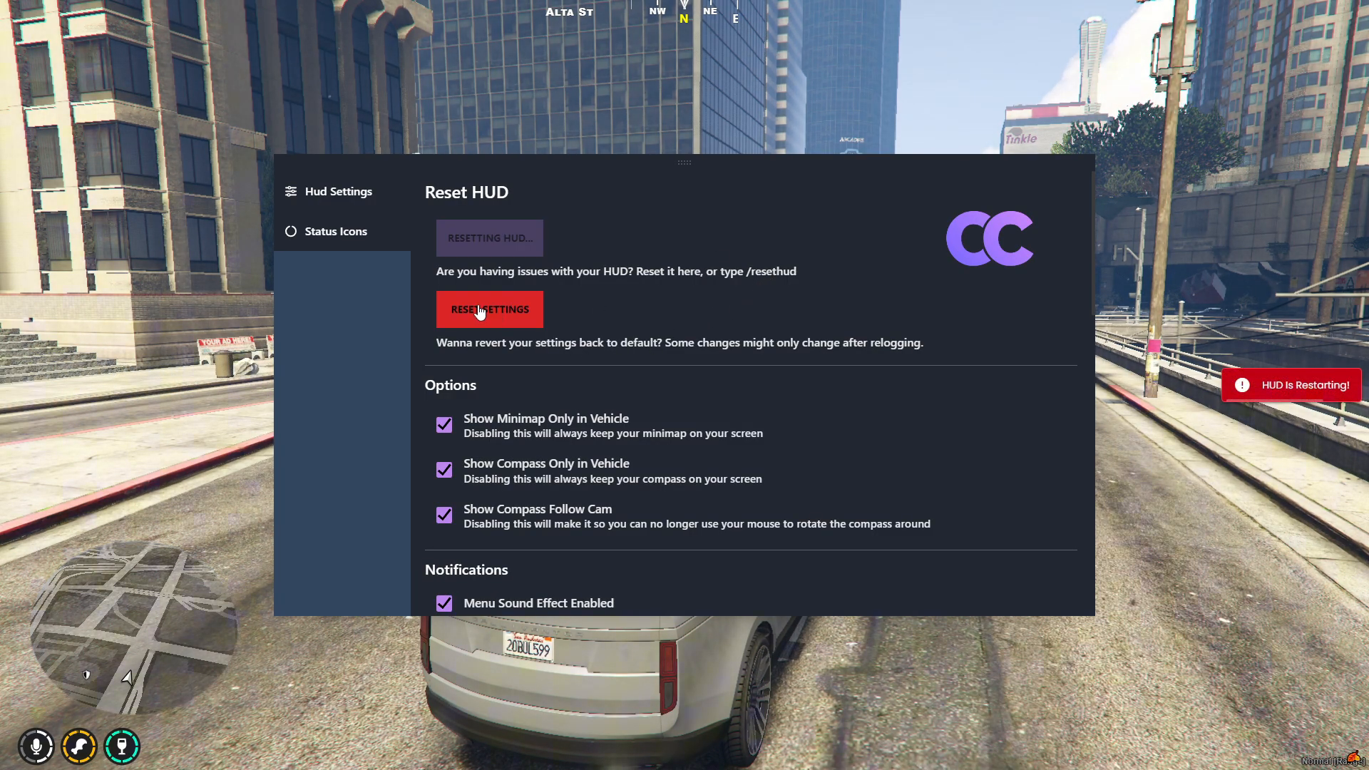
left_click(489, 237)
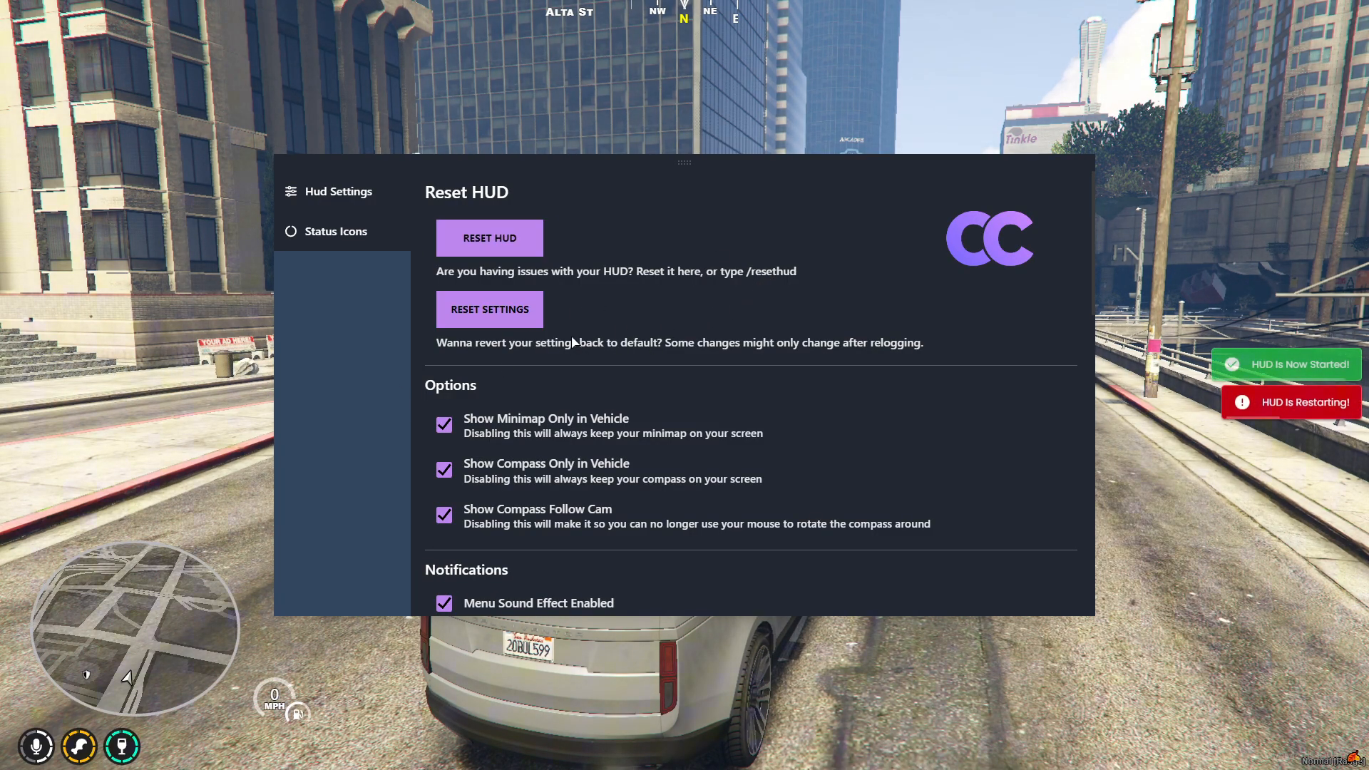
- Toggle Cinematic Mode Notifications off and back on
scroll("down", 3)
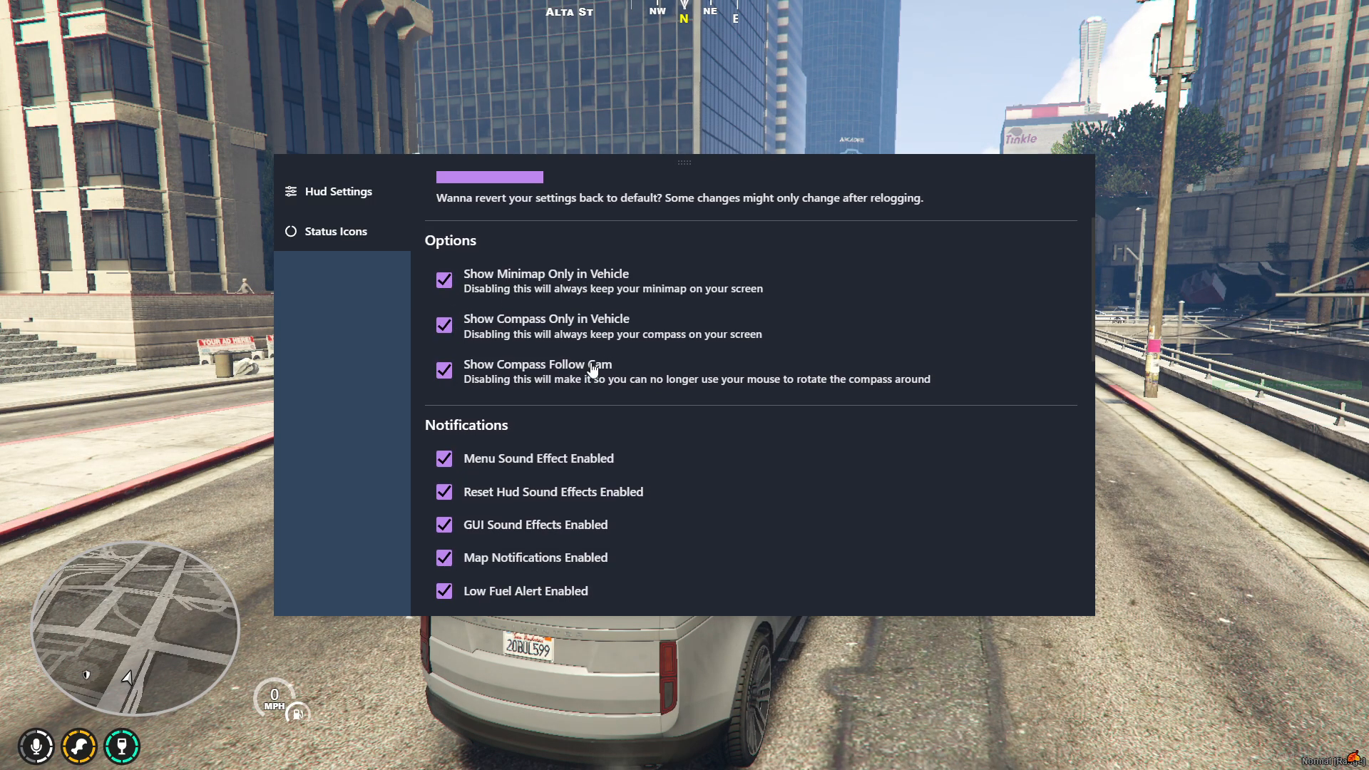
scroll("down", 3)
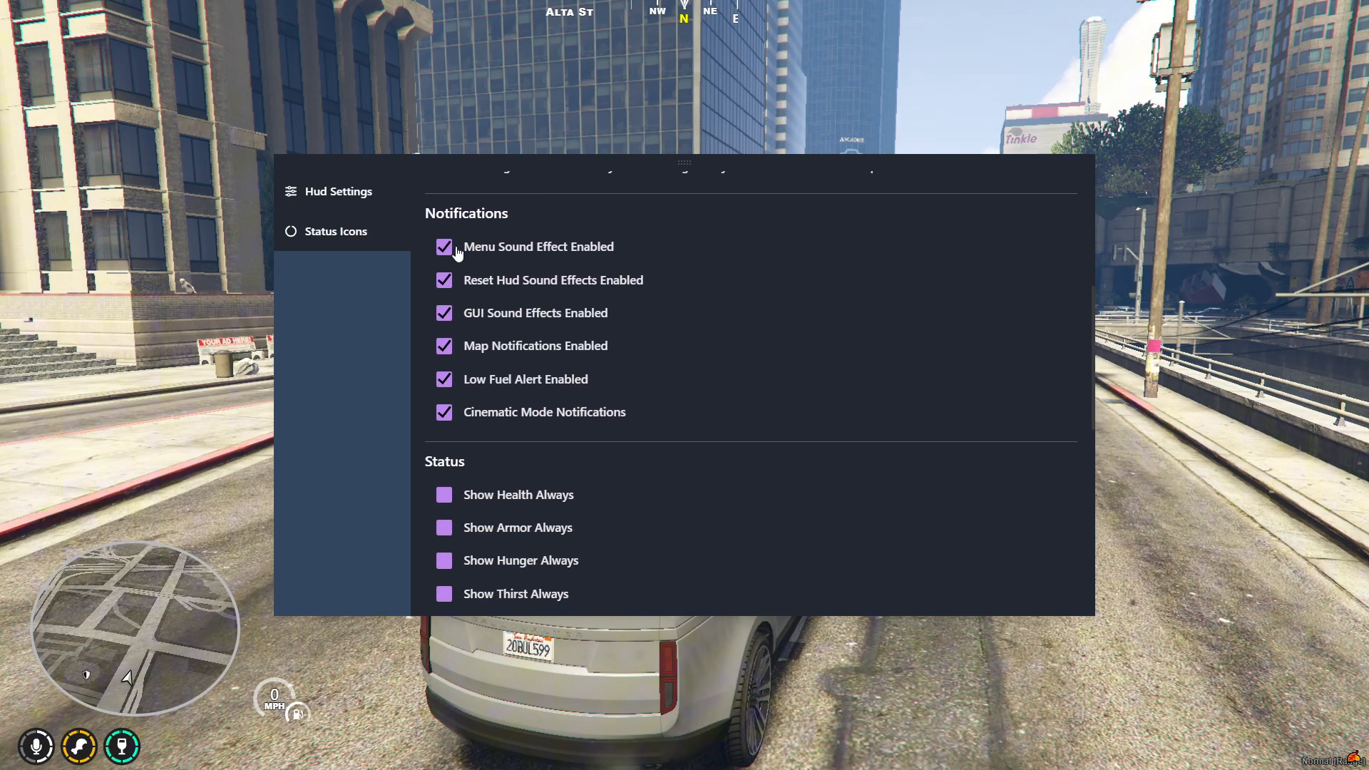
mouse_move(451, 288)
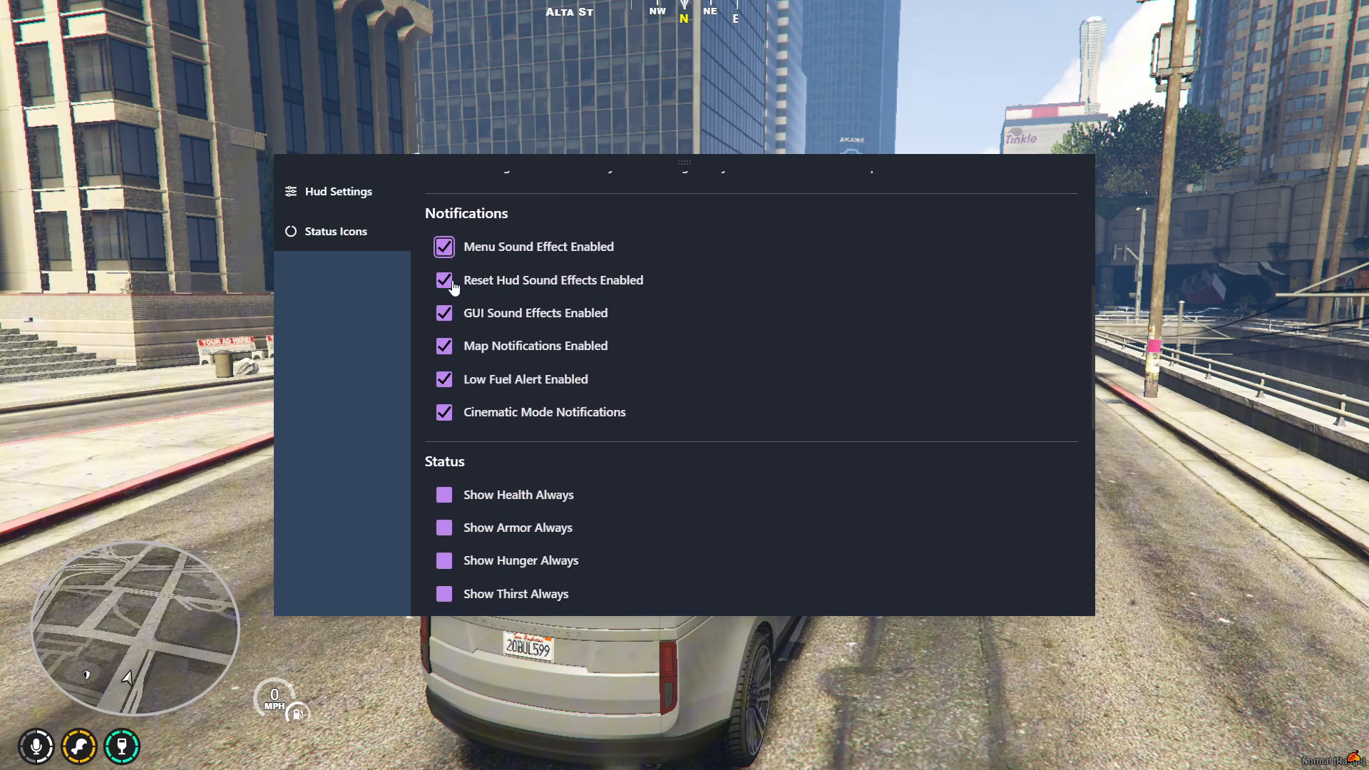
left_click(443, 412)
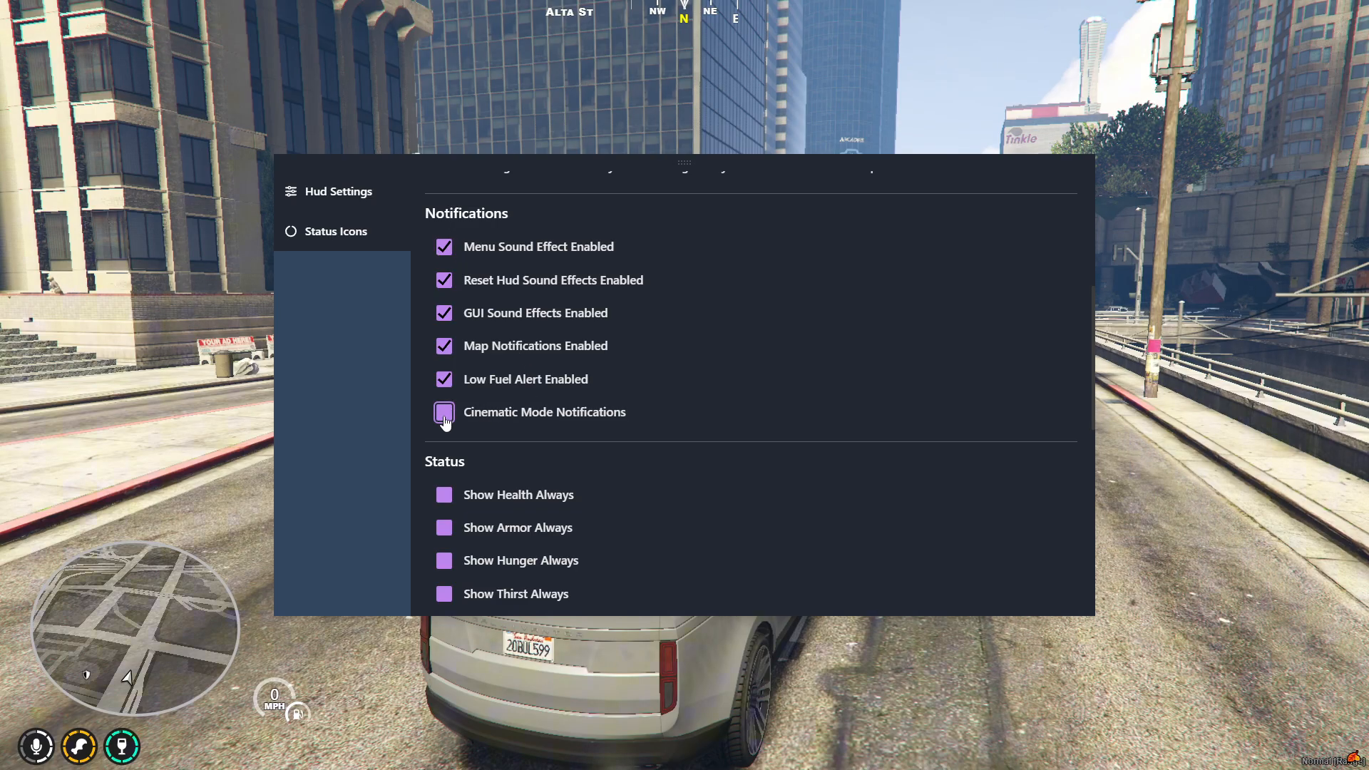
left_click(443, 412)
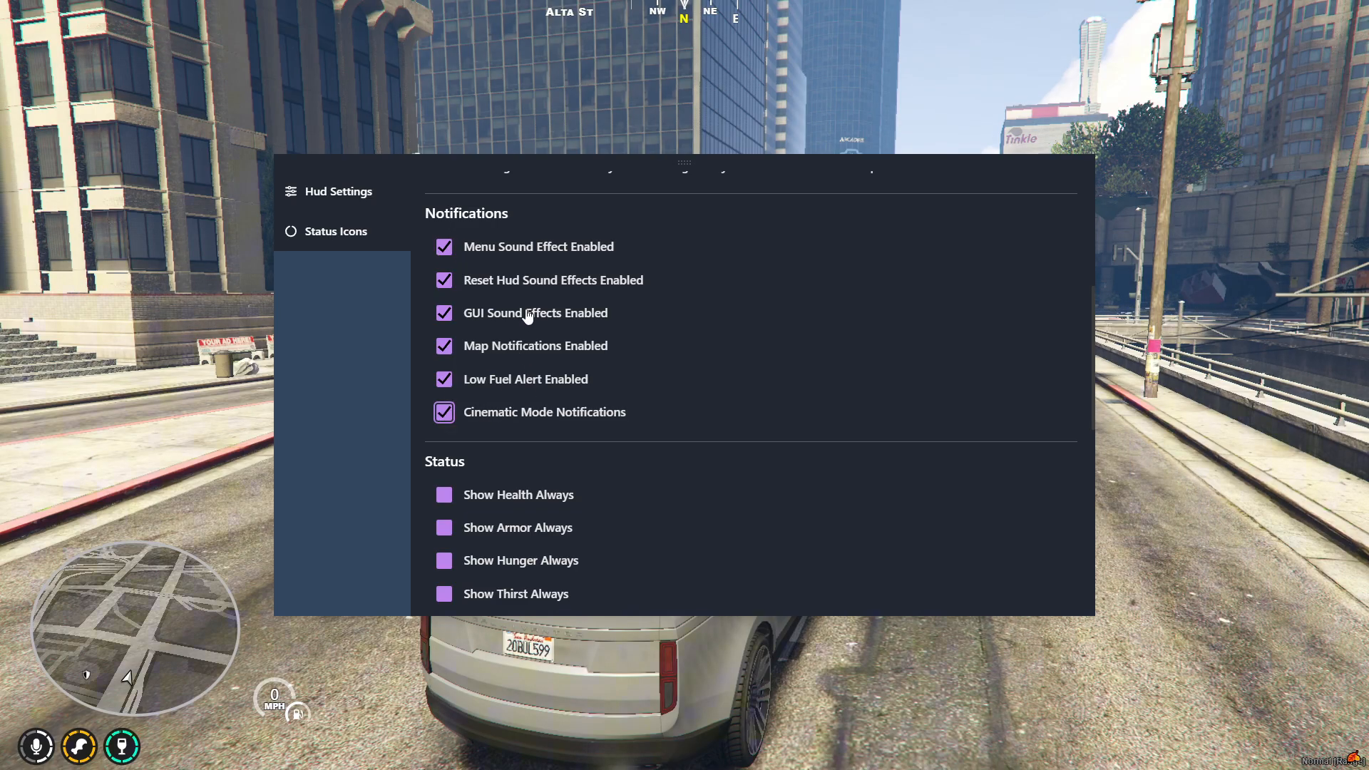
scroll("down", 3)
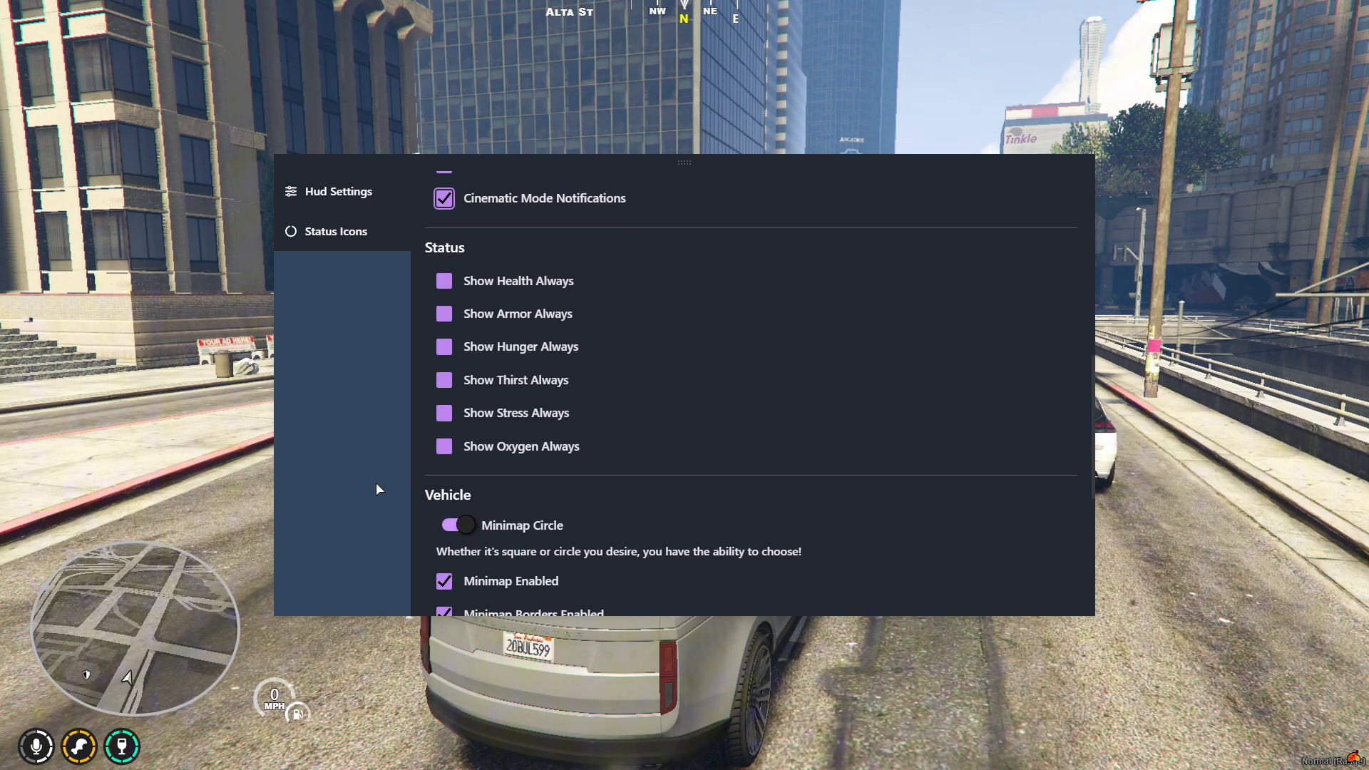
- Keep health and armor icons always shown and toggle the minimap between circle and square
left_click(444, 280)
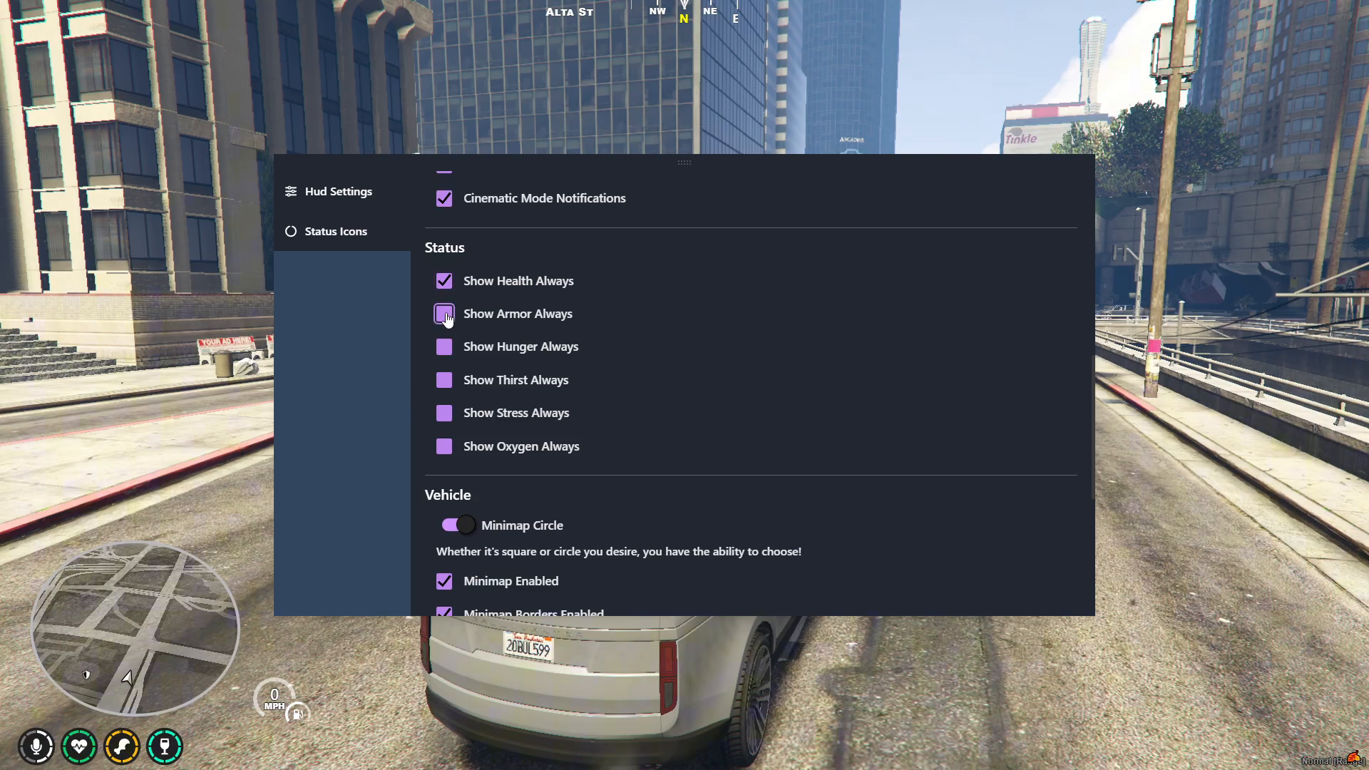
left_click(443, 314)
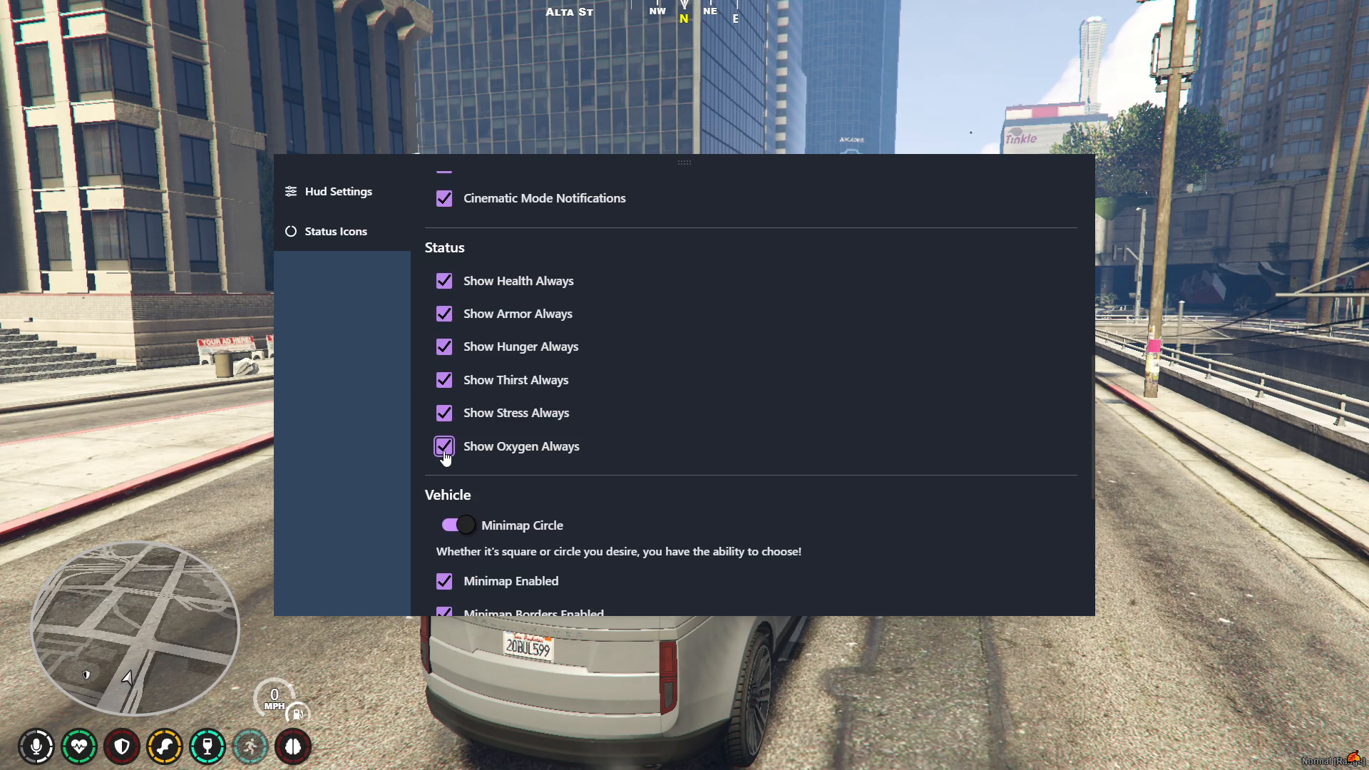
scroll("down", 3)
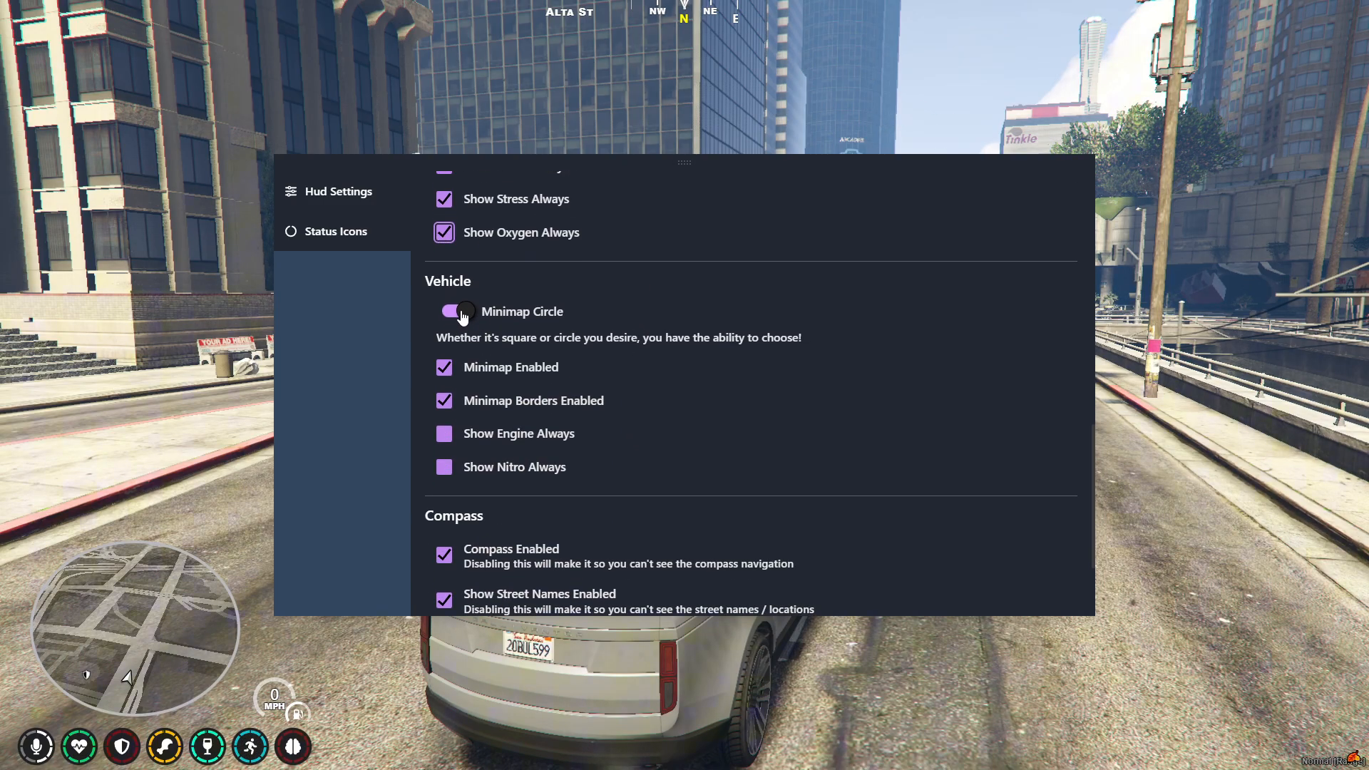
left_click(450, 311)
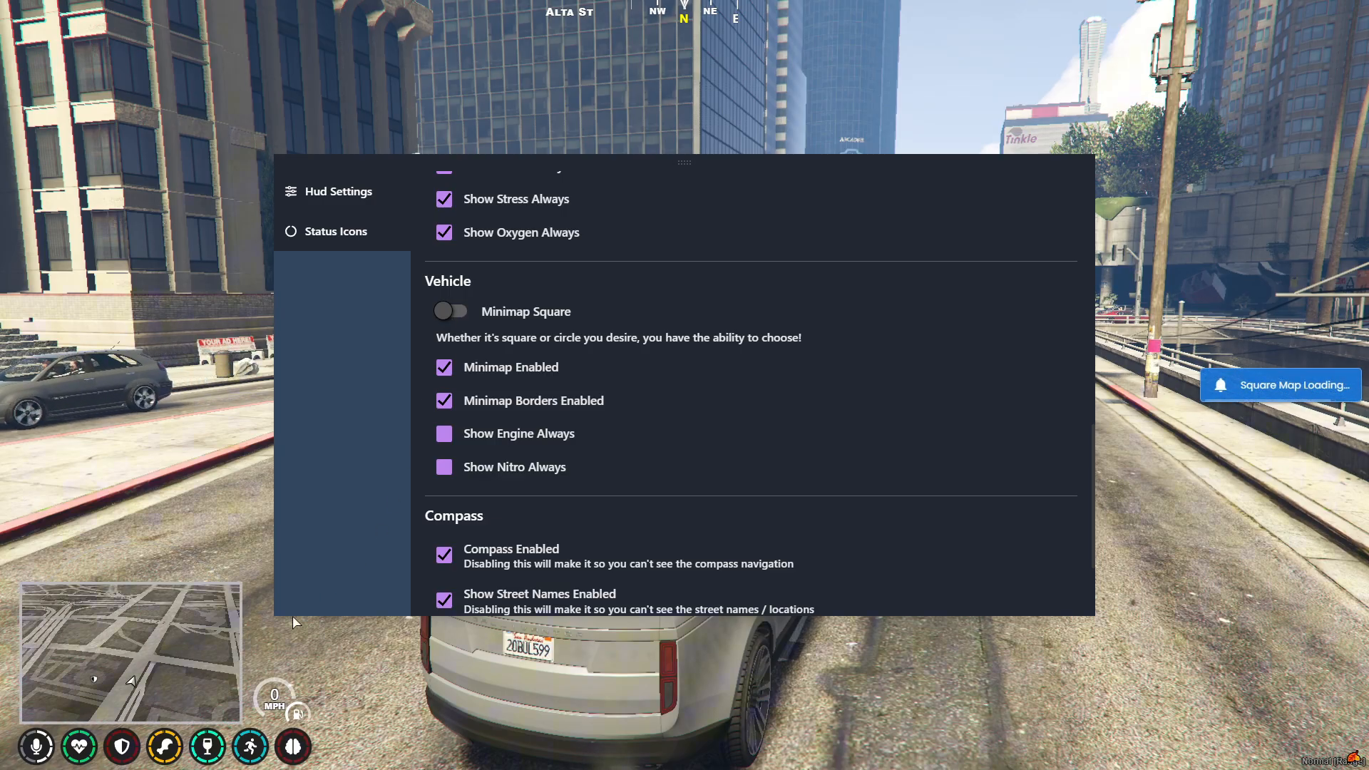
left_click(450, 311)
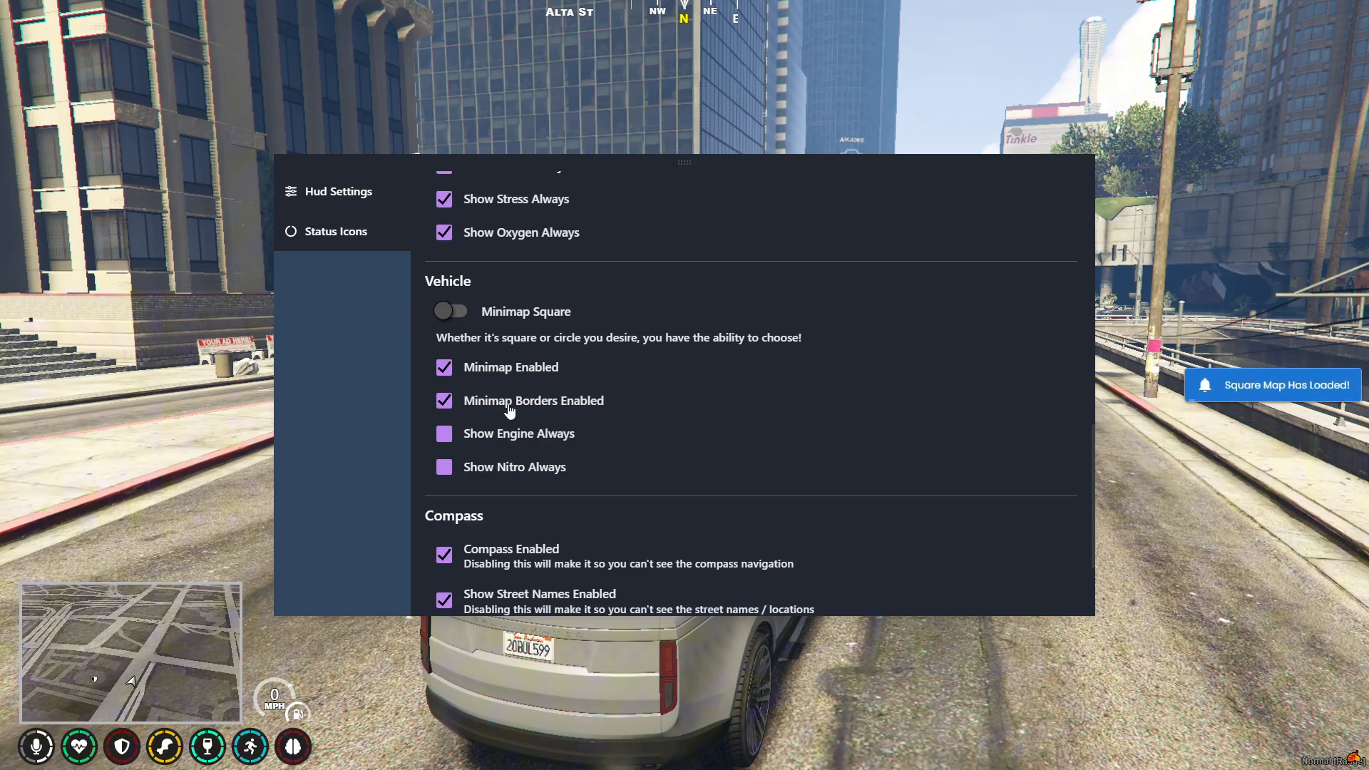
- Enable Show Engine Always and Show Nitro Always, and turn cinematic bars off
left_click(443, 433)
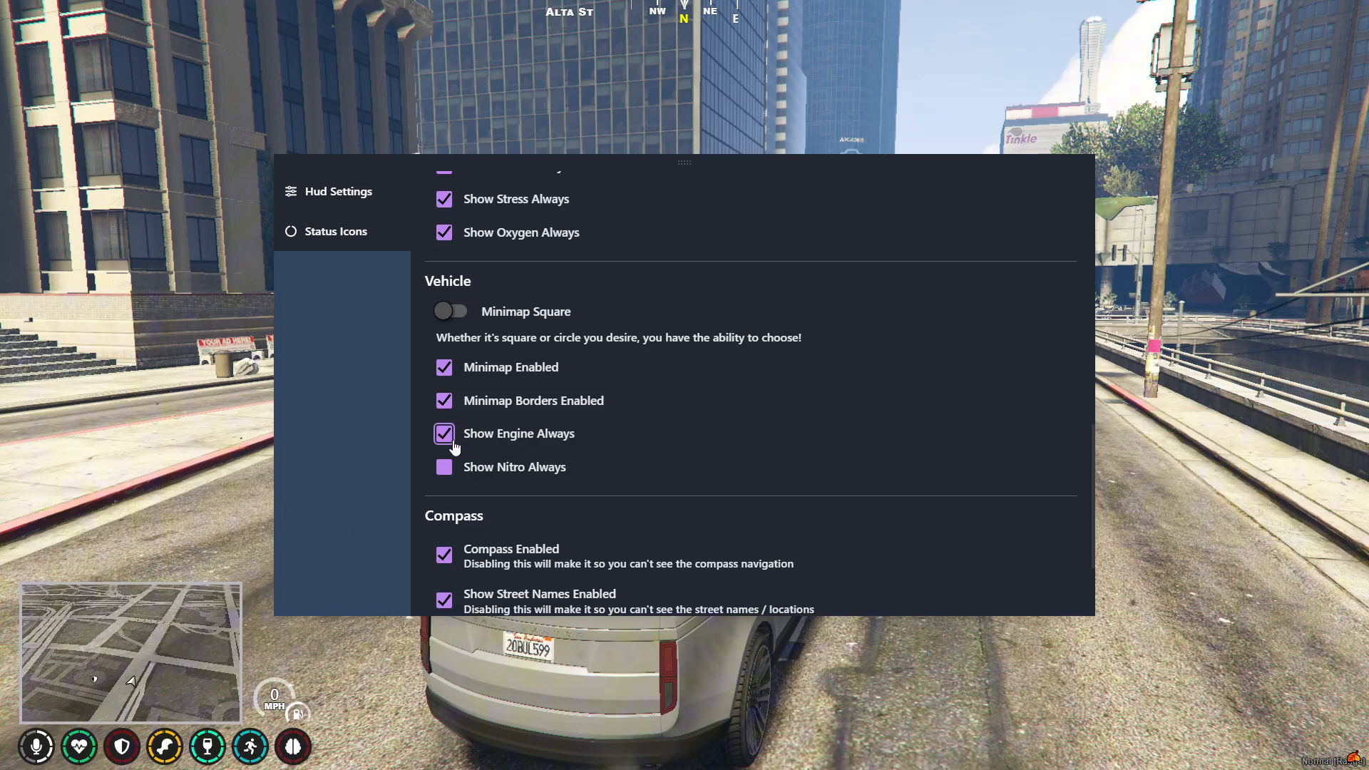
left_click(443, 467)
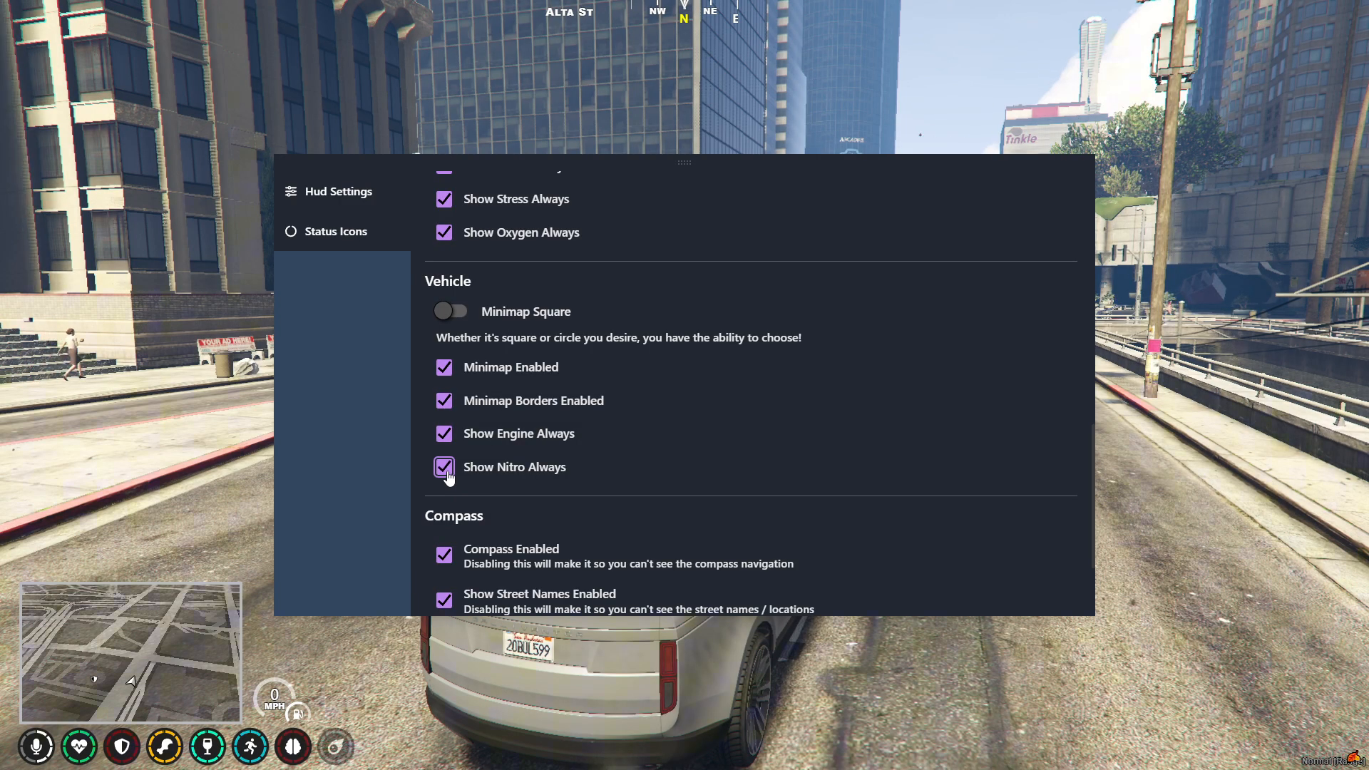
mouse_move(446, 440)
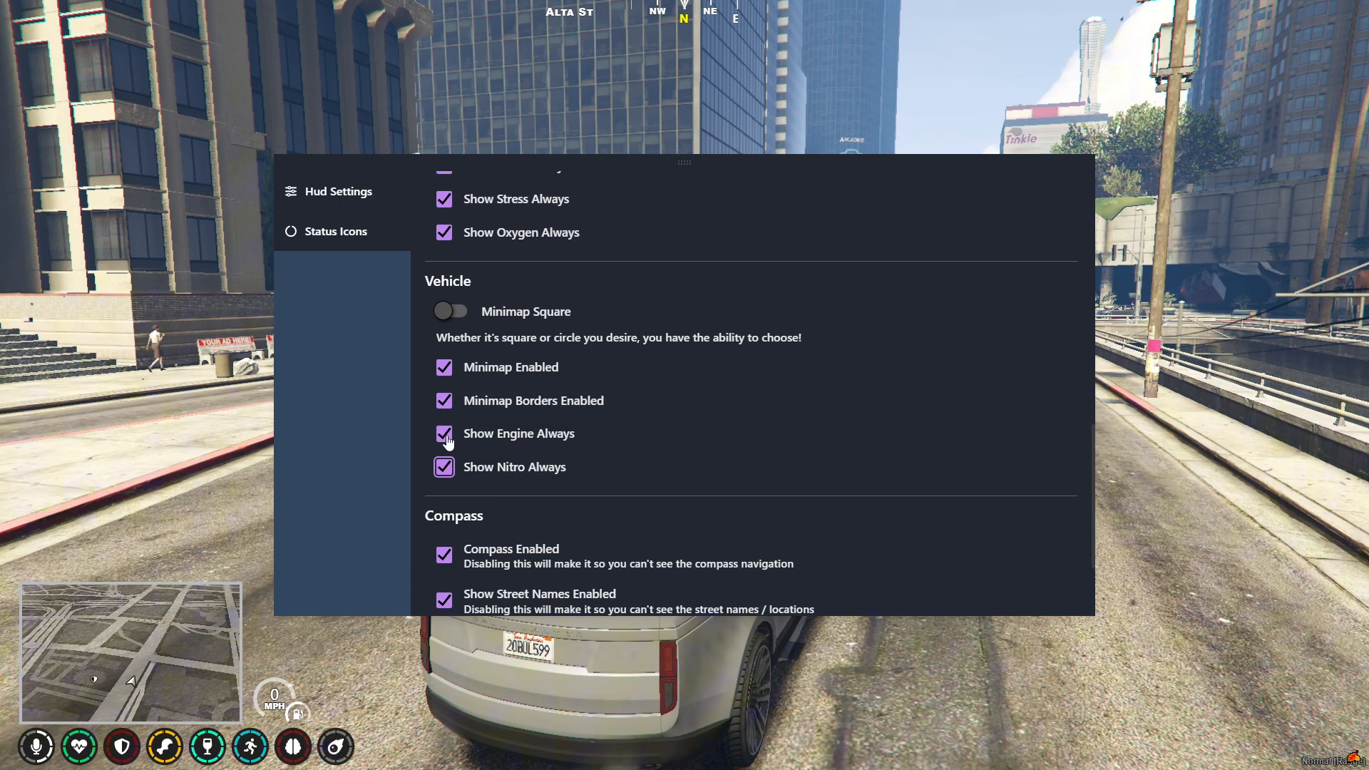
scroll("down", 3)
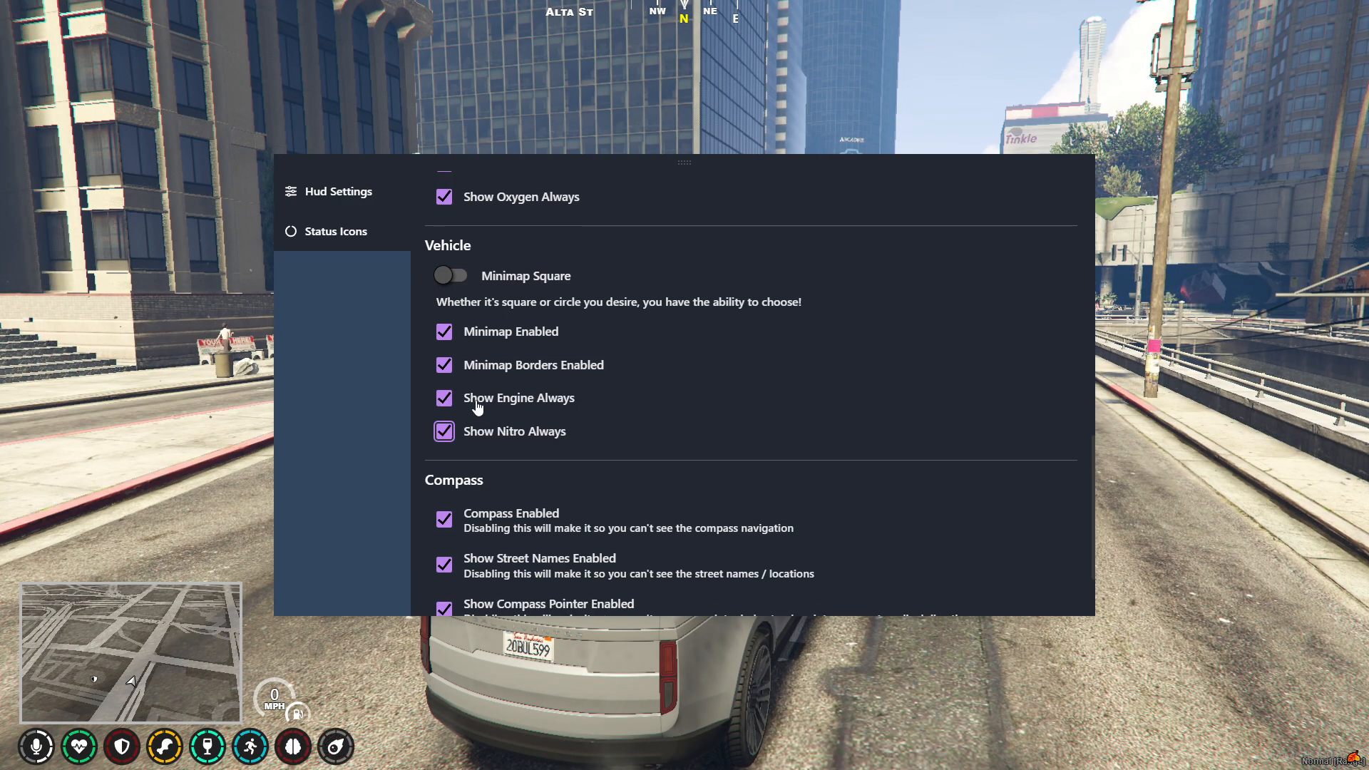
scroll("down", 3)
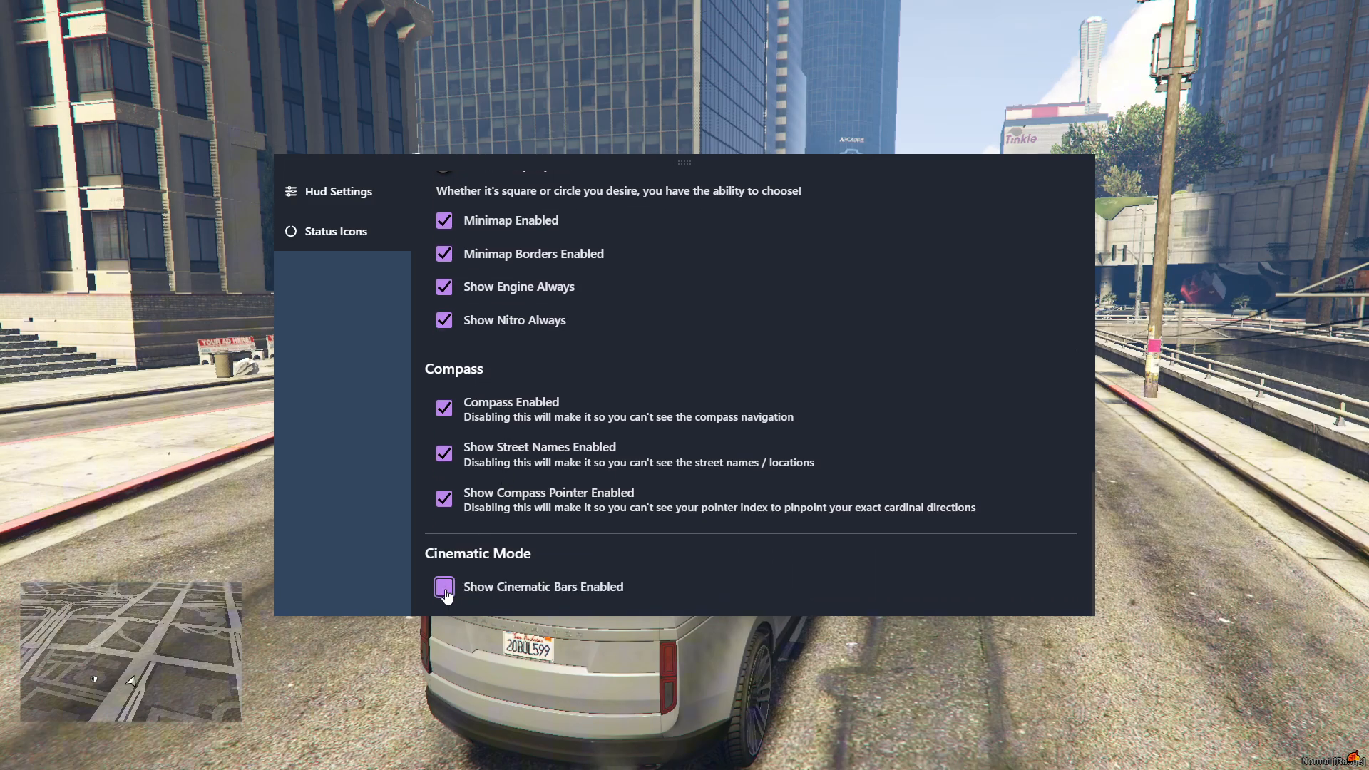
left_click(443, 586)
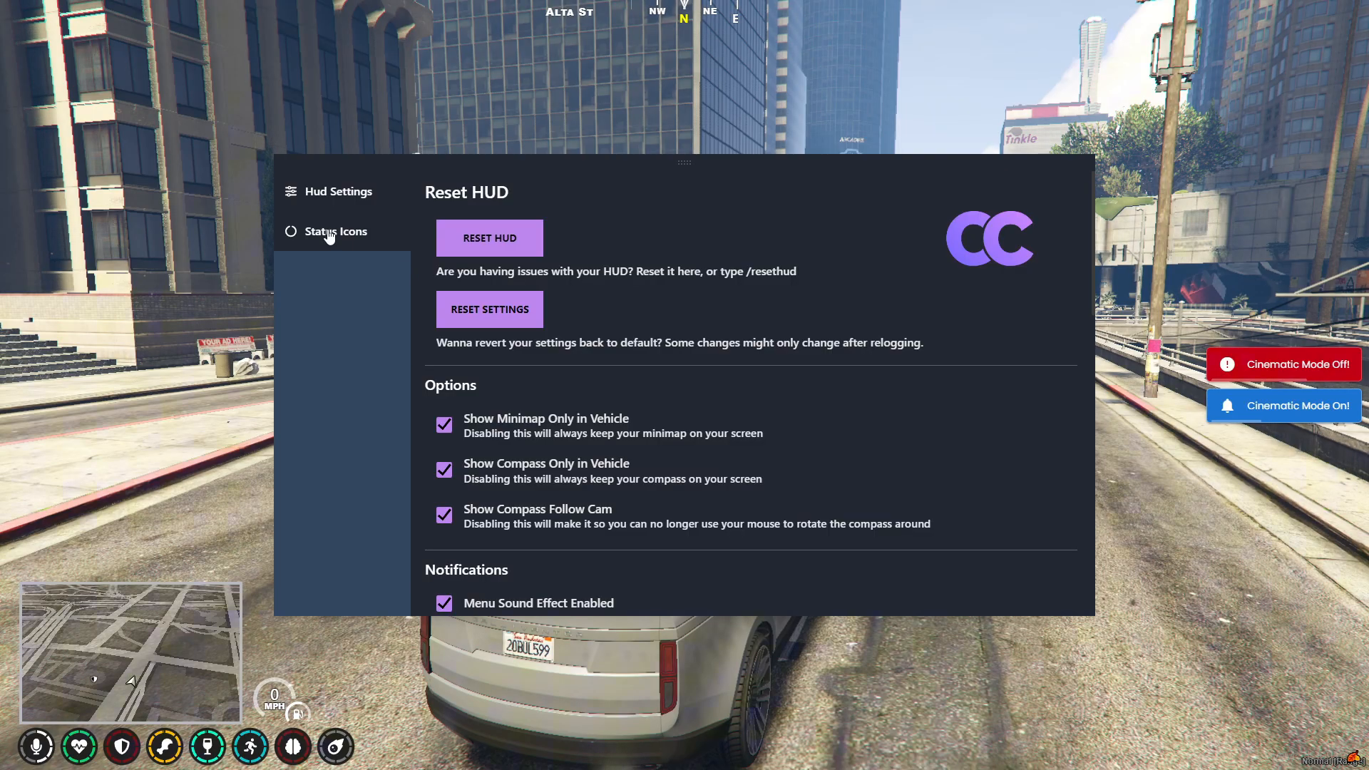
- Enable Design Mode and try Inner Circle, Rotated Square, Square Fill, Badge, ending on Transparent
left_click(335, 230)
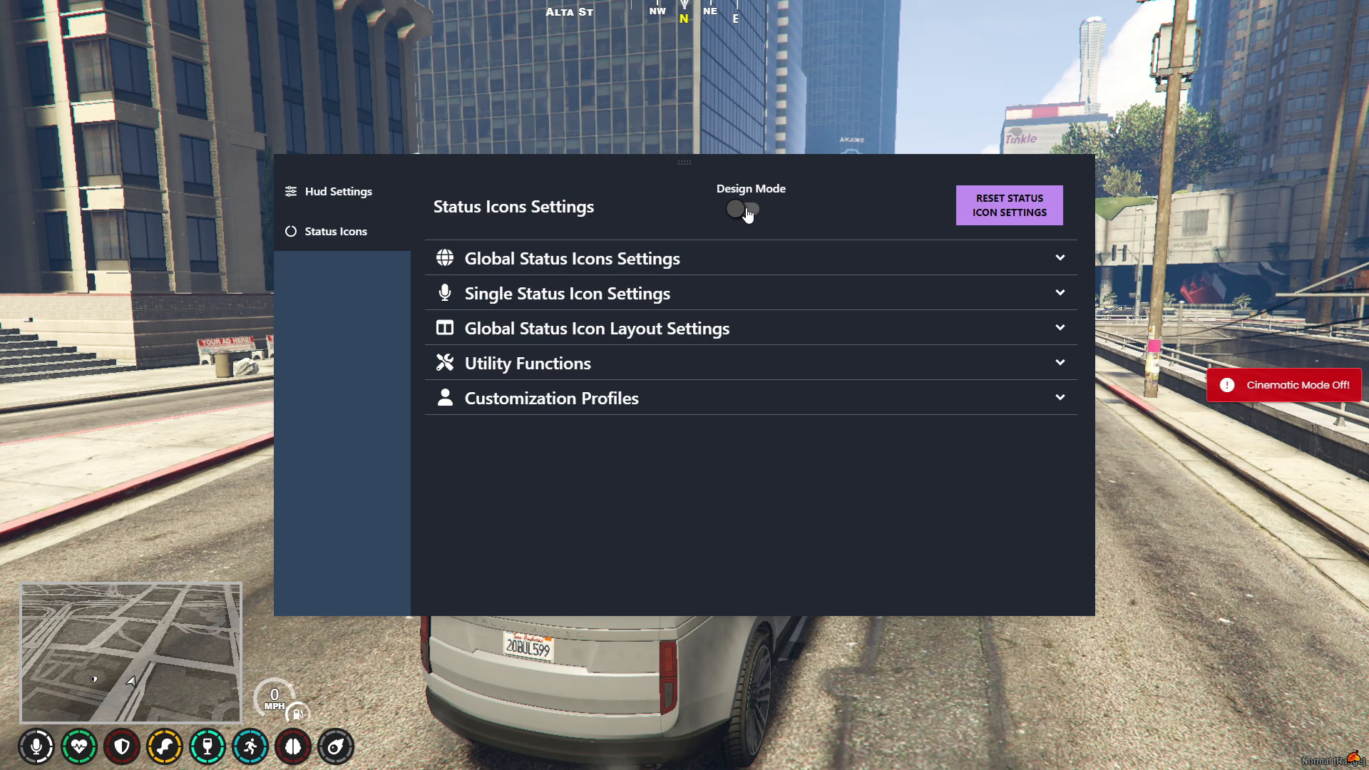
left_click(747, 208)
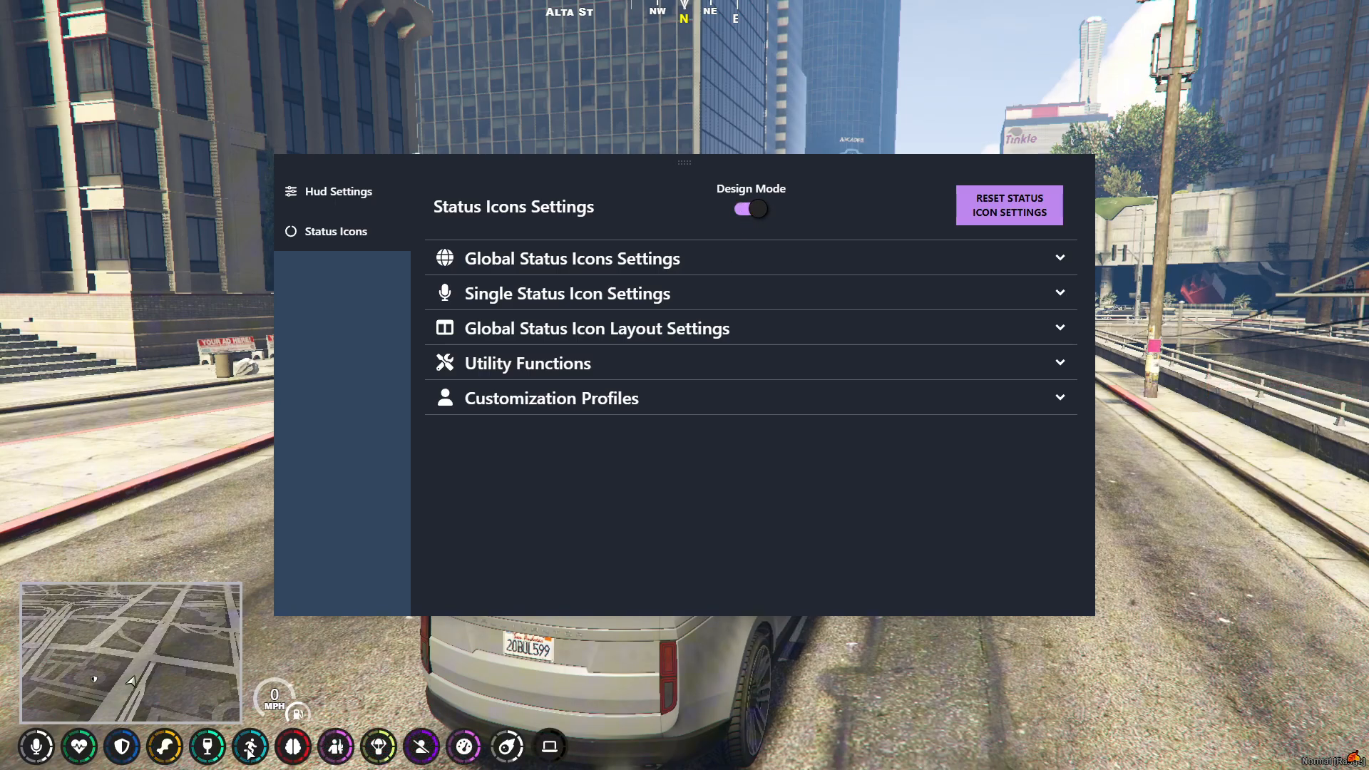
mouse_move(910, 273)
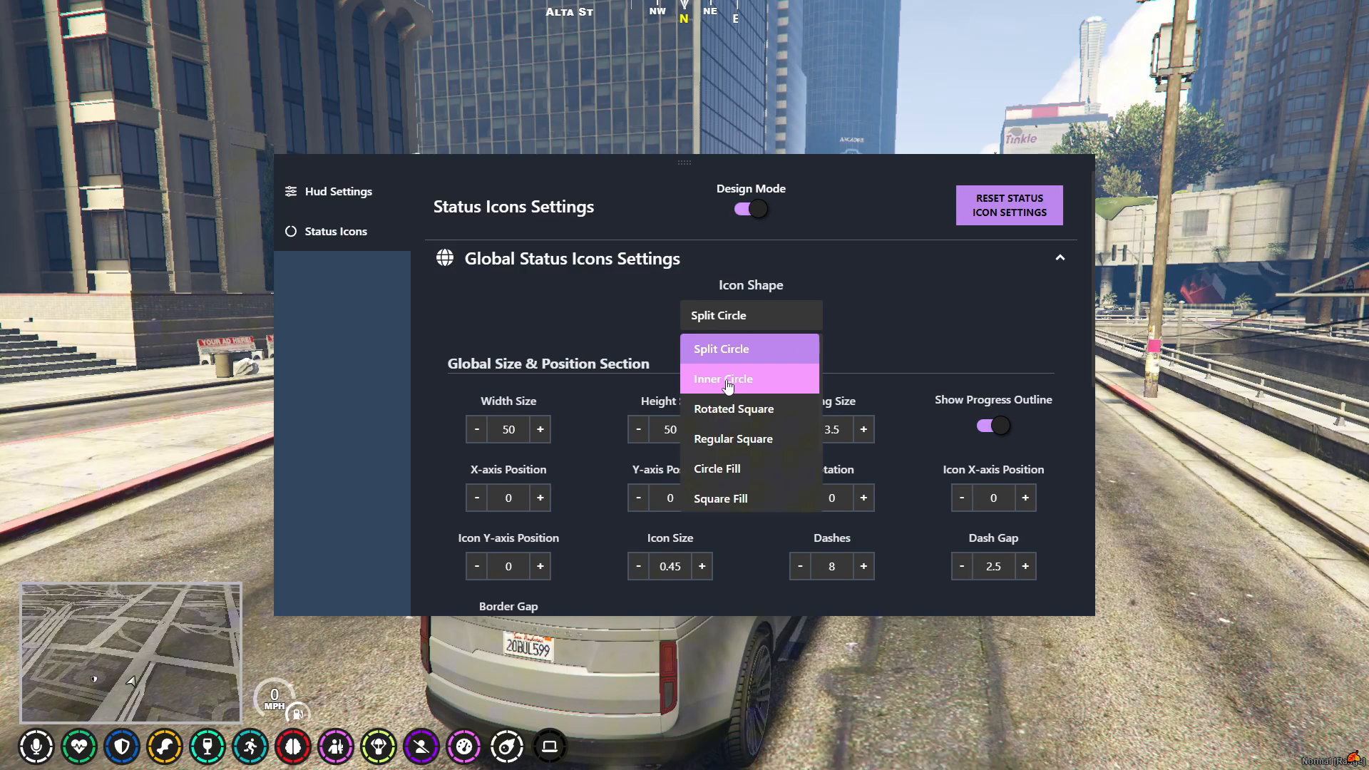
left_click(722, 378)
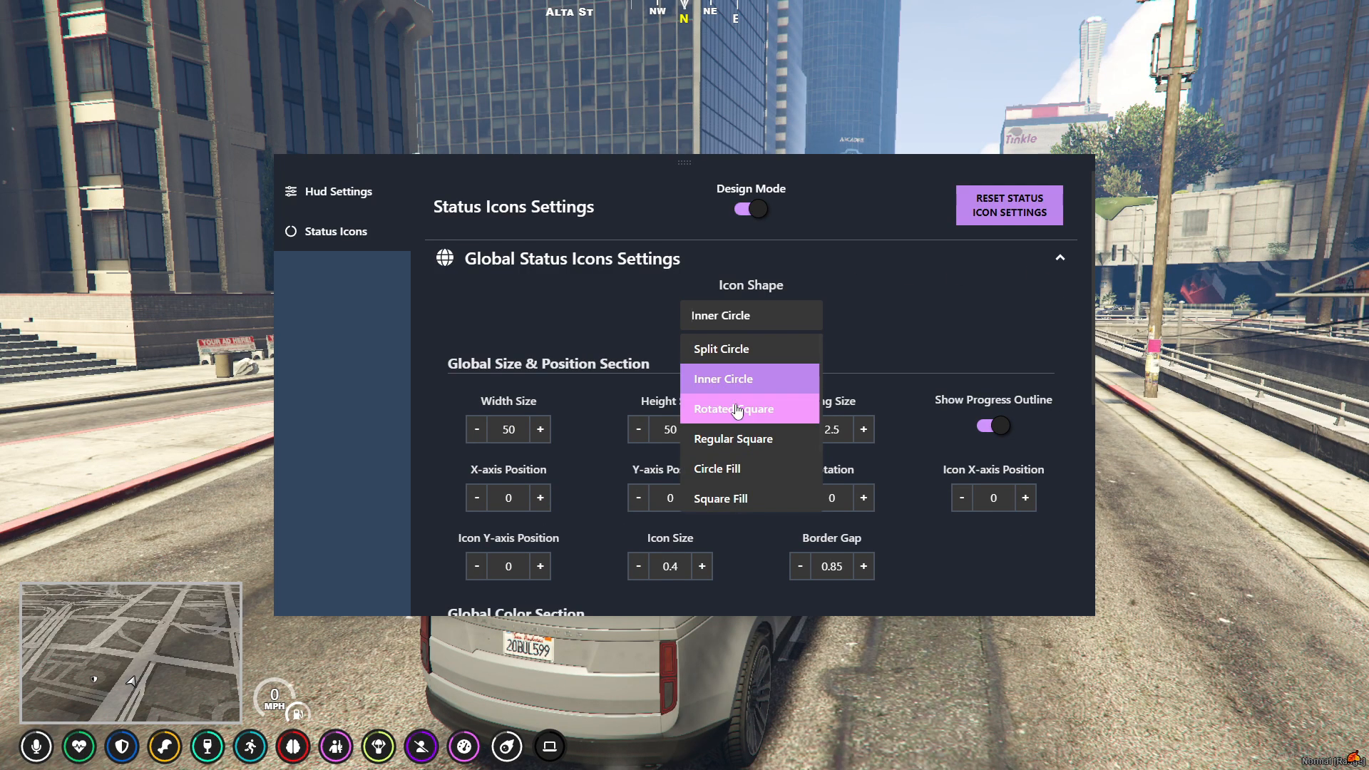
left_click(733, 408)
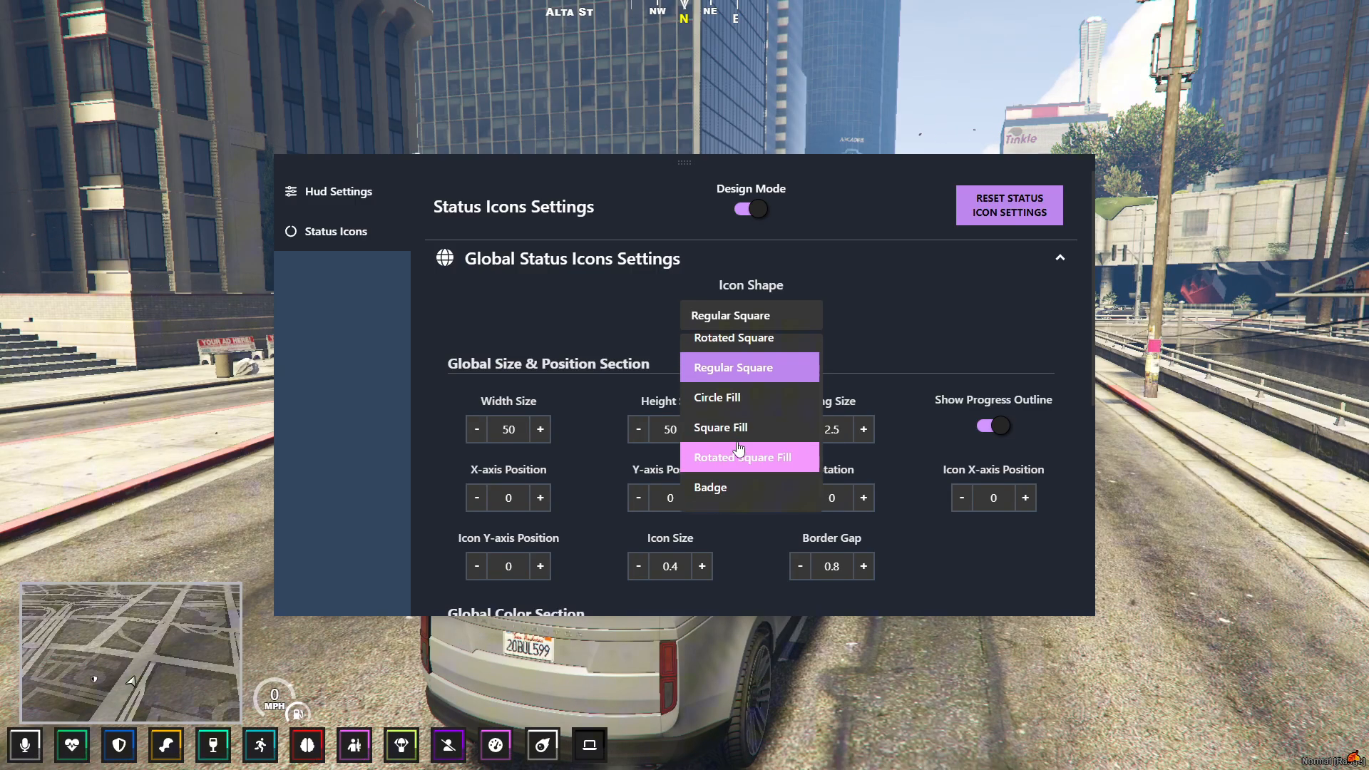
left_click(720, 427)
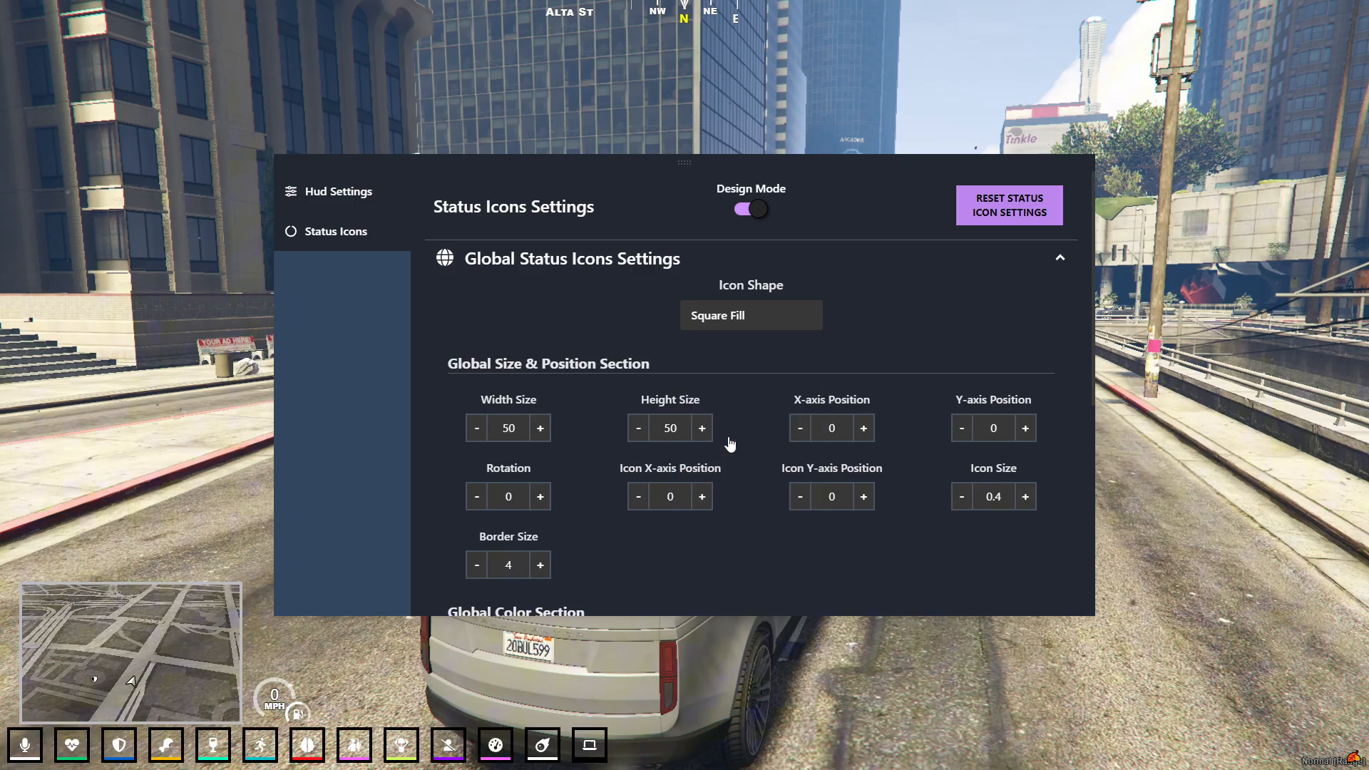
left_click(749, 315)
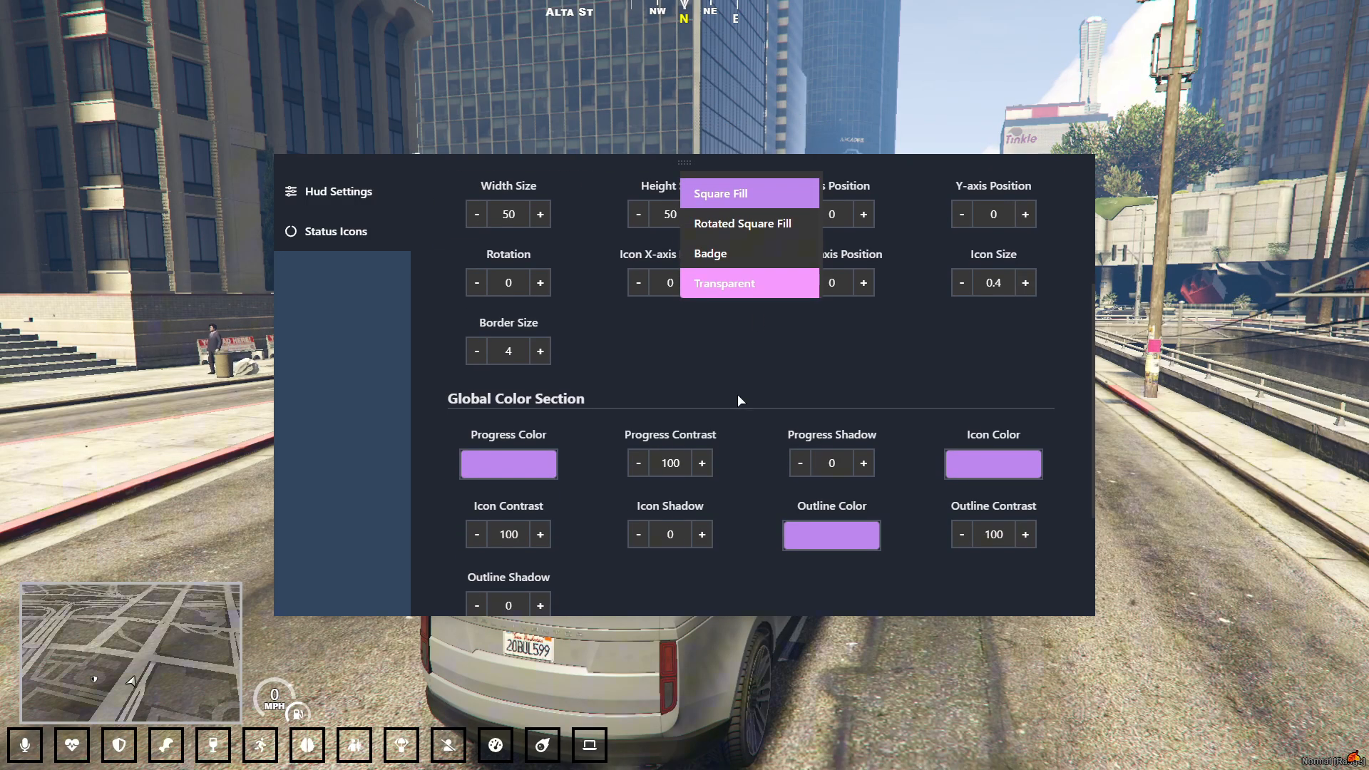
left_click(710, 253)
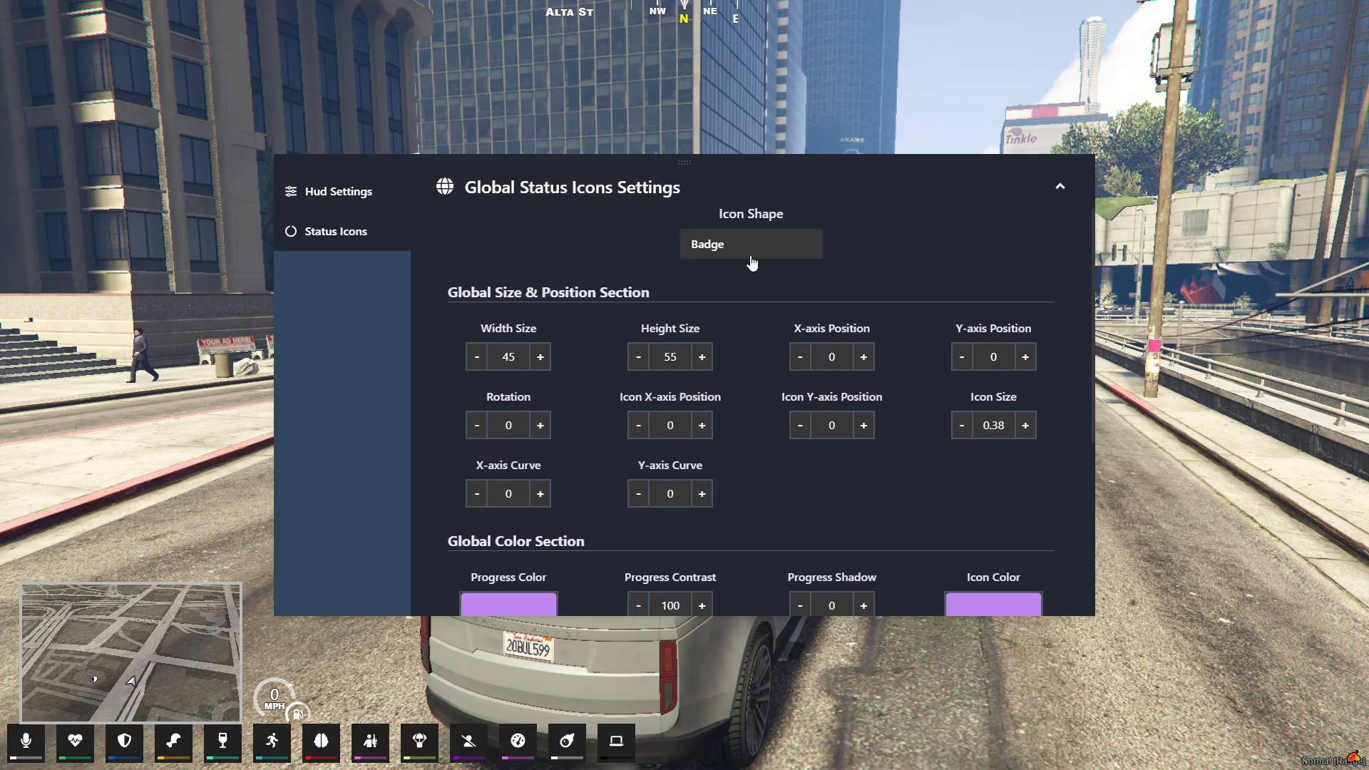
left_click(749, 244)
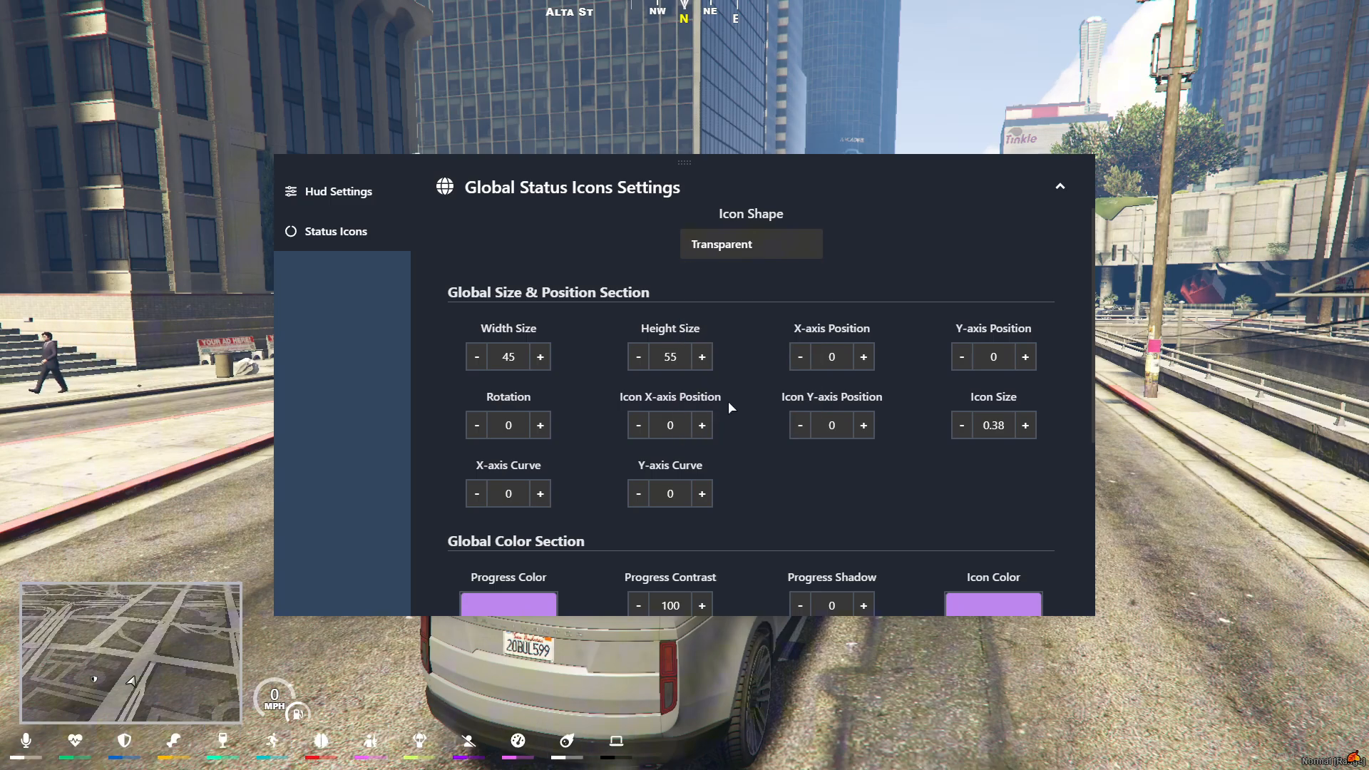
mouse_move(573, 349)
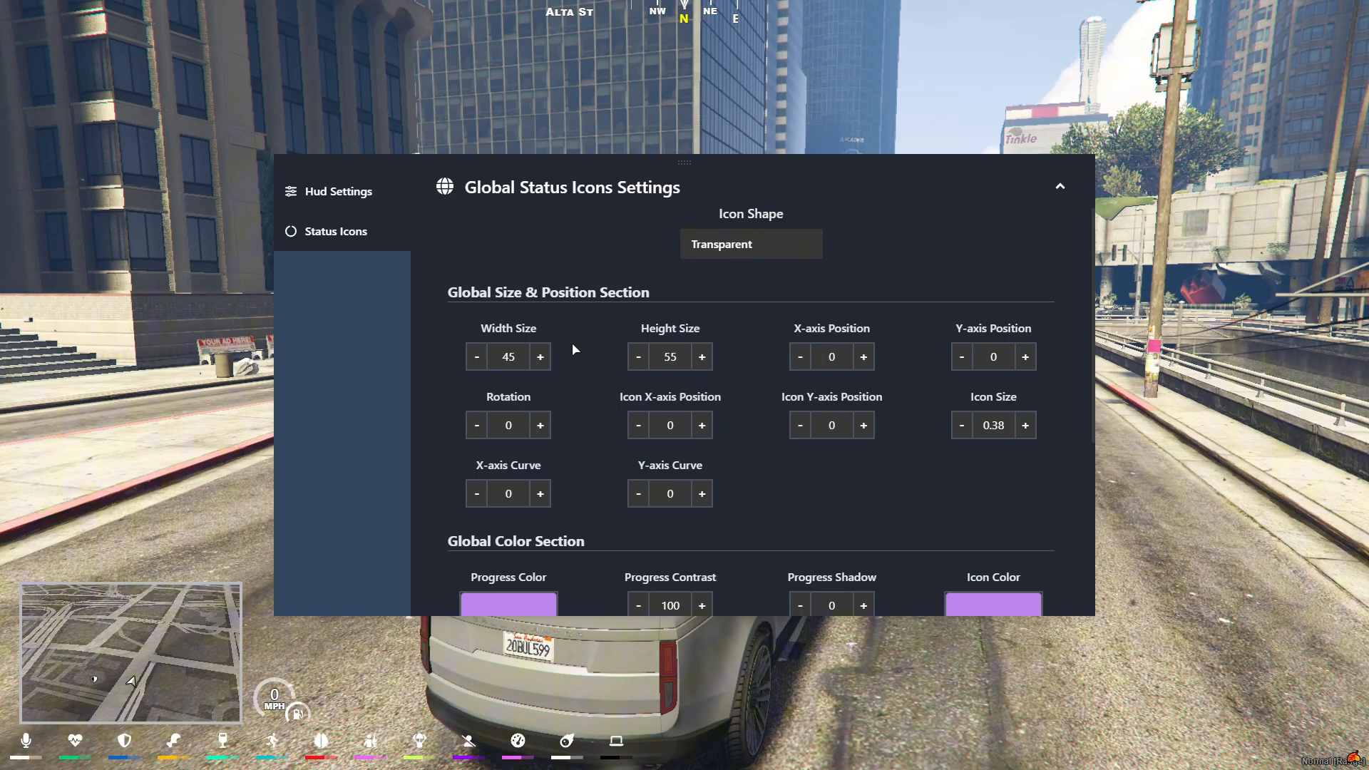
- Resize the status icons to 53 by 52 and nudge the glyph position
left_click(540, 357)
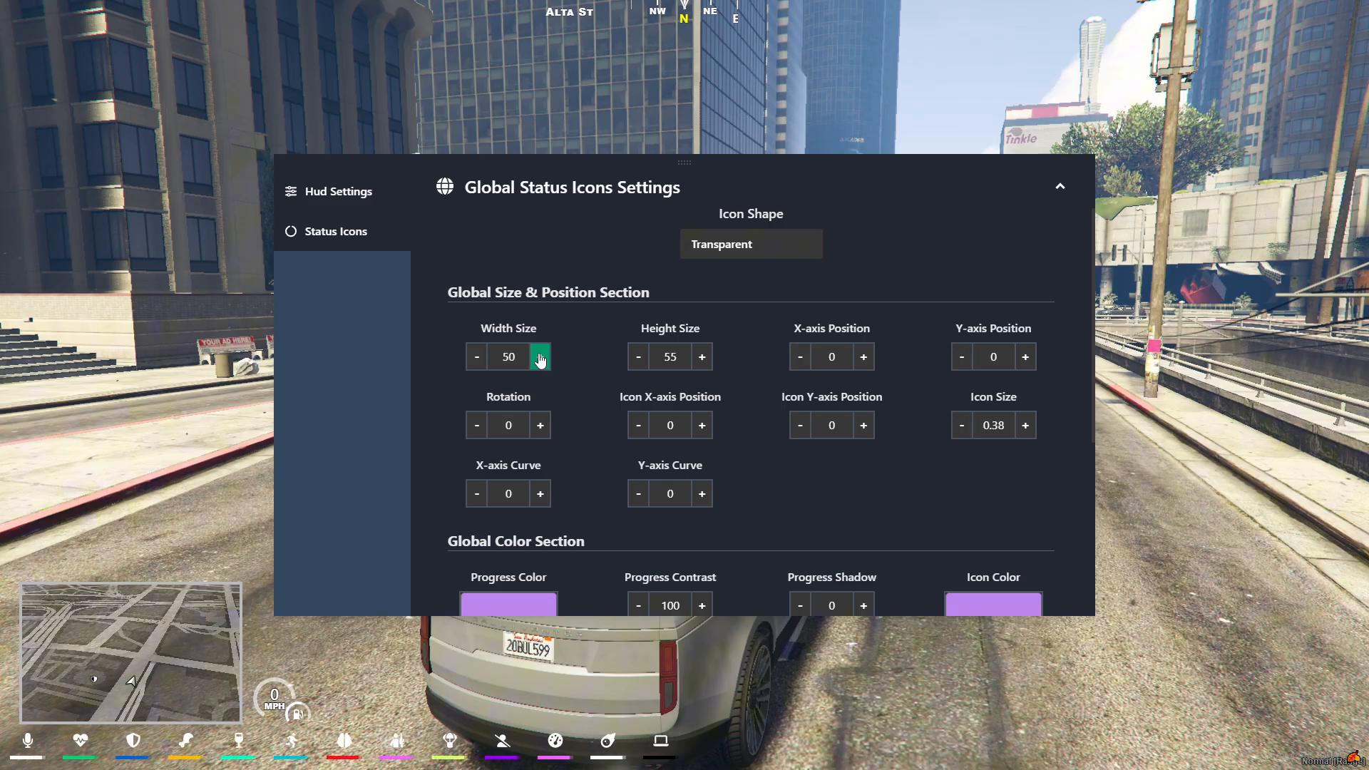
left_click(638, 356)
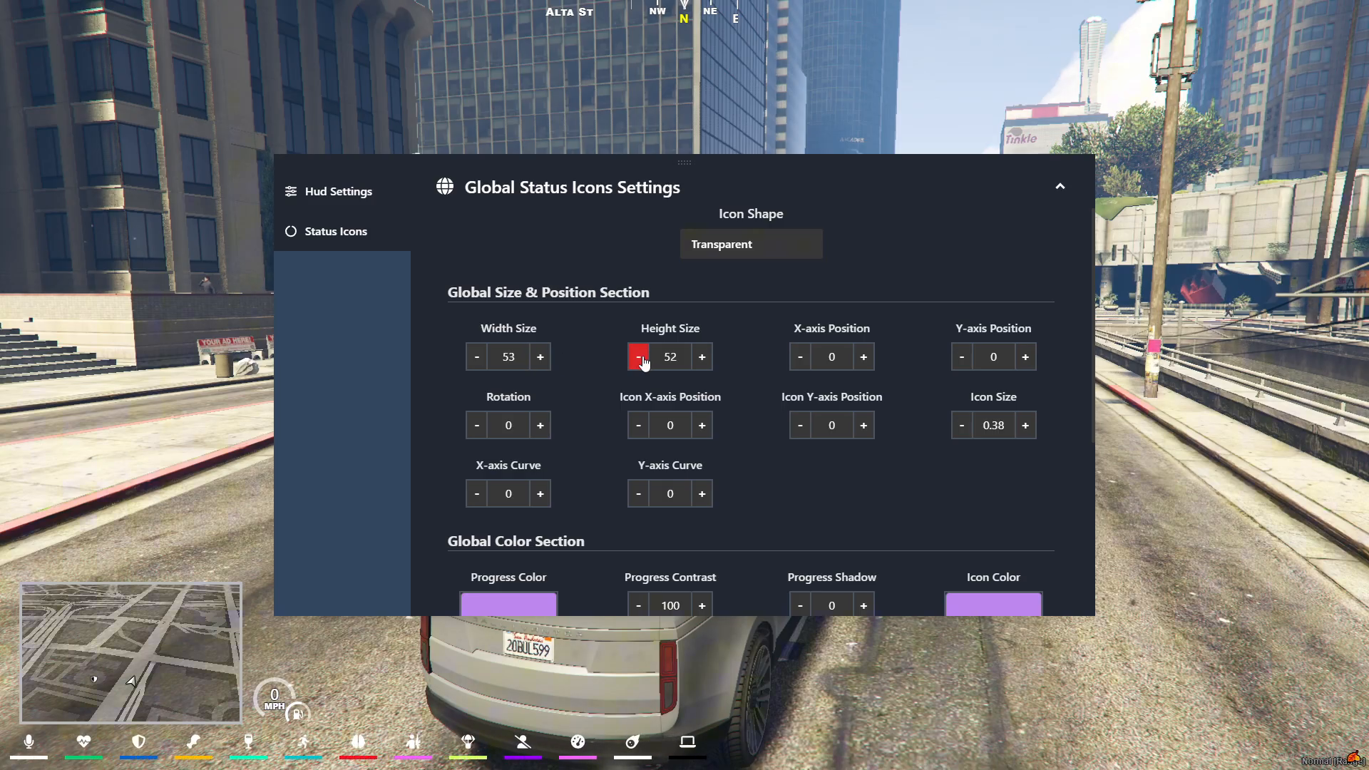
left_click(863, 357)
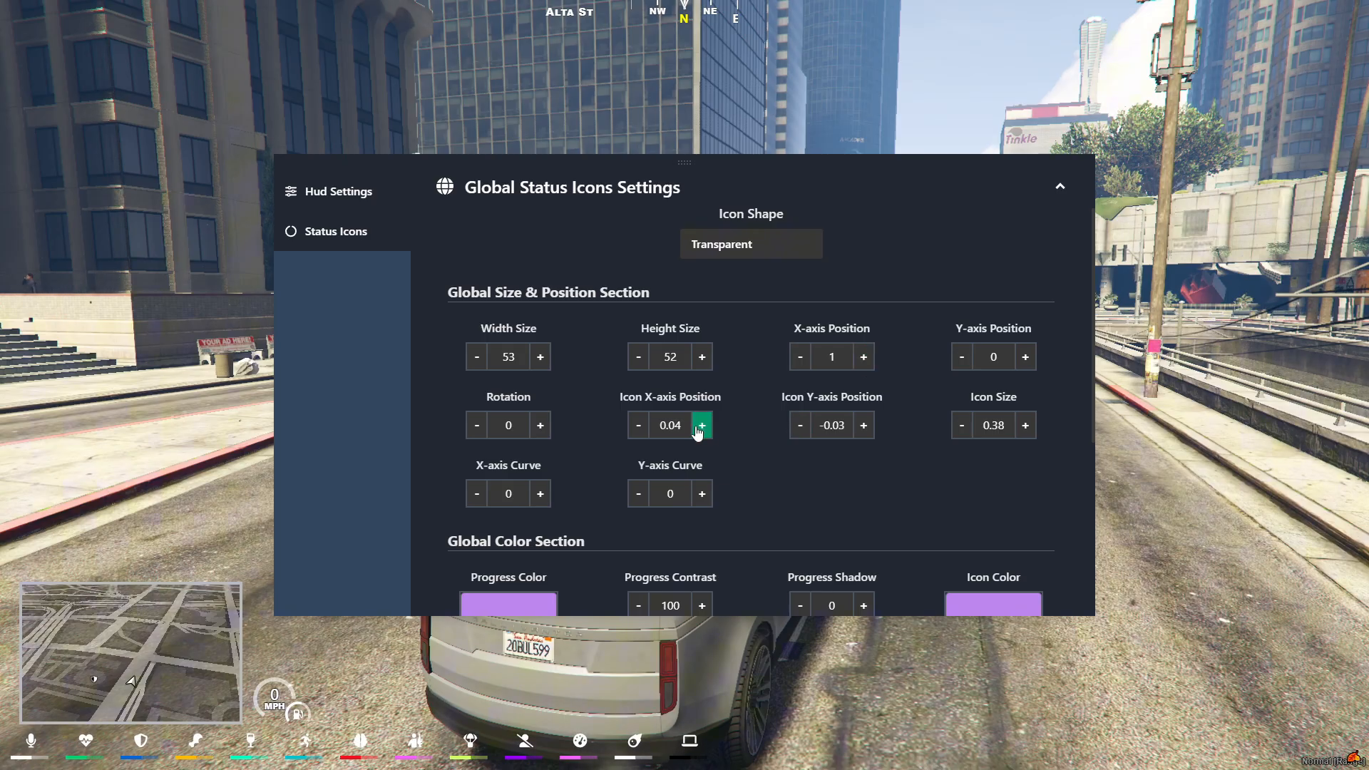
- Set both the progress colour and icon colour to dark purple
scroll("down", 3)
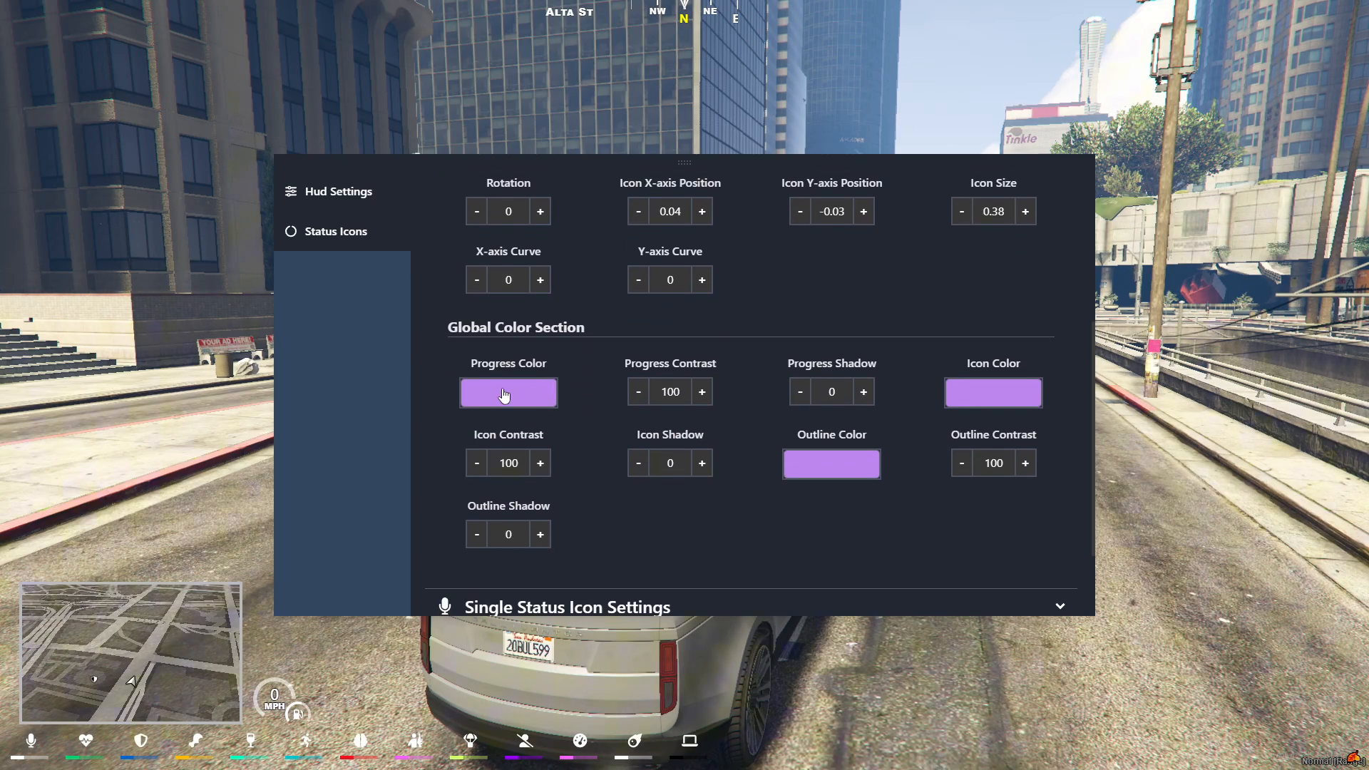
scroll("down", 3)
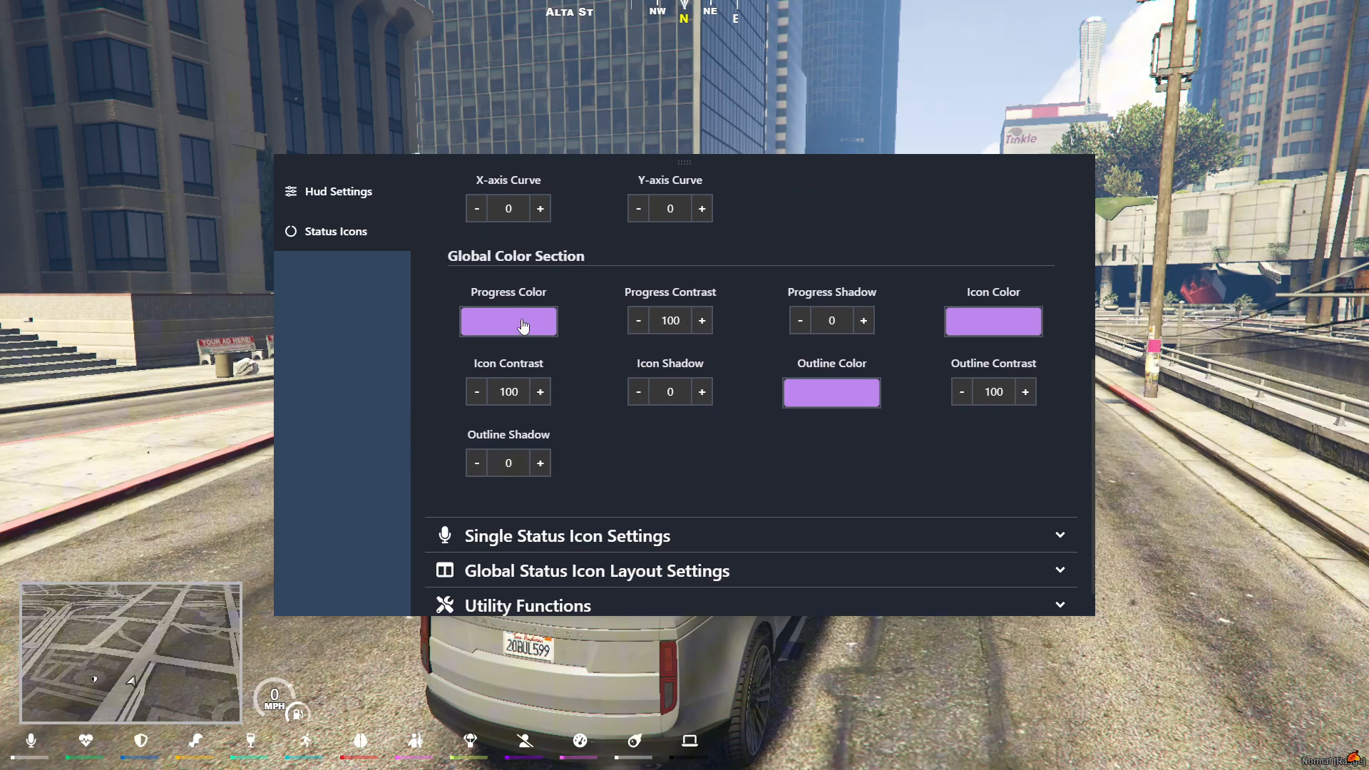
left_click(508, 322)
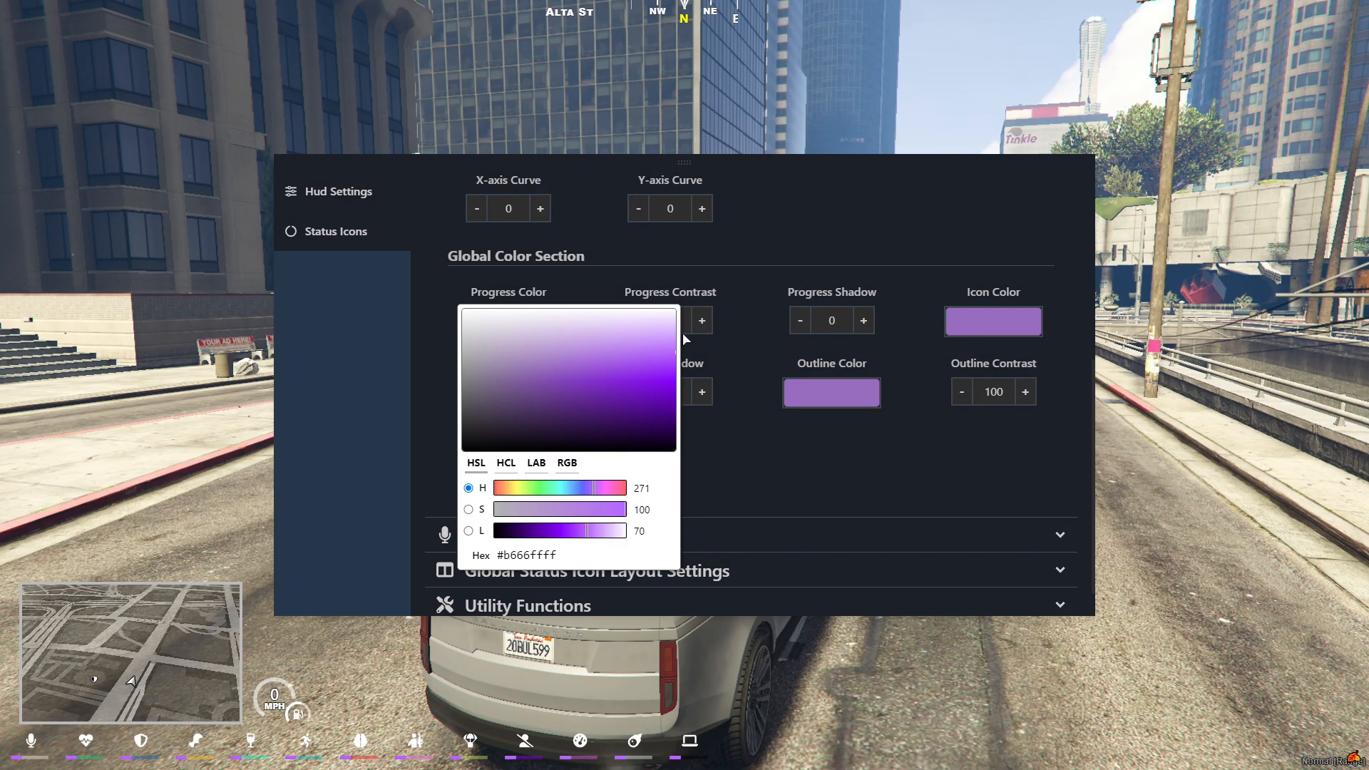
left_click(646, 424)
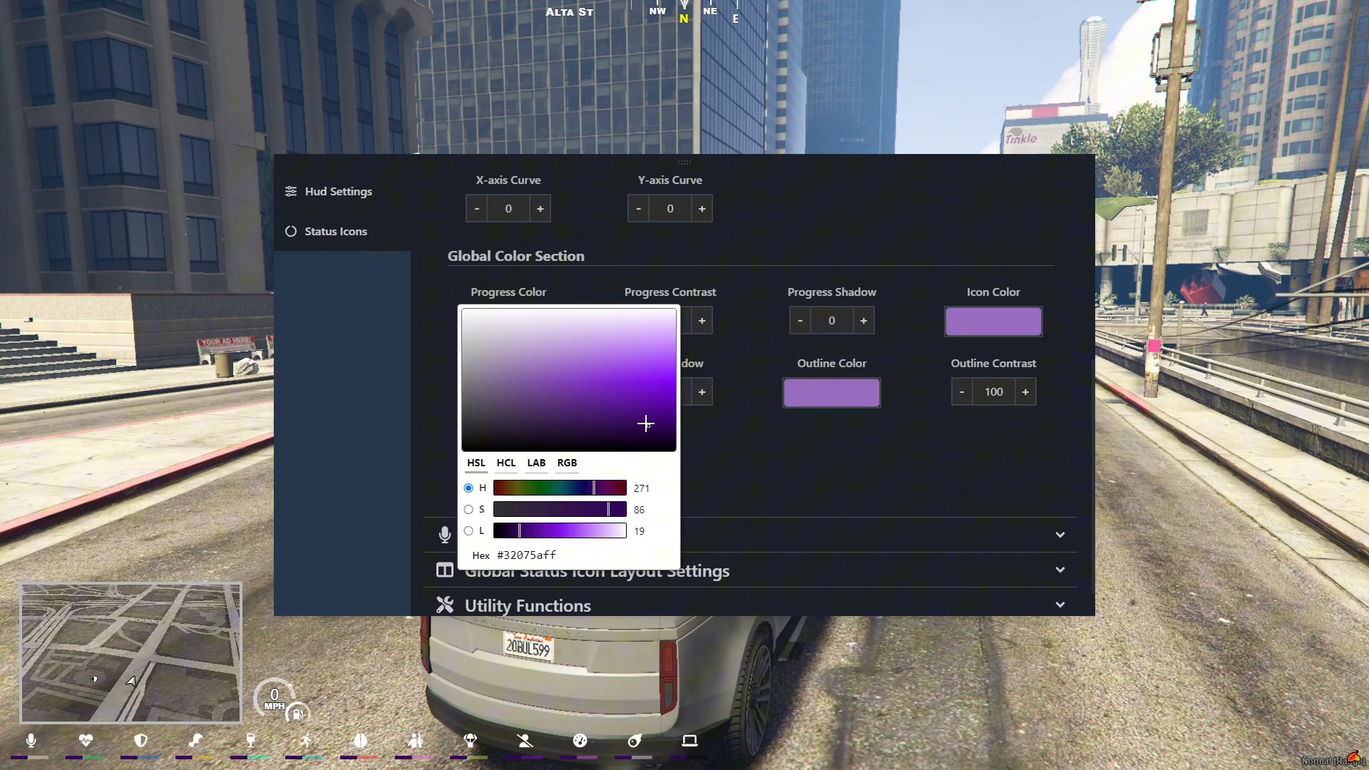
left_click(992, 322)
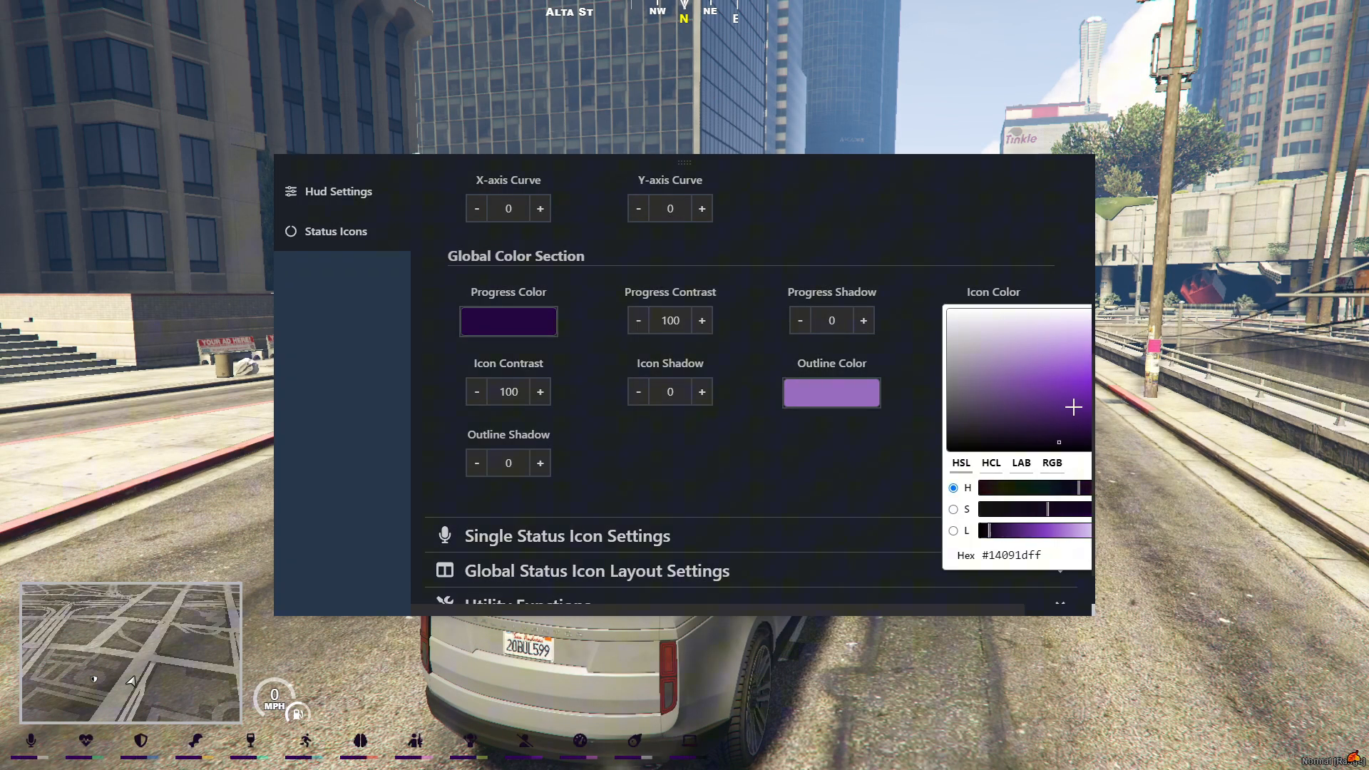
left_click(829, 393)
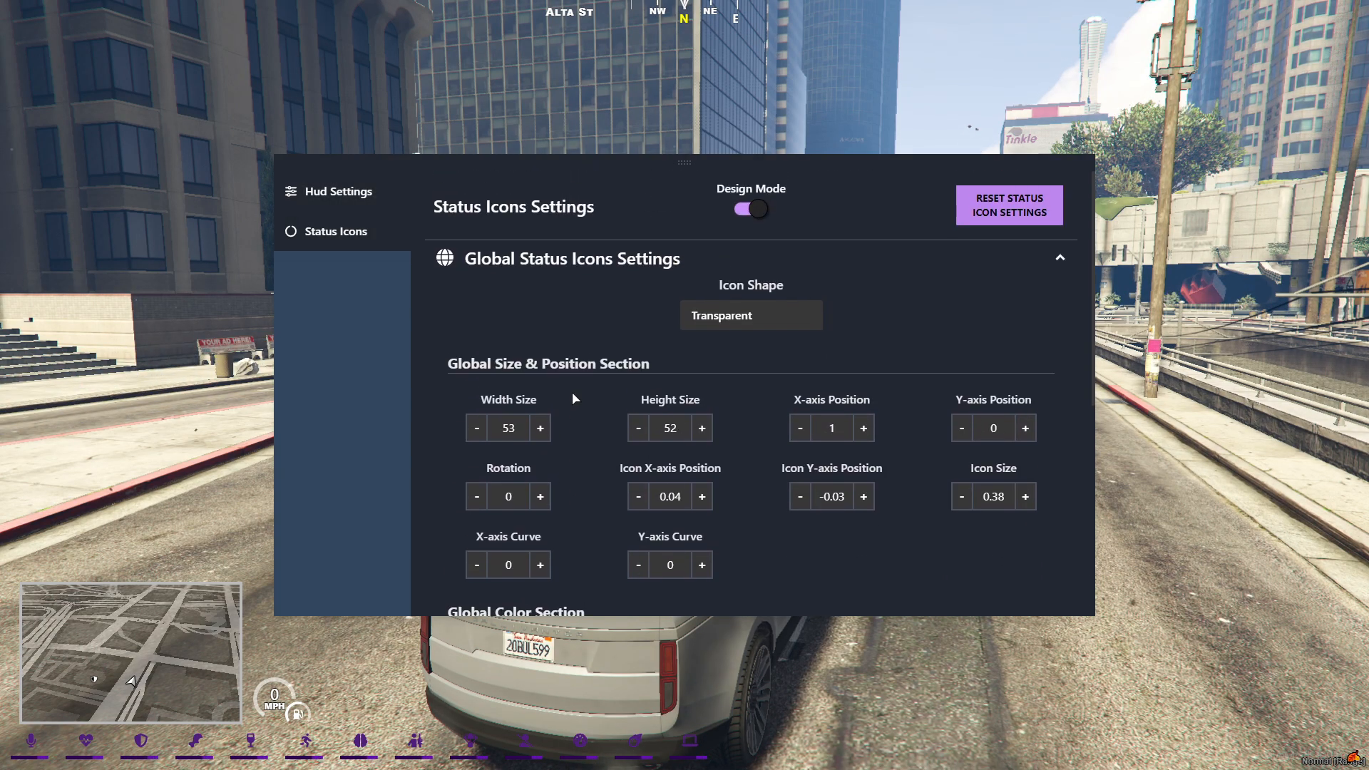
- Collapse Global Status Icons Settings, then switch Design Mode off and on again
left_click(1058, 257)
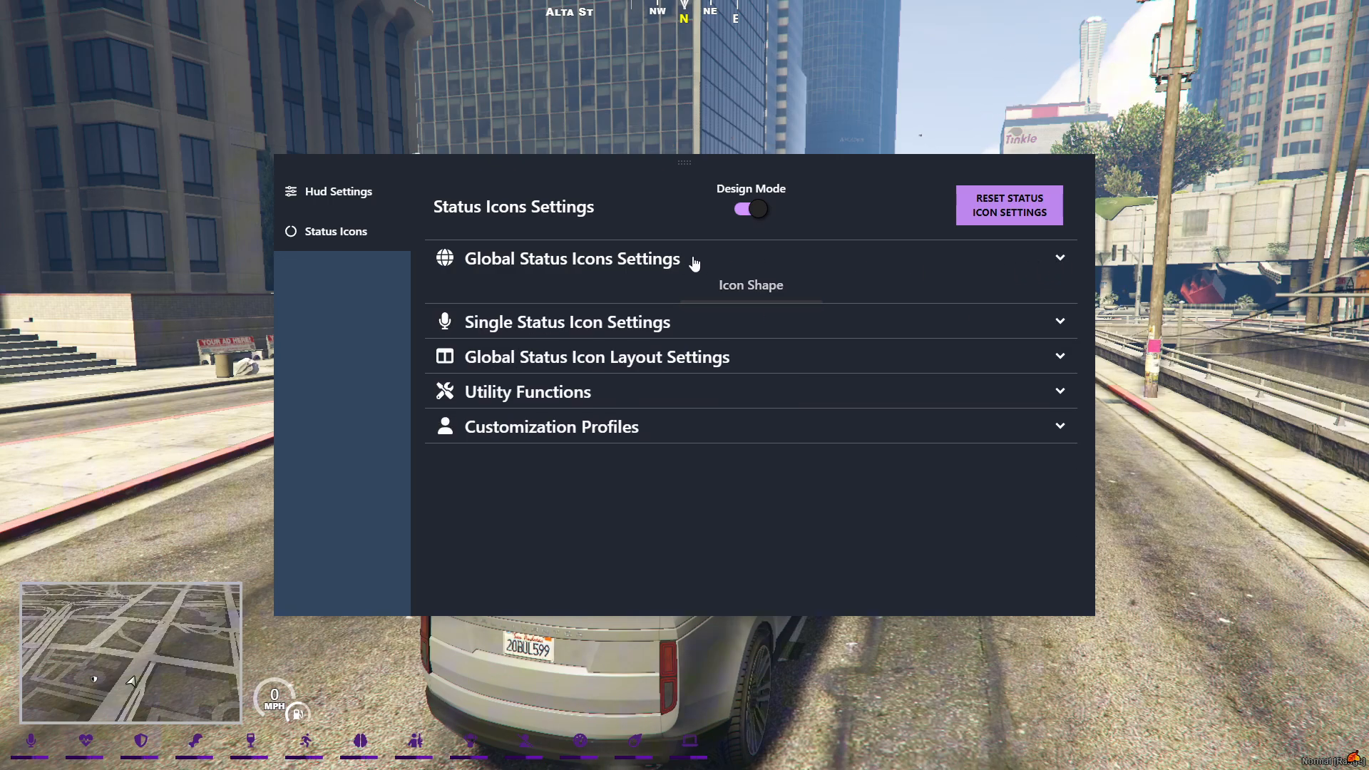
left_click(748, 208)
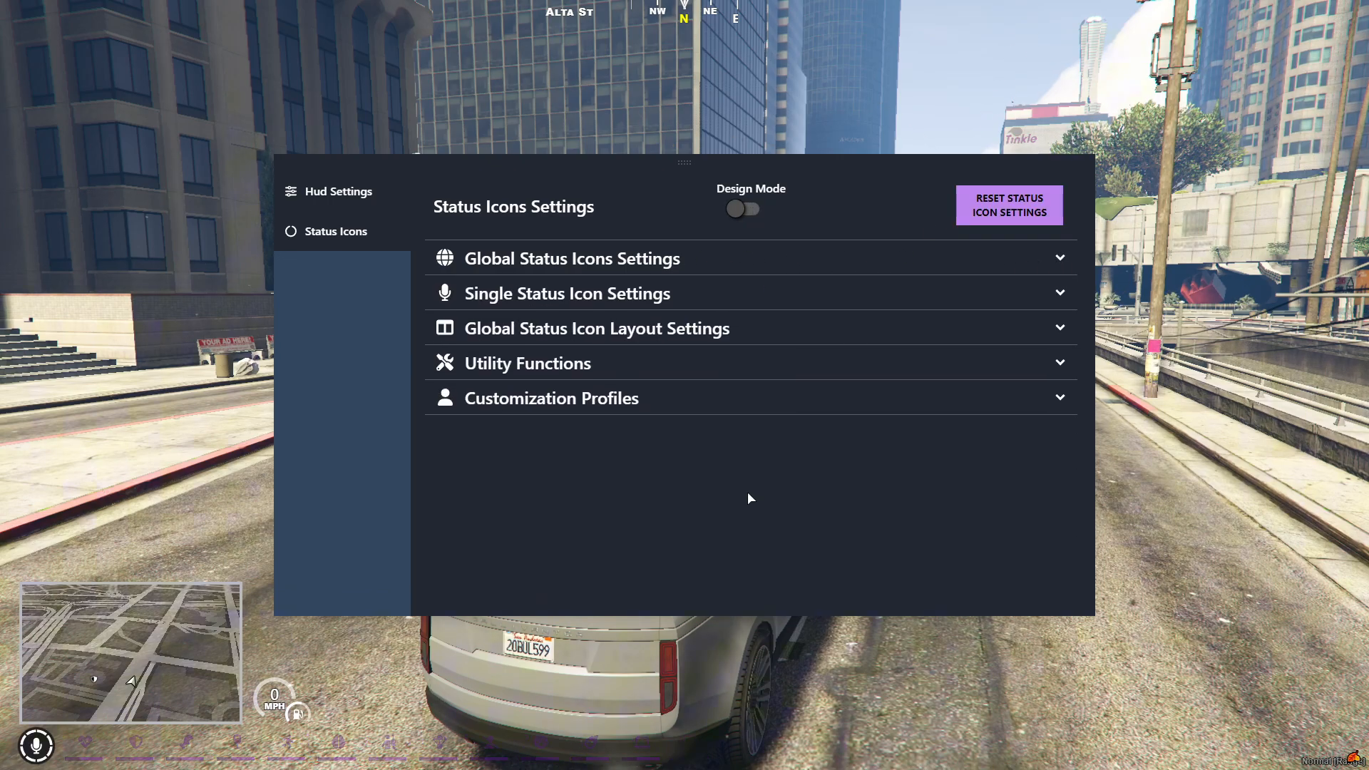
left_click(743, 207)
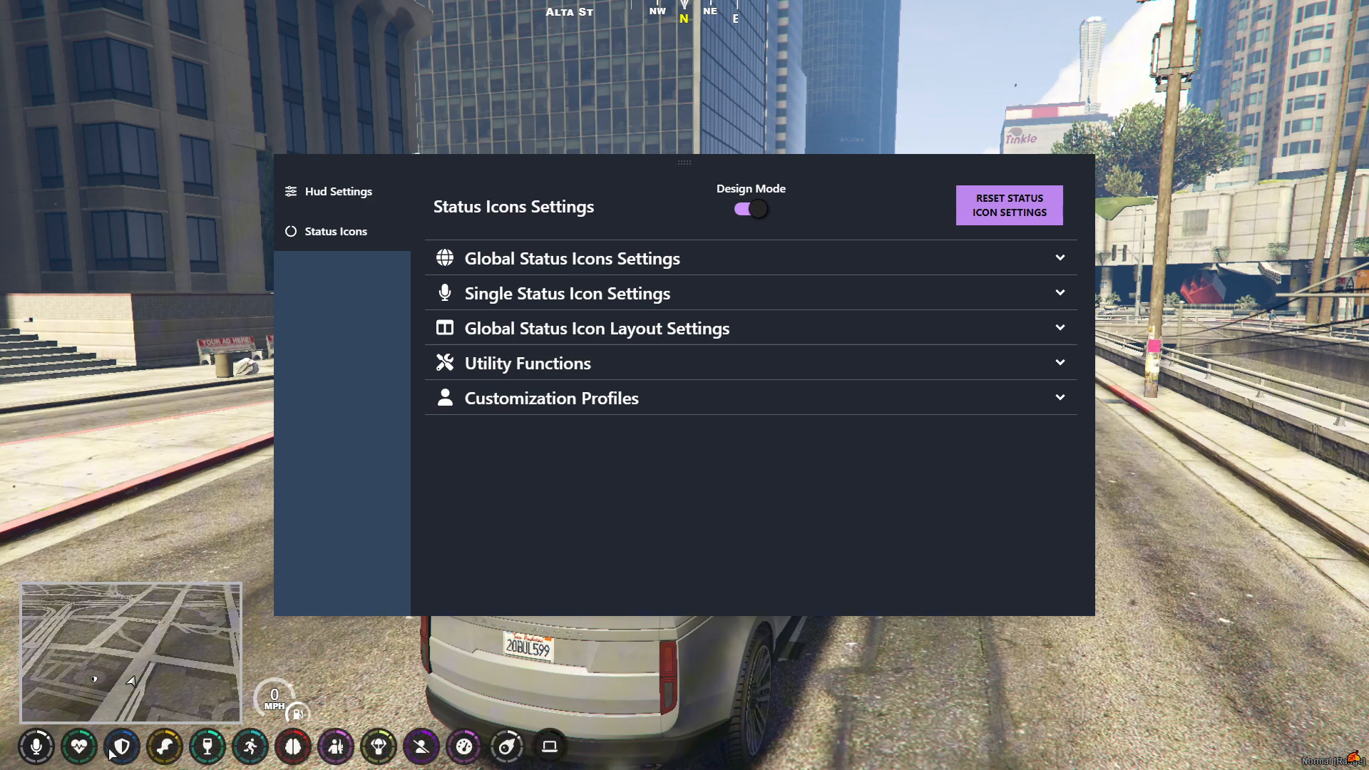
mouse_move(630, 287)
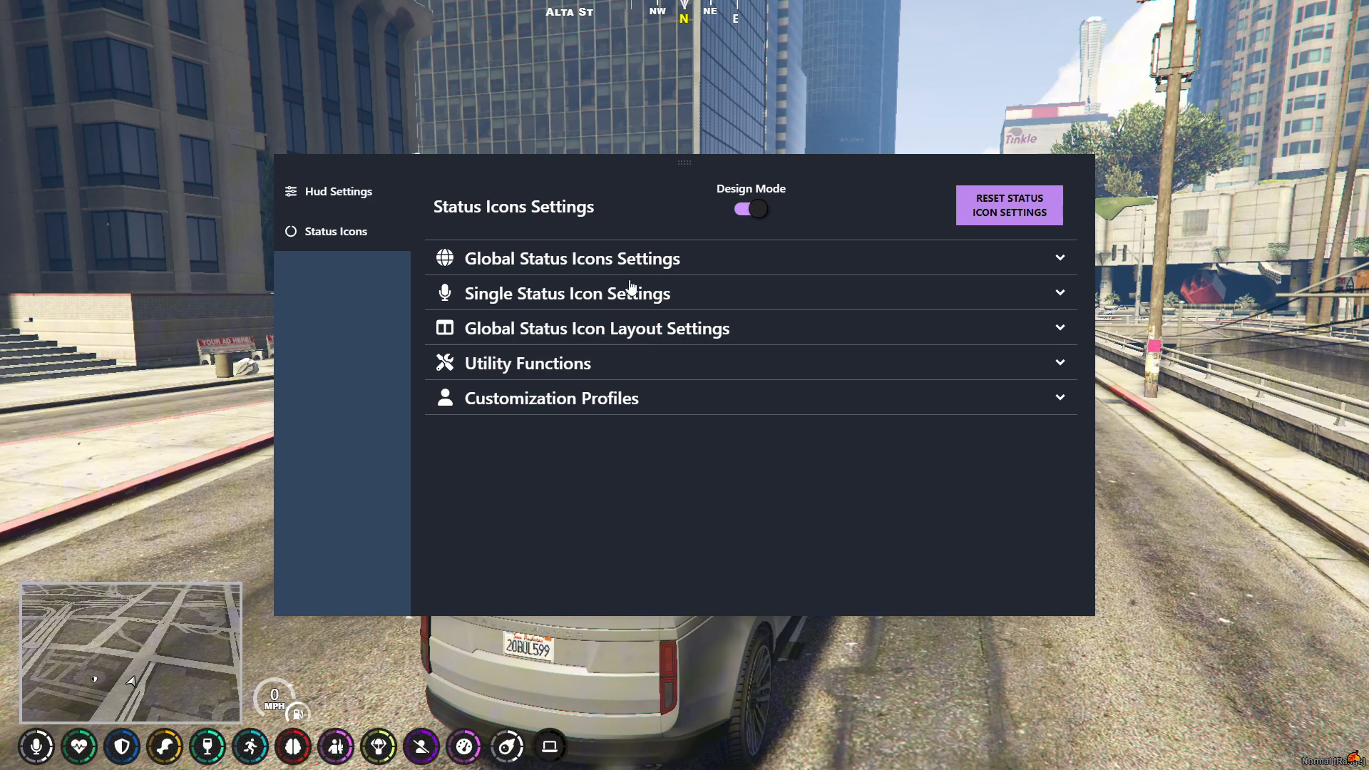
- Under single status icon settings, set the Health icon shape to Square Fill
left_click(567, 292)
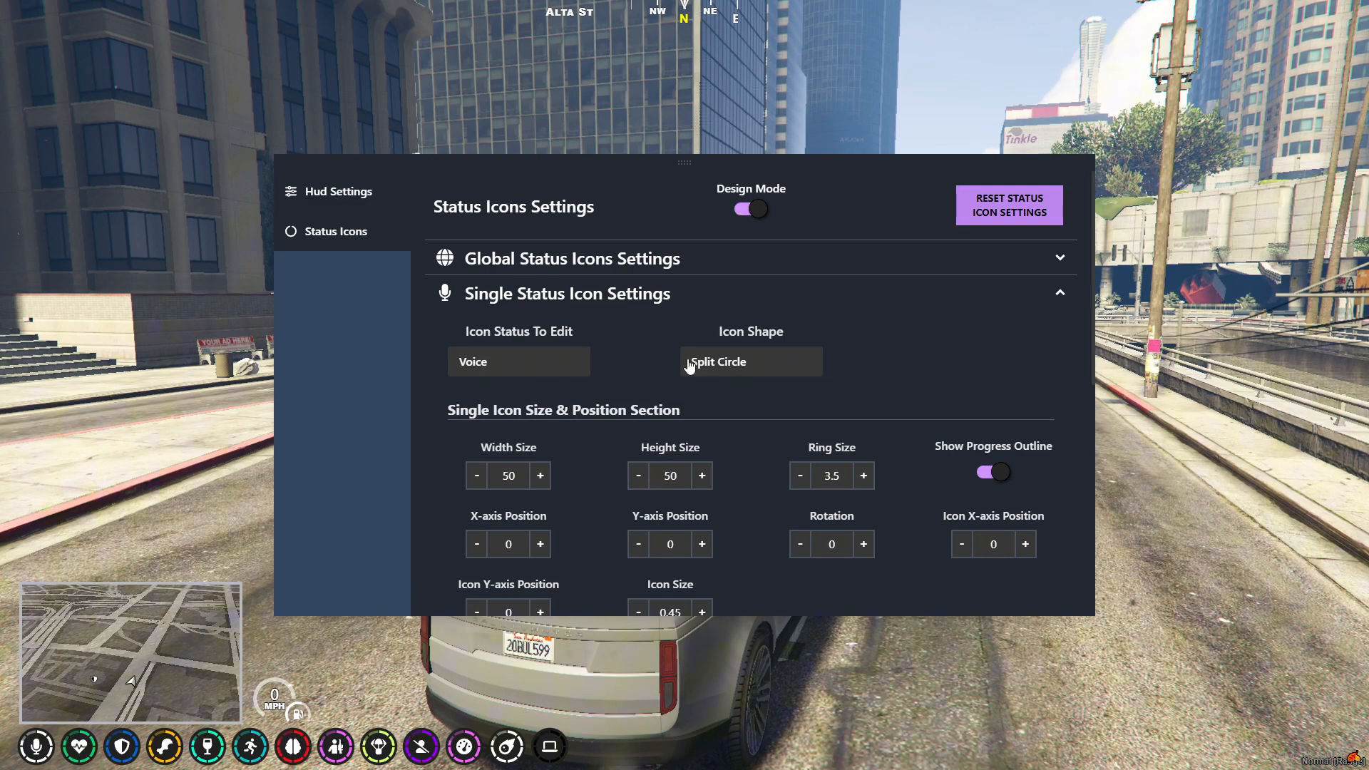
left_click(750, 360)
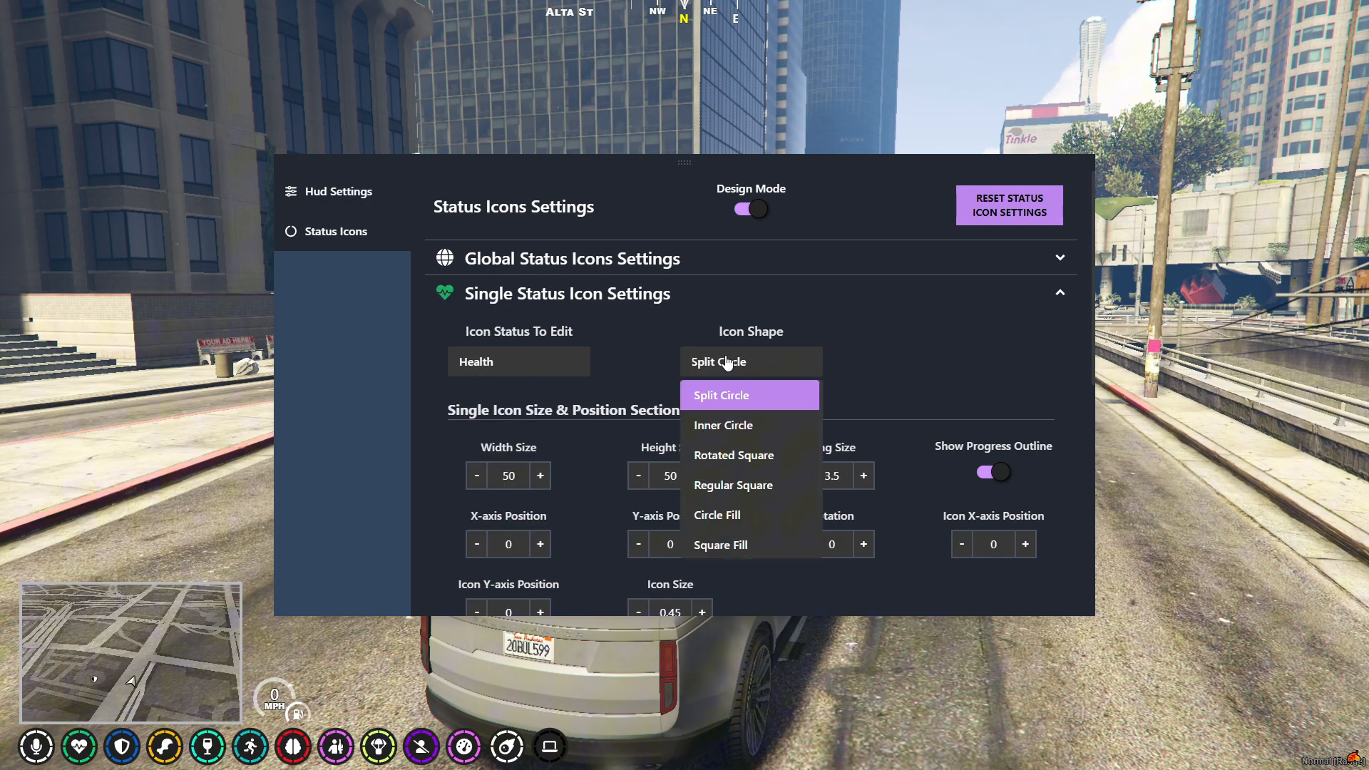
left_click(720, 544)
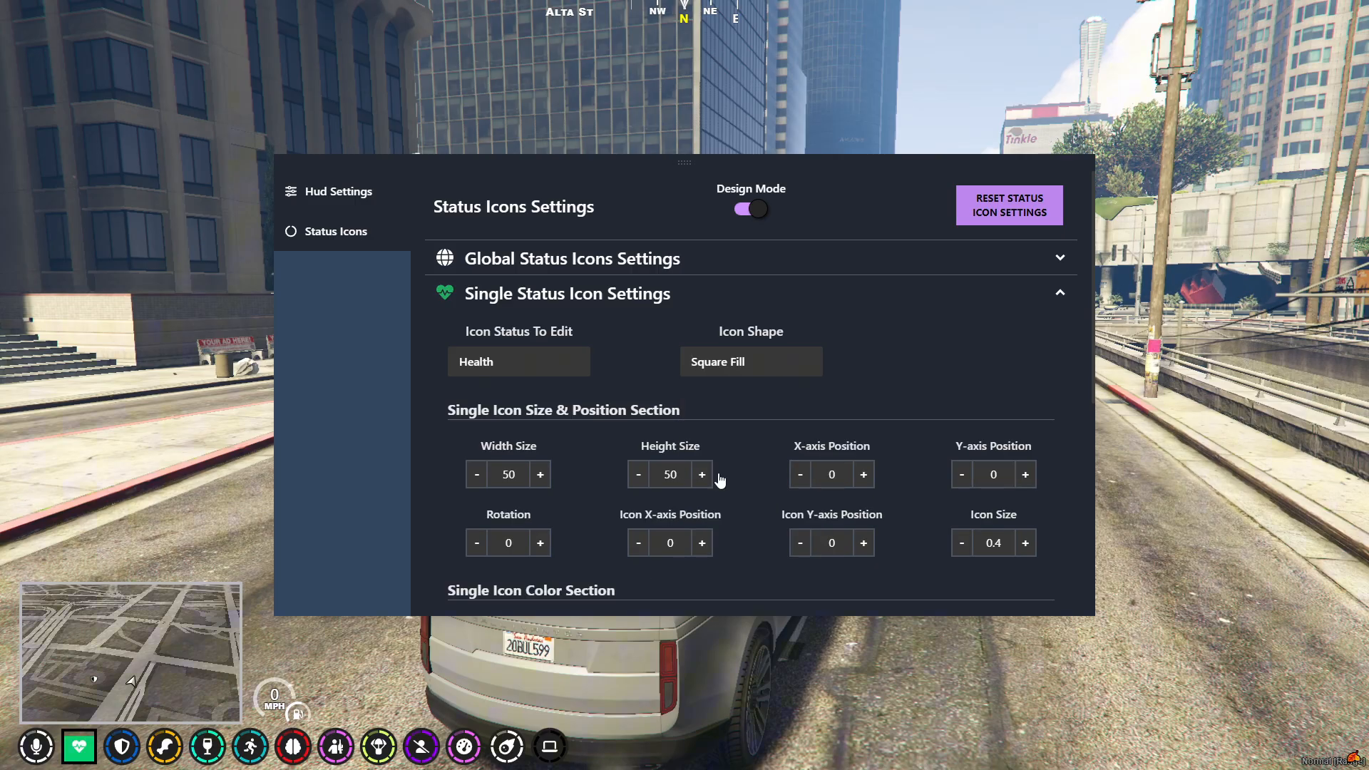
mouse_move(113, 747)
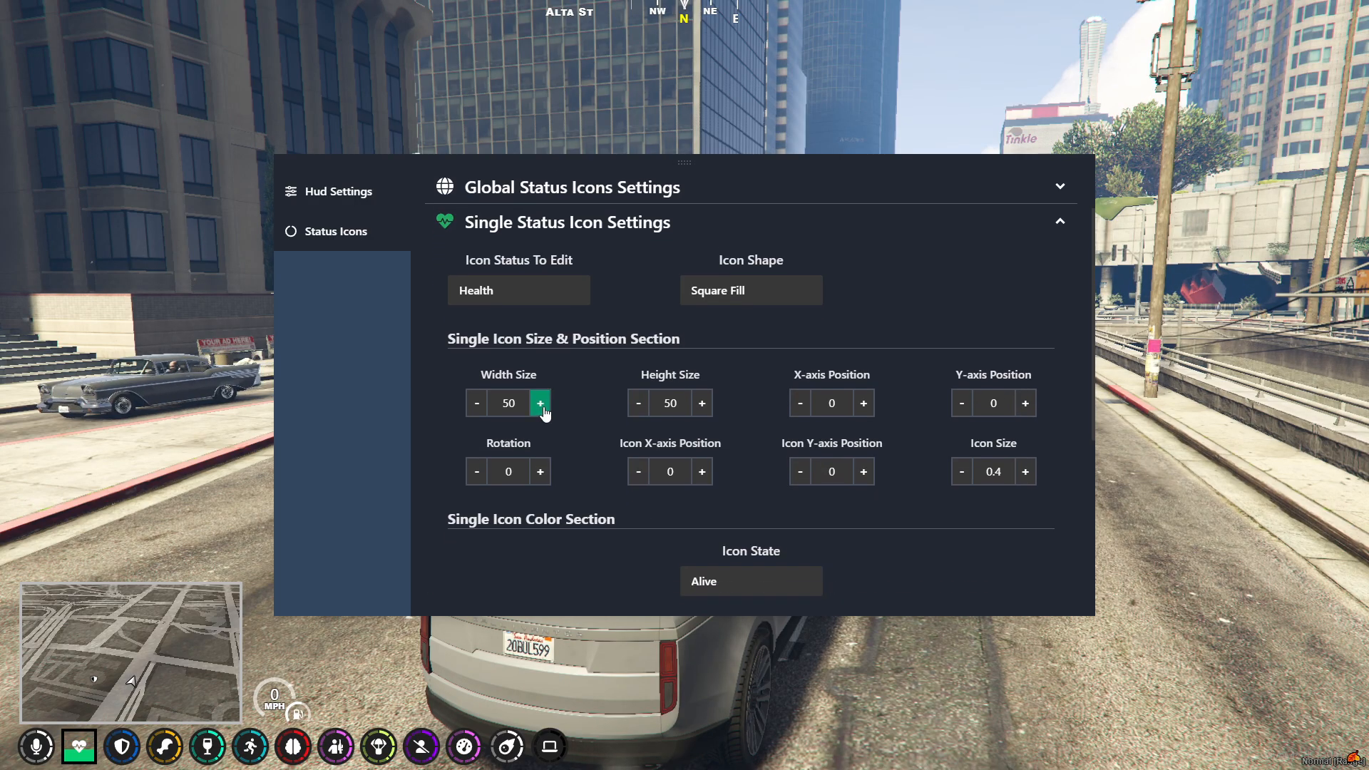
- Switch the Health icon's progress colour from green to red
left_click(539, 402)
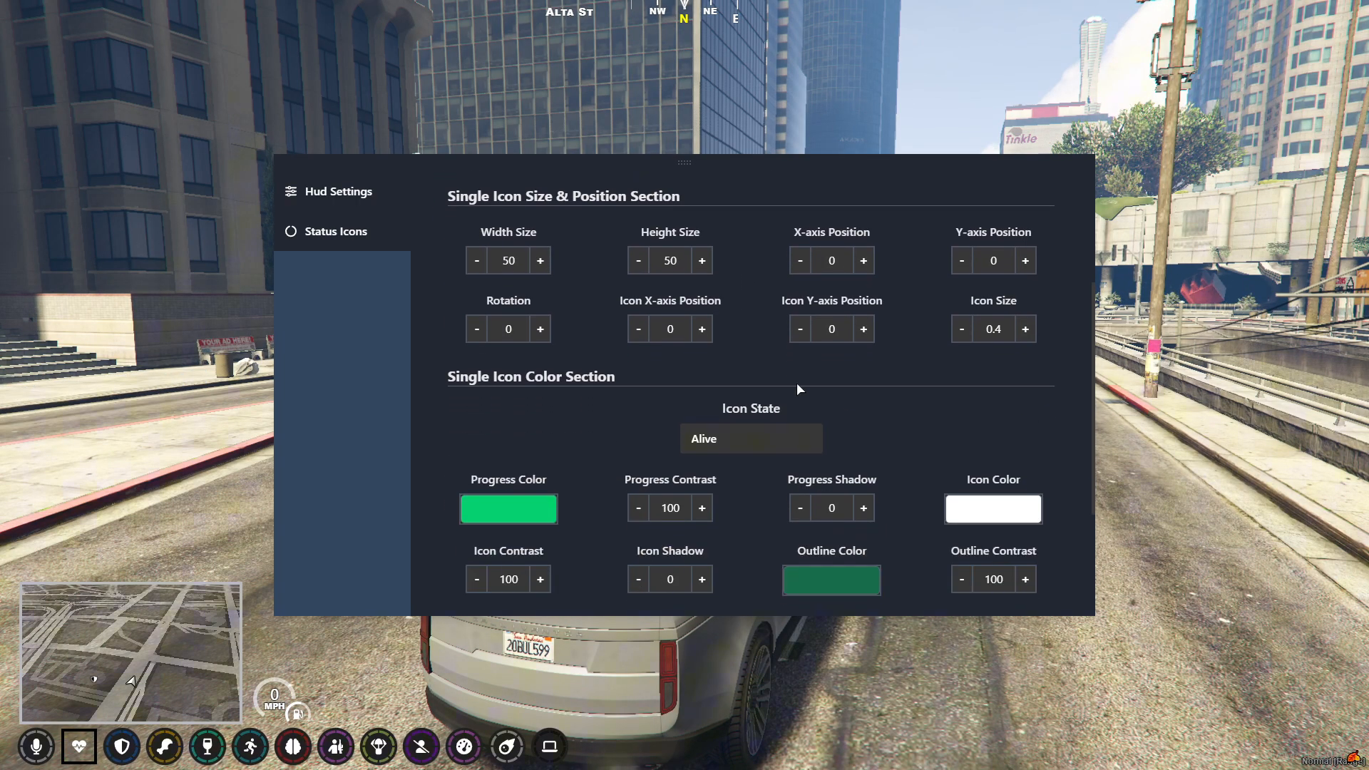
scroll("down", 3)
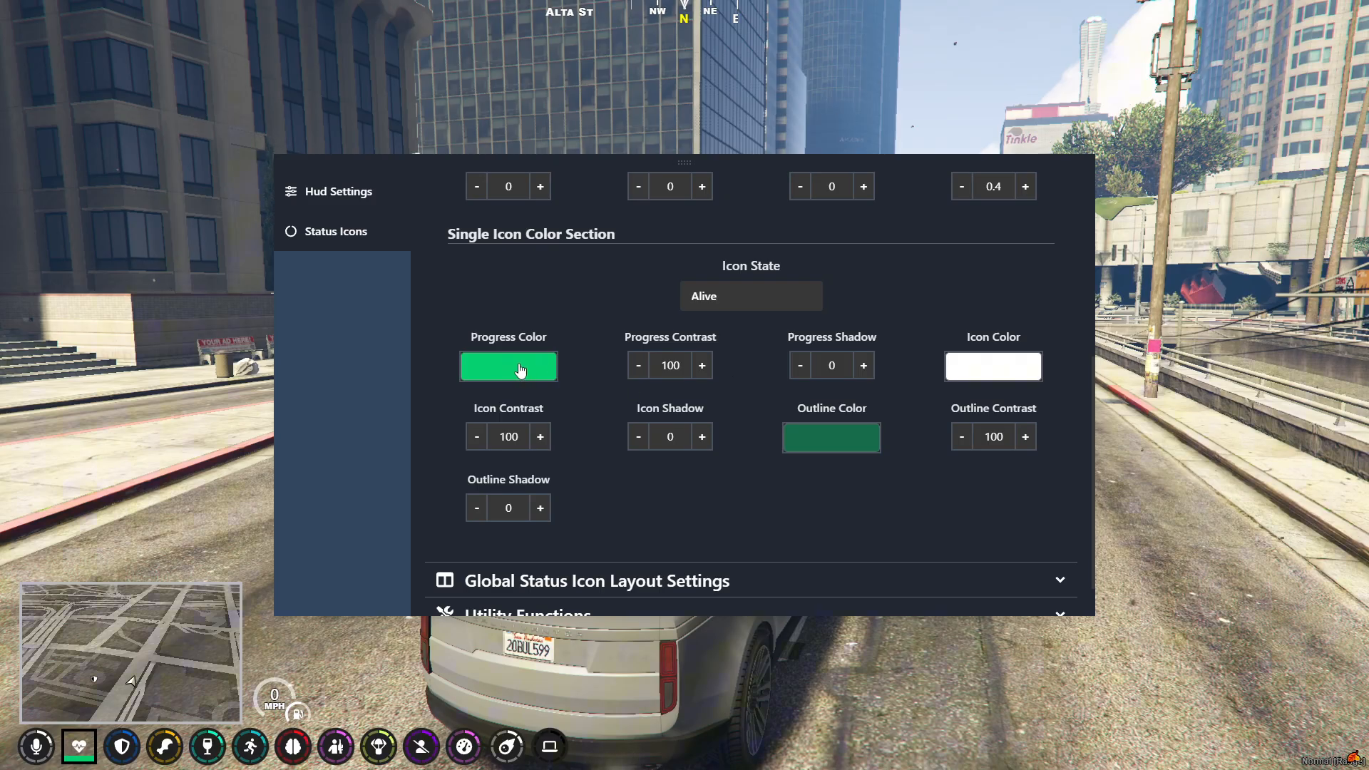
left_click(508, 365)
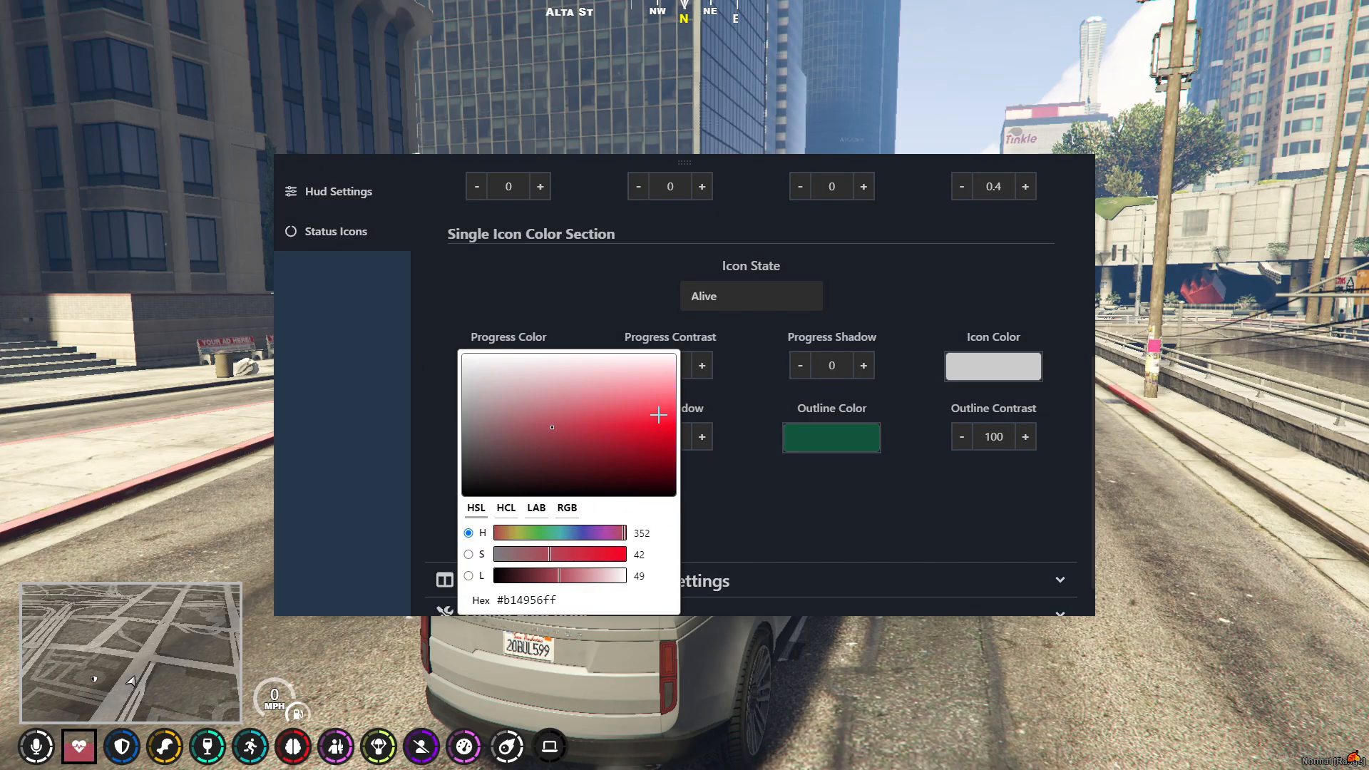
left_click(733, 470)
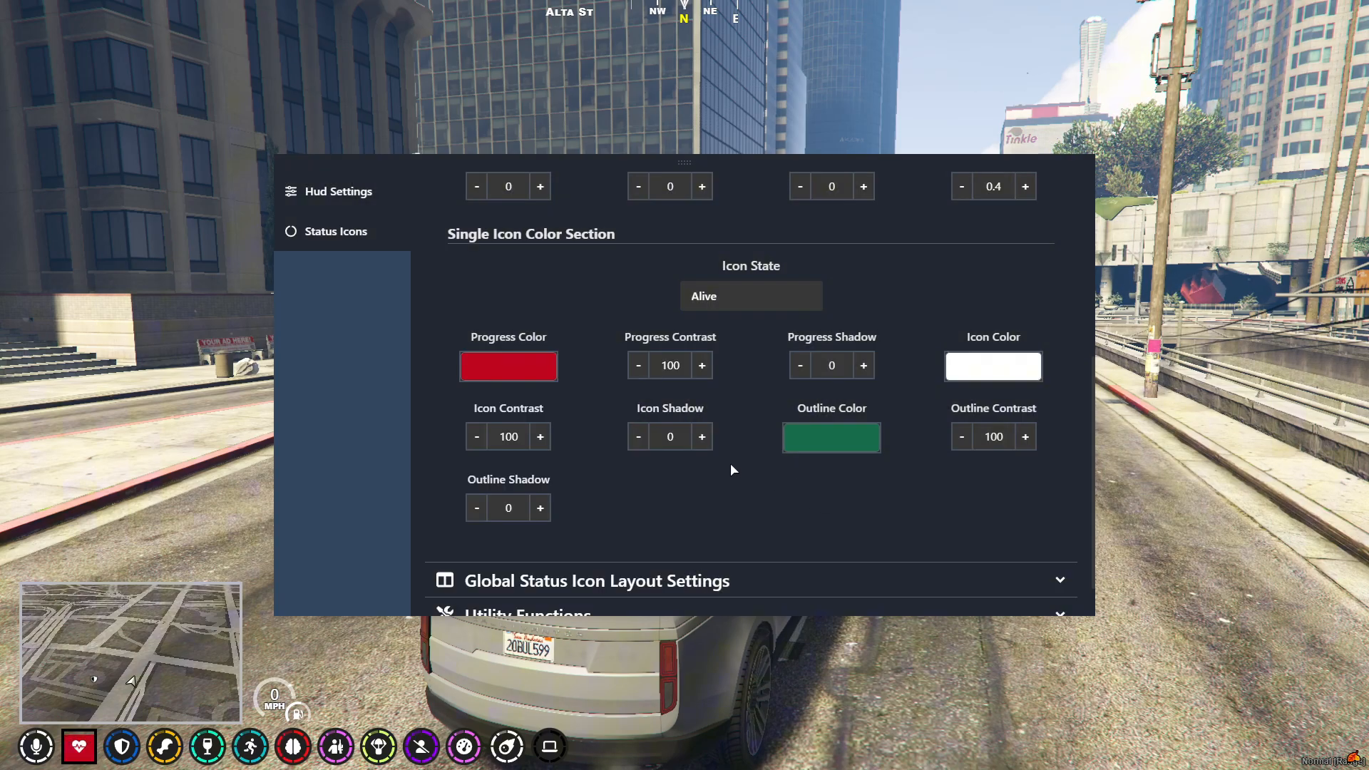
scroll("up", 3)
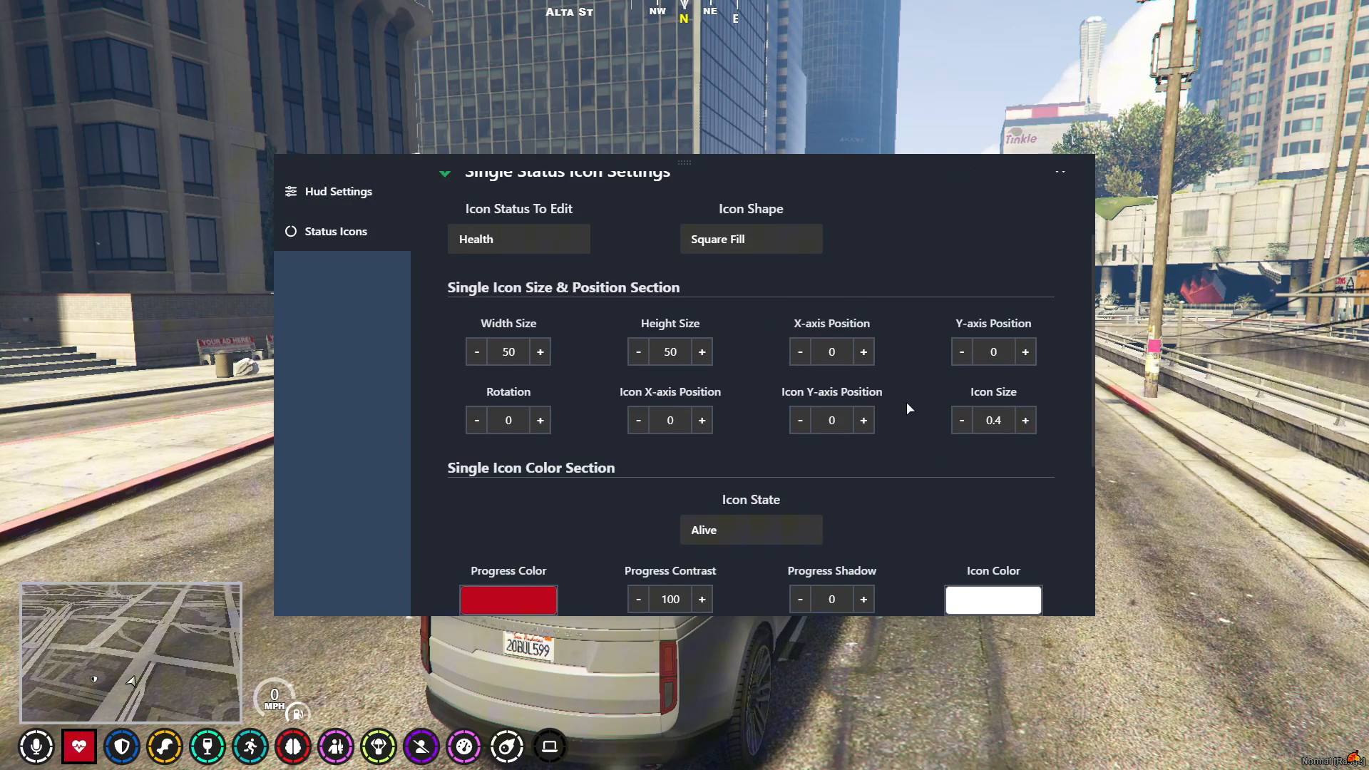
scroll("up", 3)
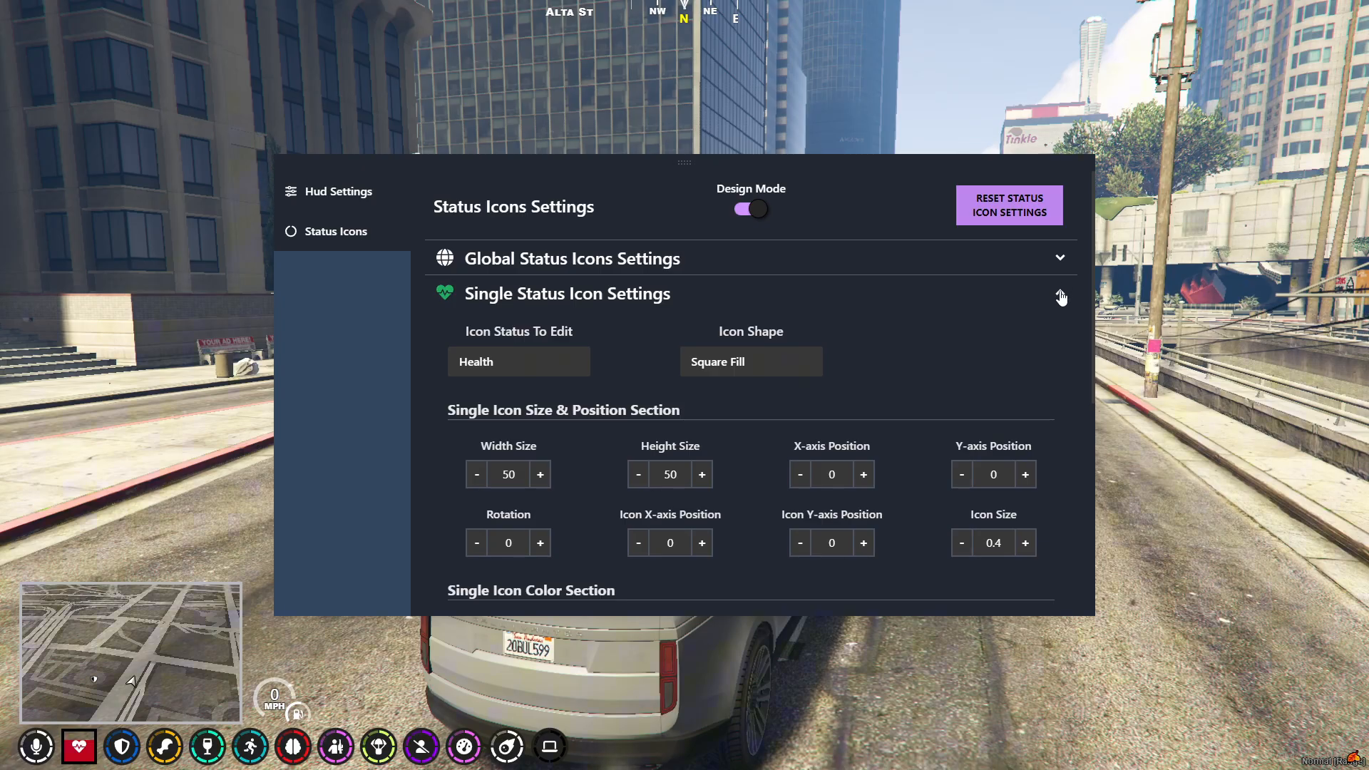
- Cycle the icon layout through Bottom Right Row, Left Bottom Column and Top Right Row, then restore Standard
left_click(1058, 293)
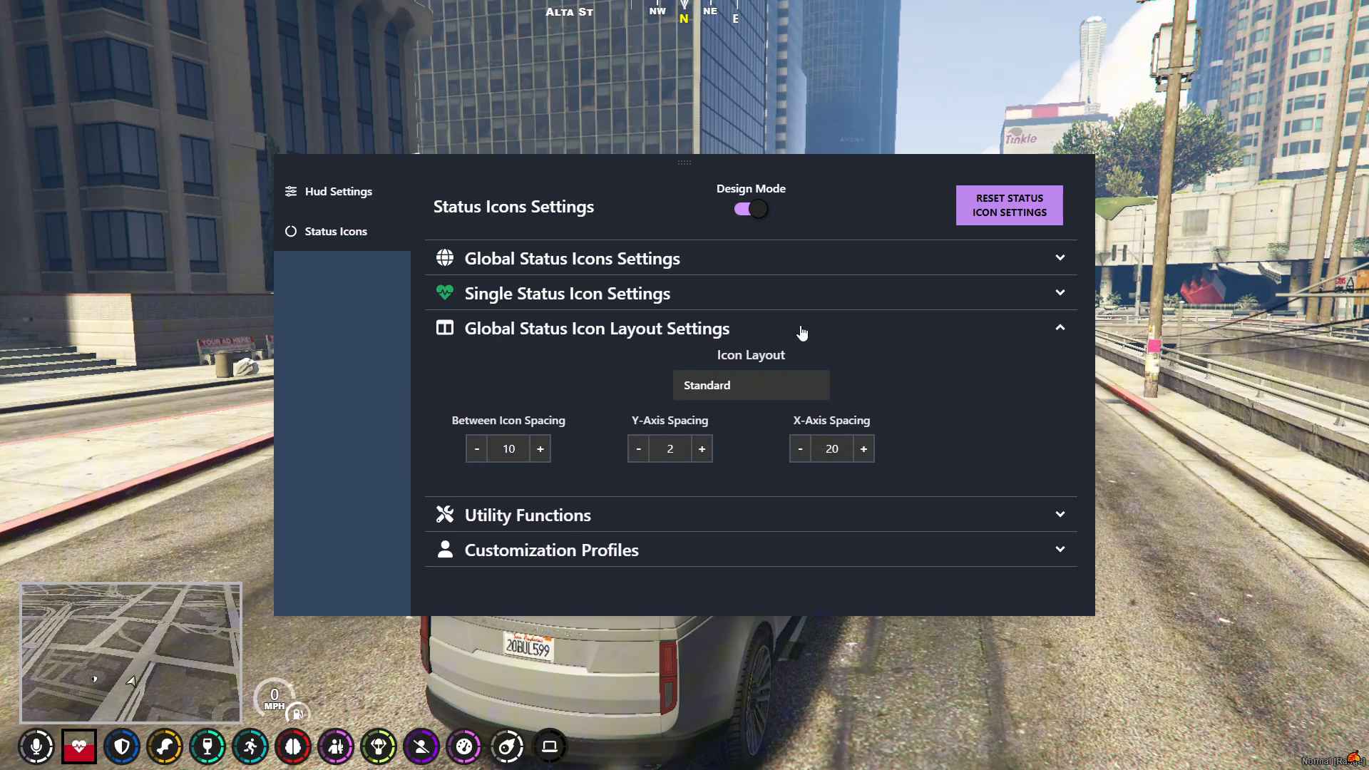
left_click(749, 385)
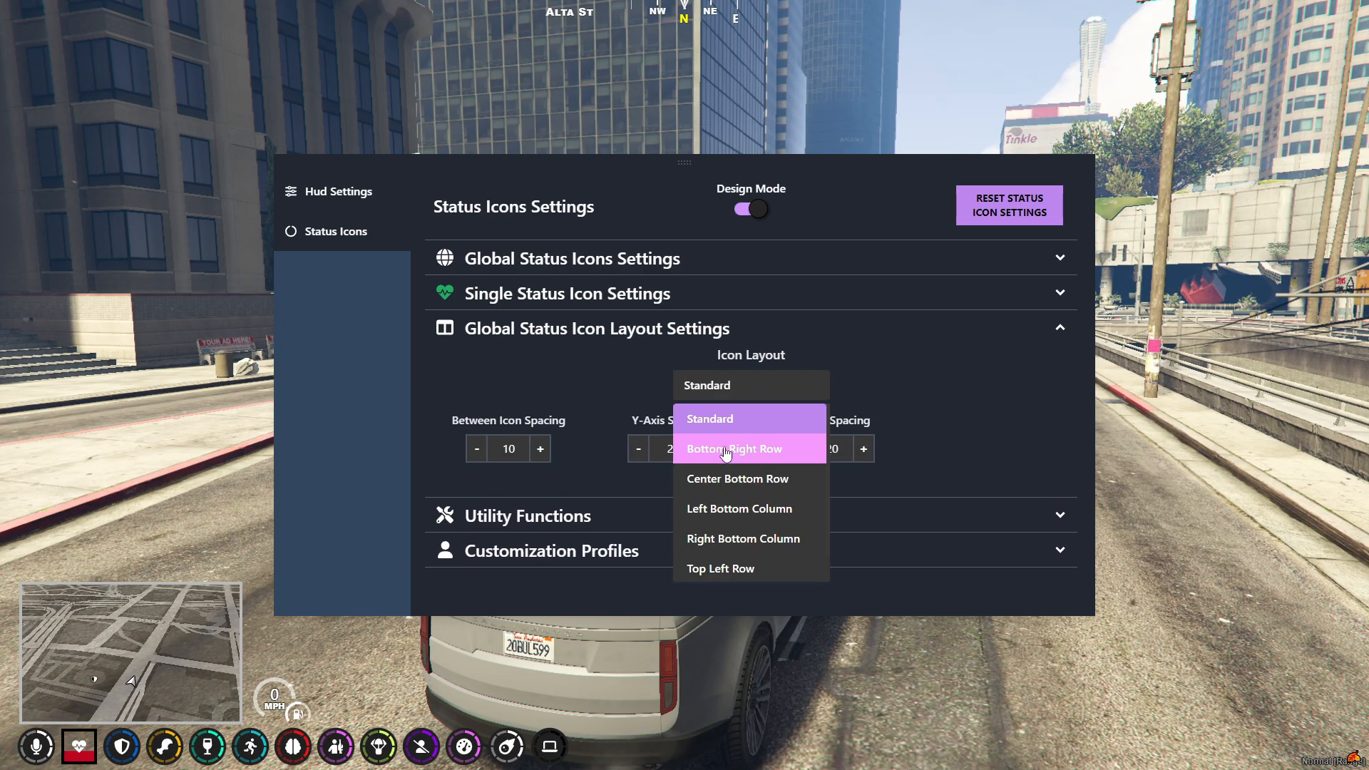
left_click(734, 448)
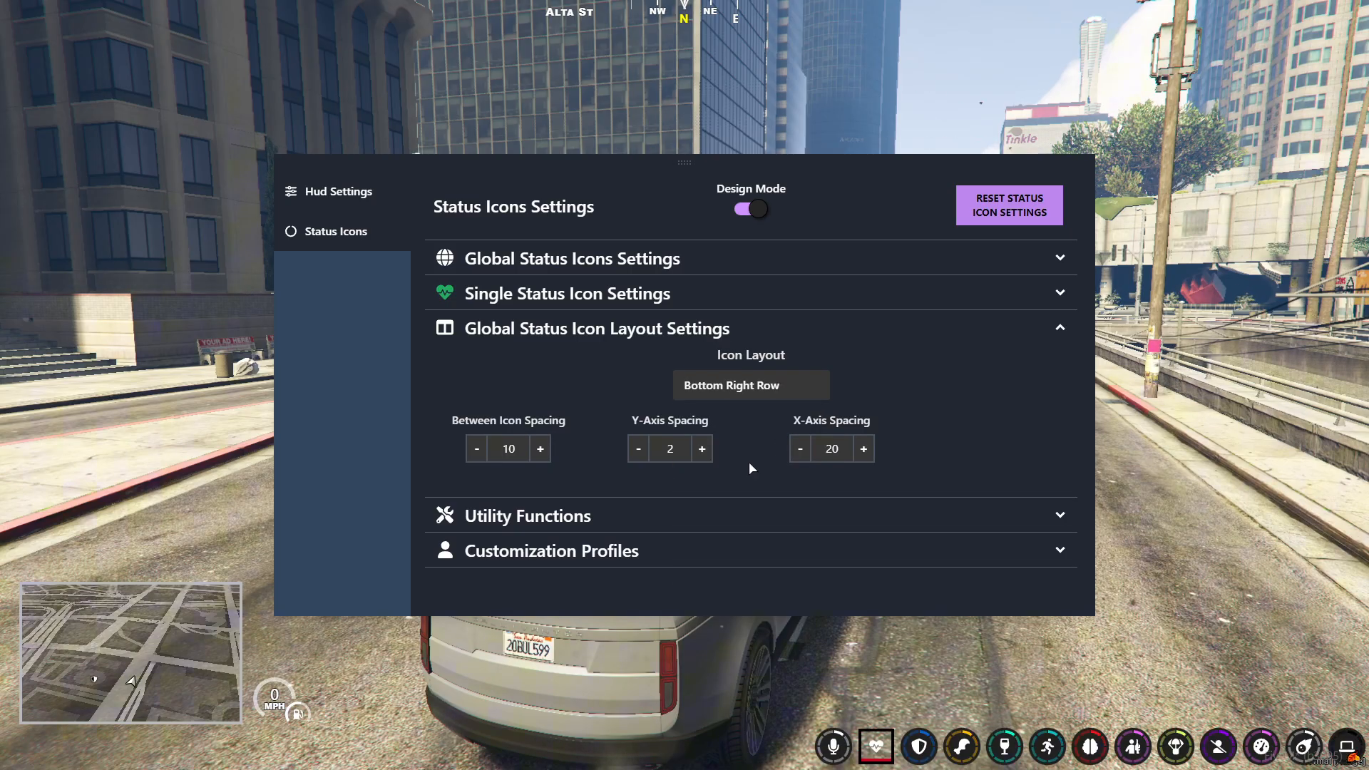
left_click(750, 385)
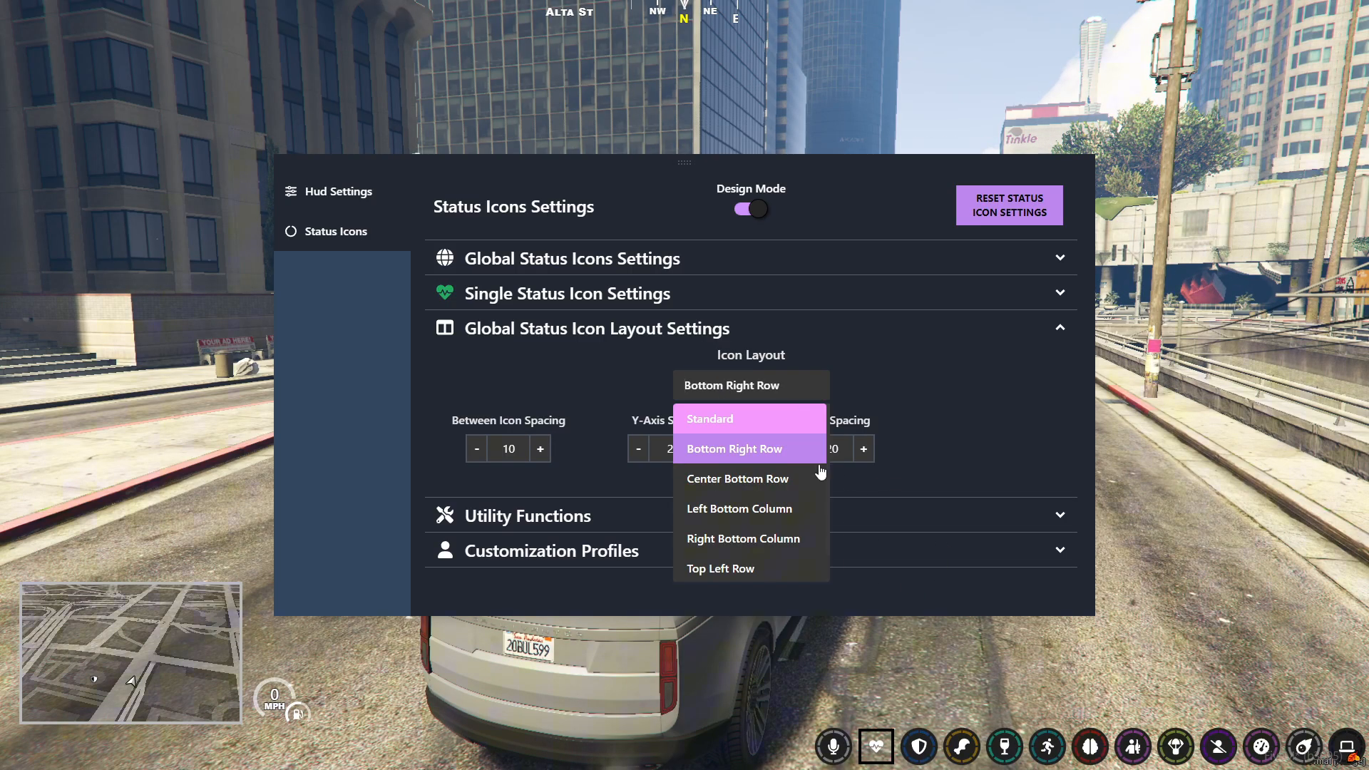
left_click(738, 508)
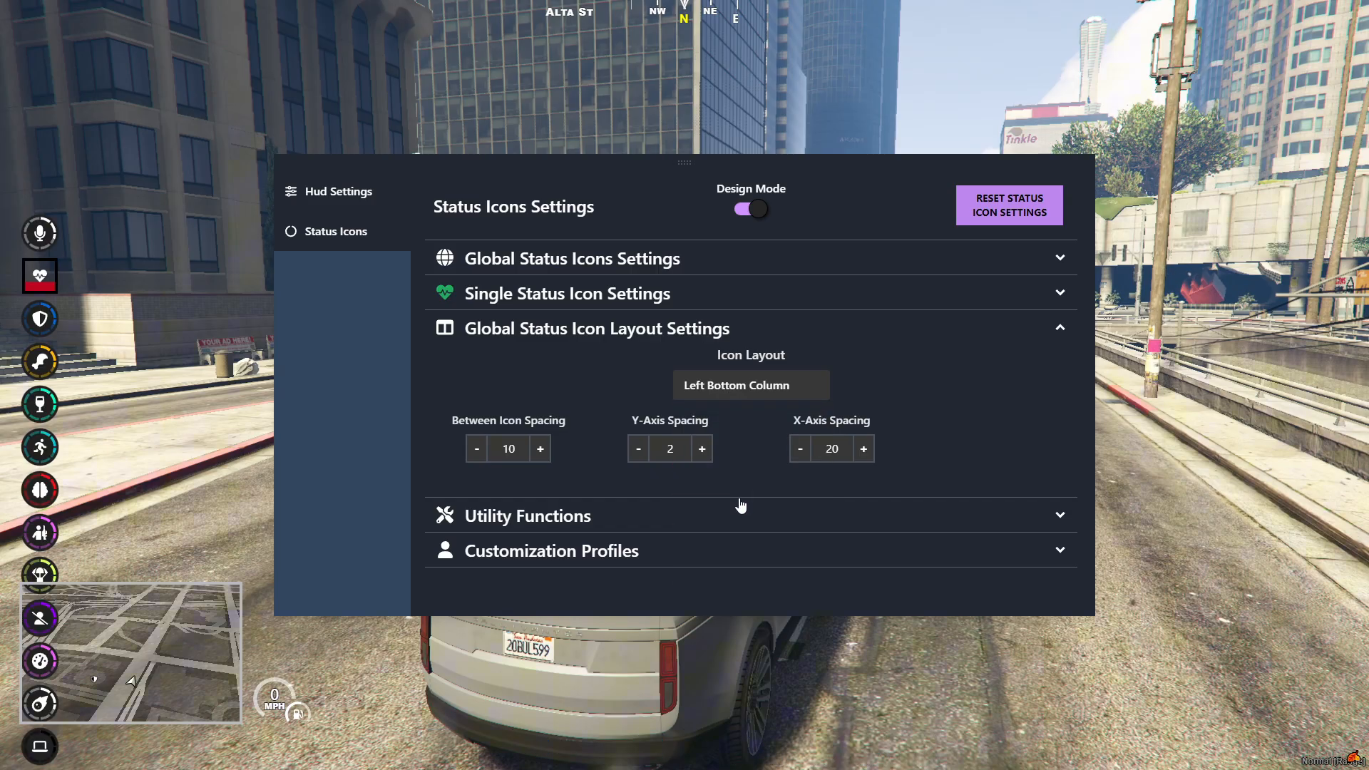
left_click(750, 385)
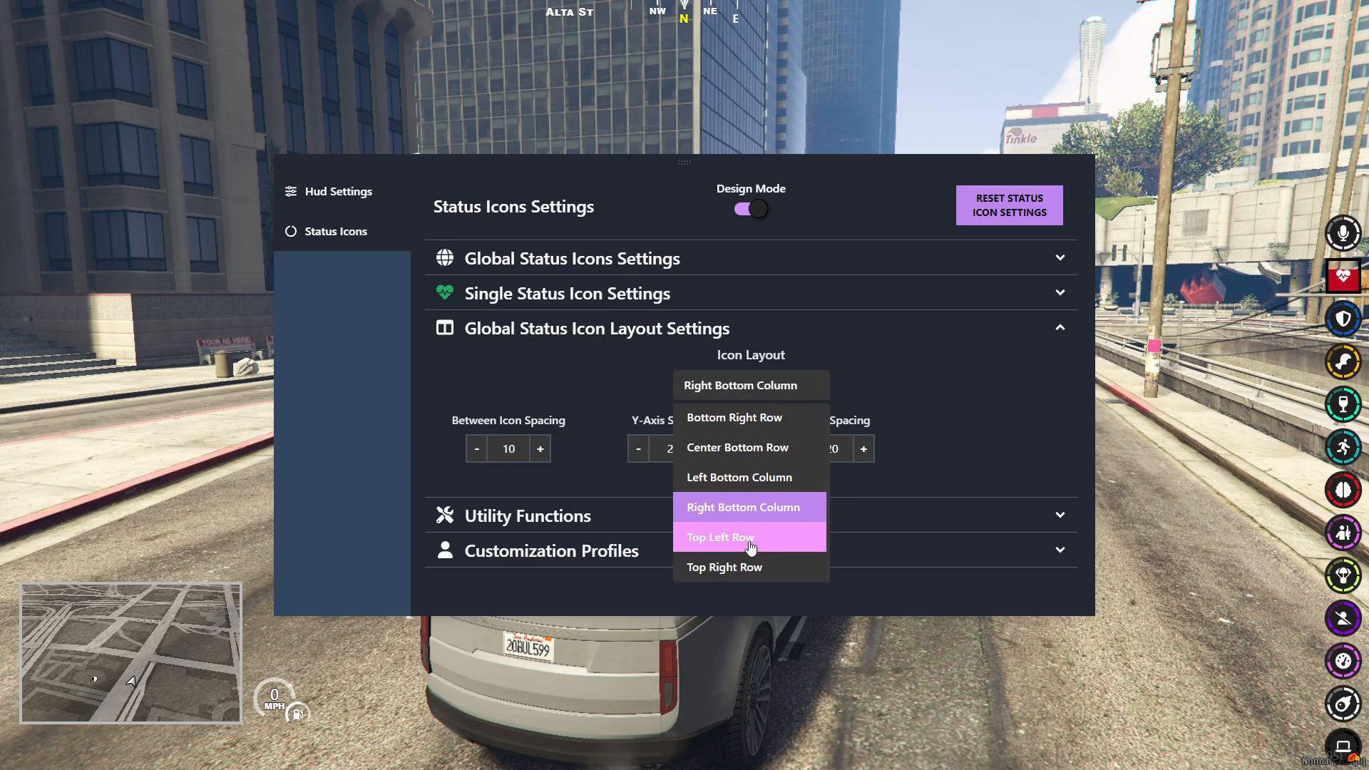
left_click(724, 566)
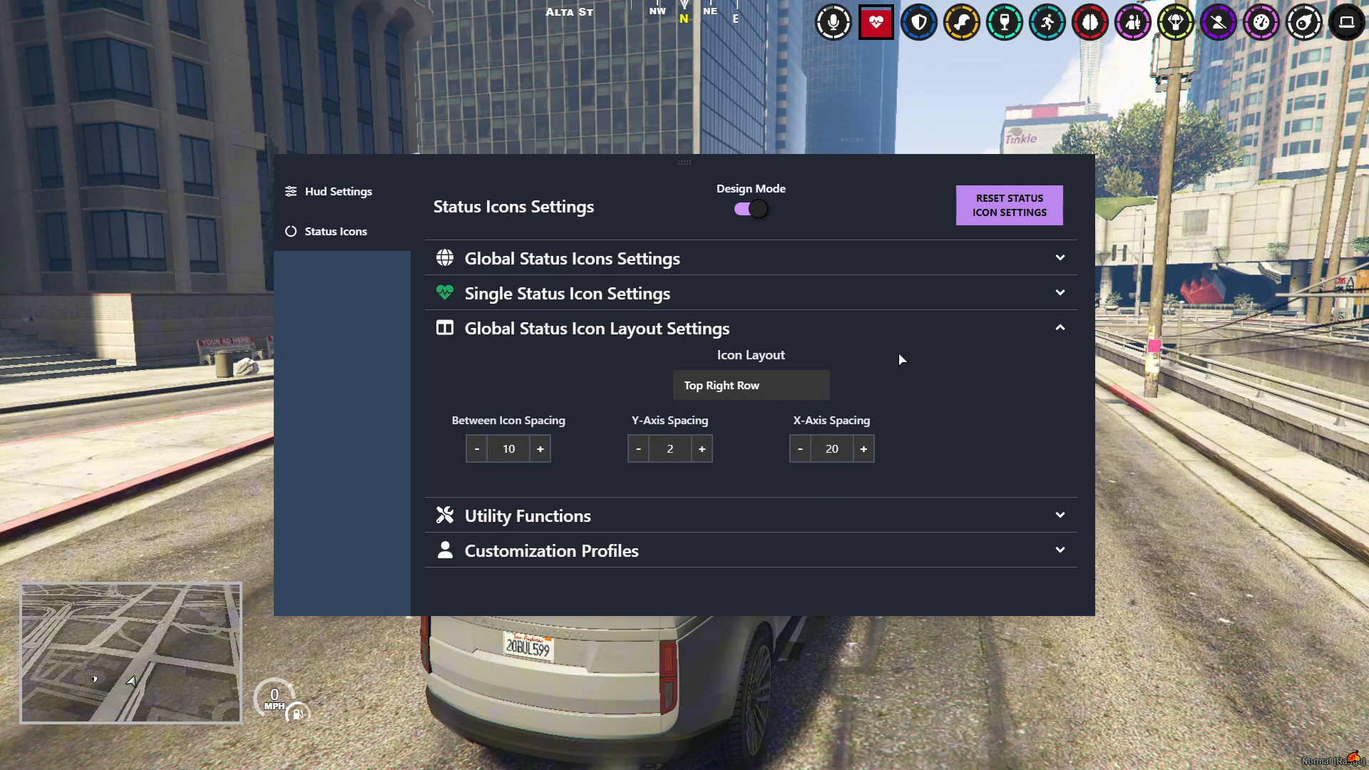
left_click(749, 384)
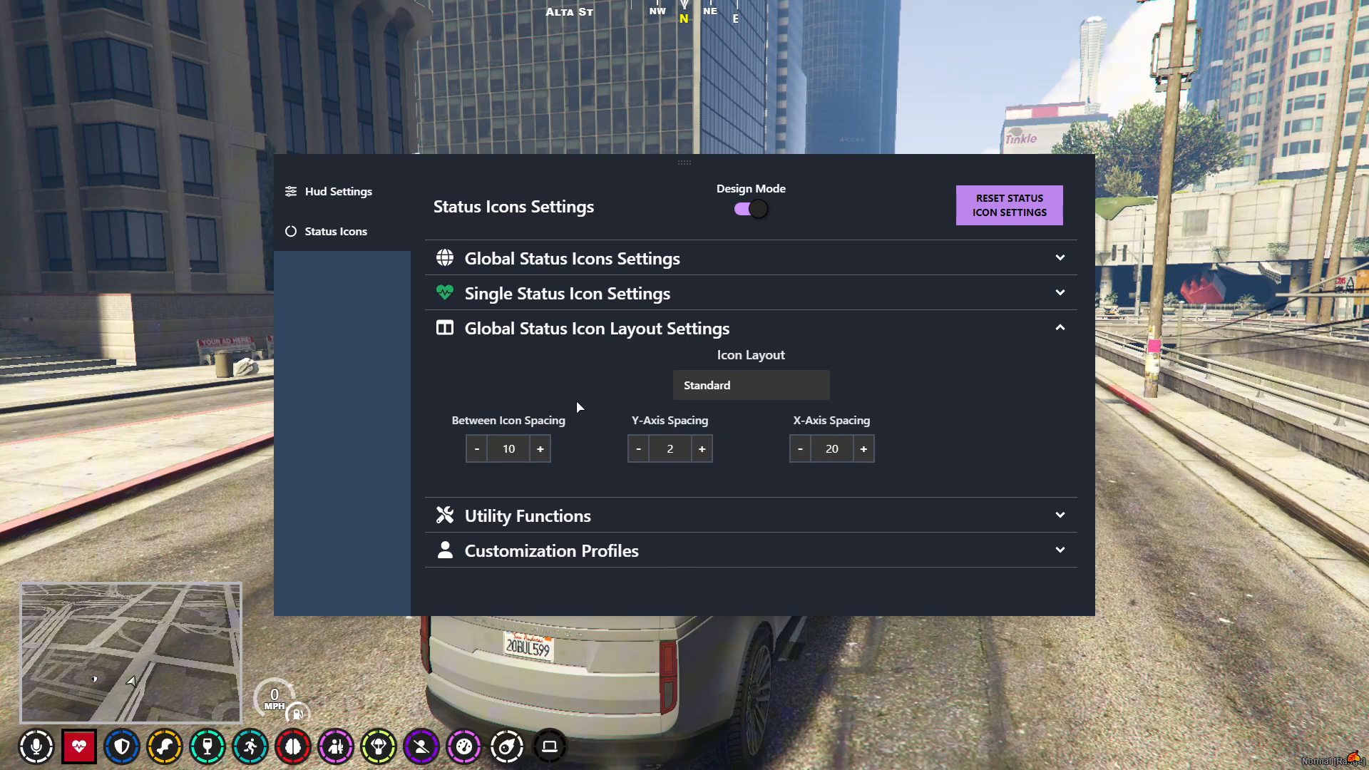
- Create customization profile Profile#1 under Utility Functions
left_click(524, 515)
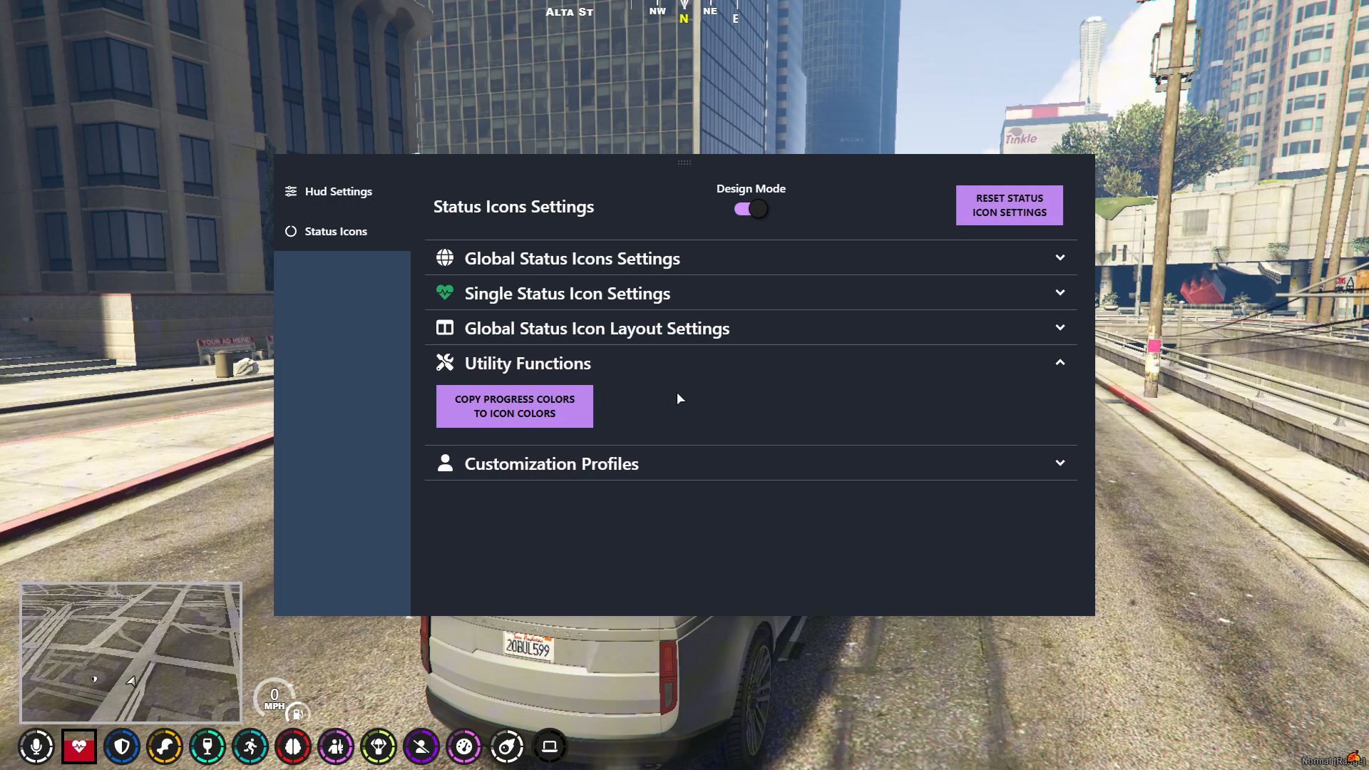
mouse_move(696, 399)
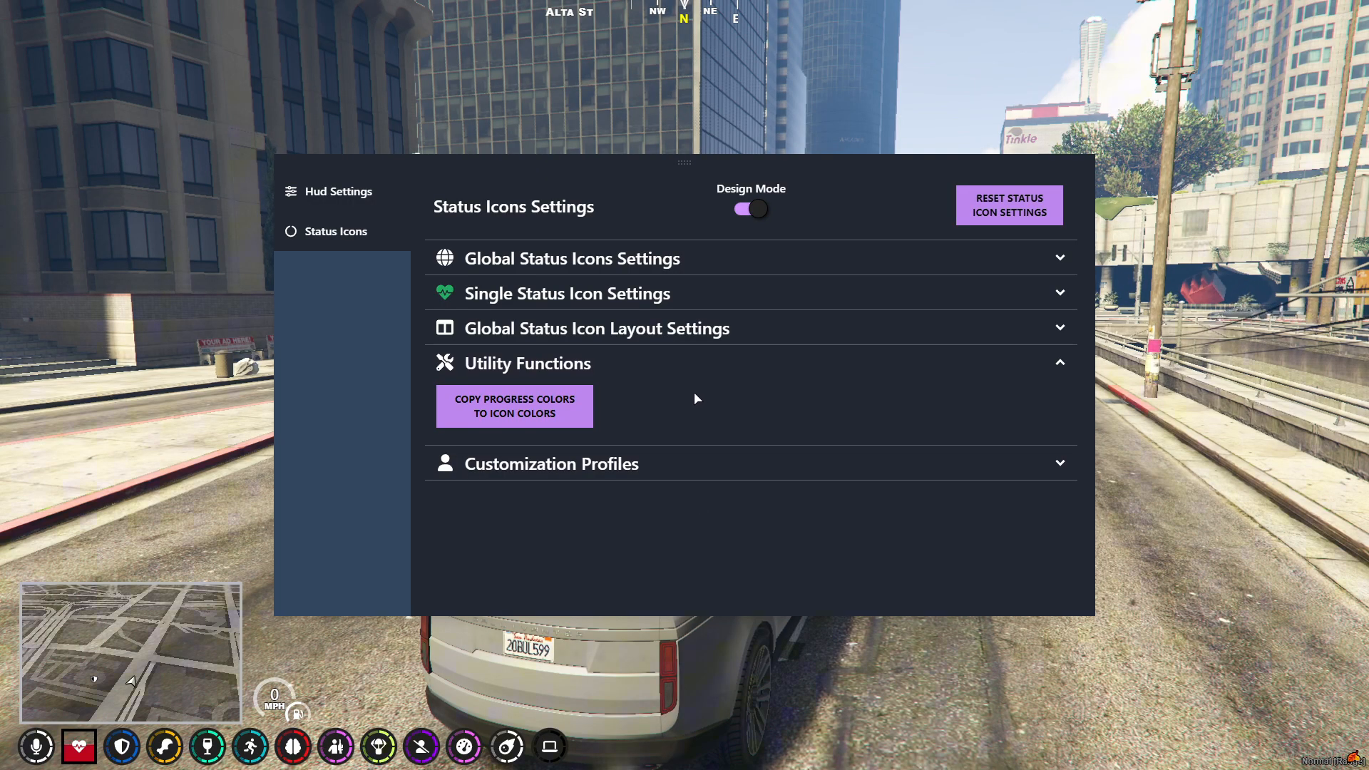
left_click(551, 464)
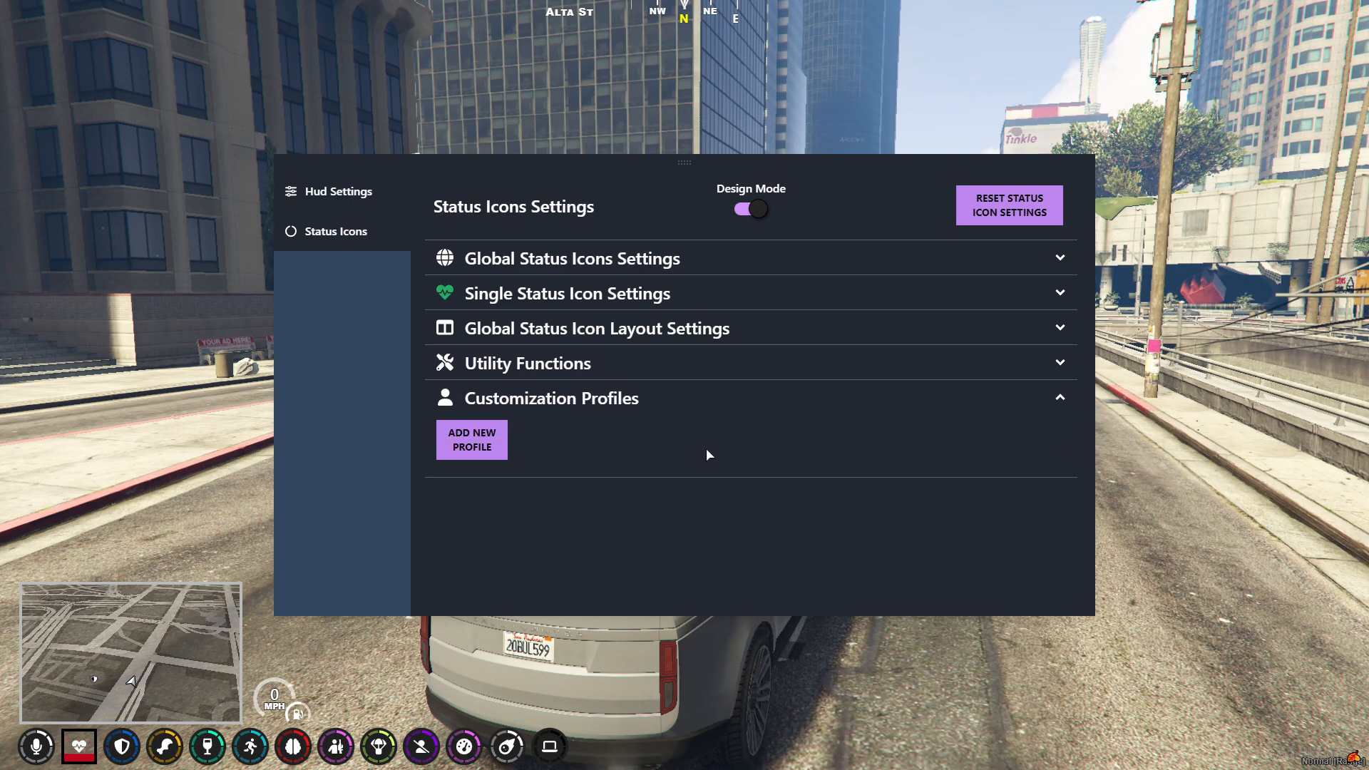
mouse_move(773, 396)
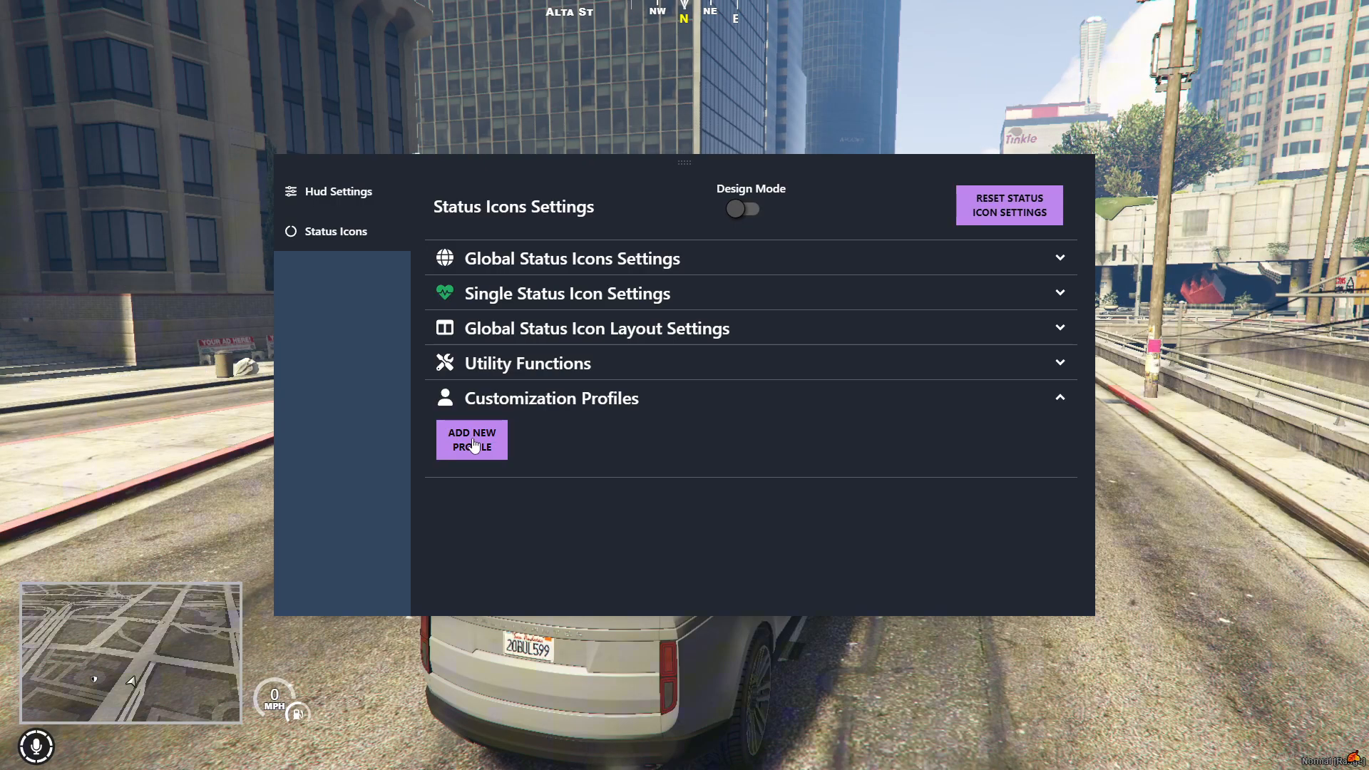
left_click(471, 439)
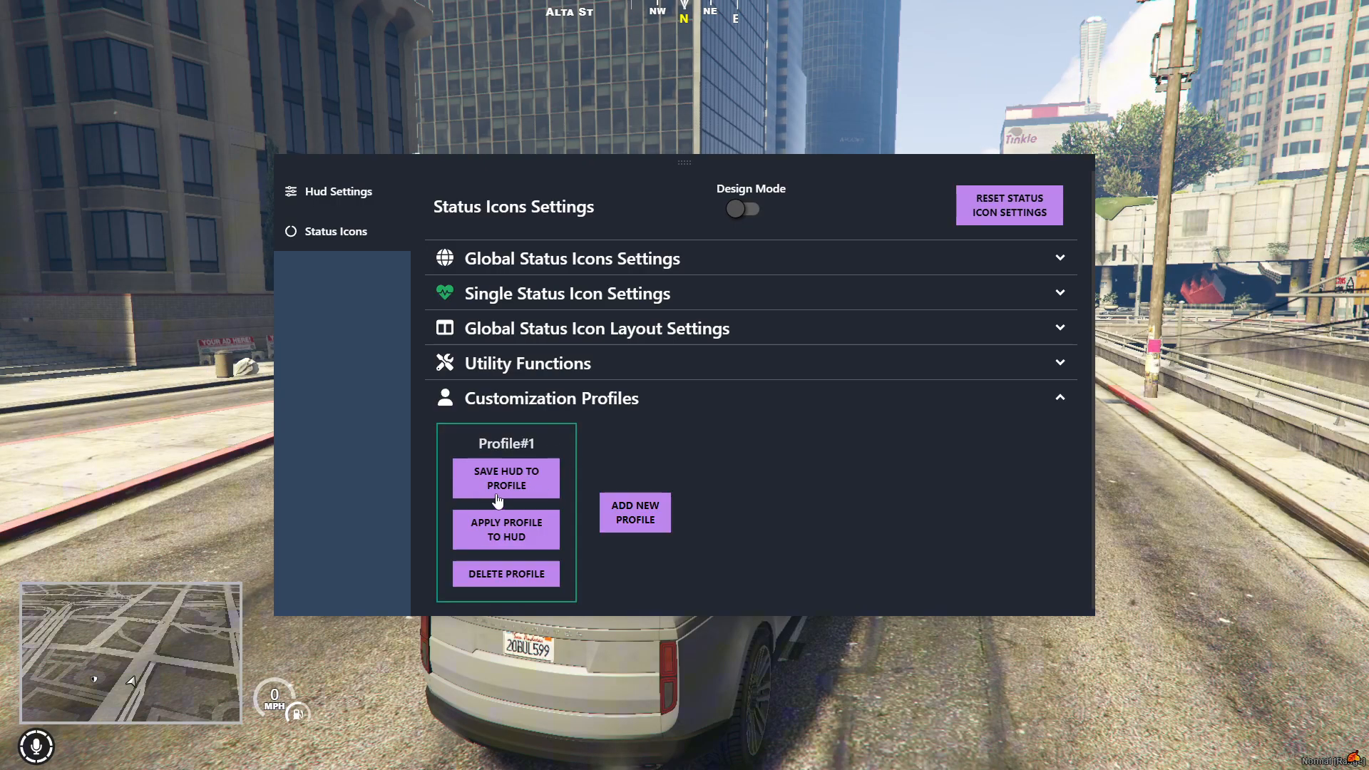
mouse_move(1042, 462)
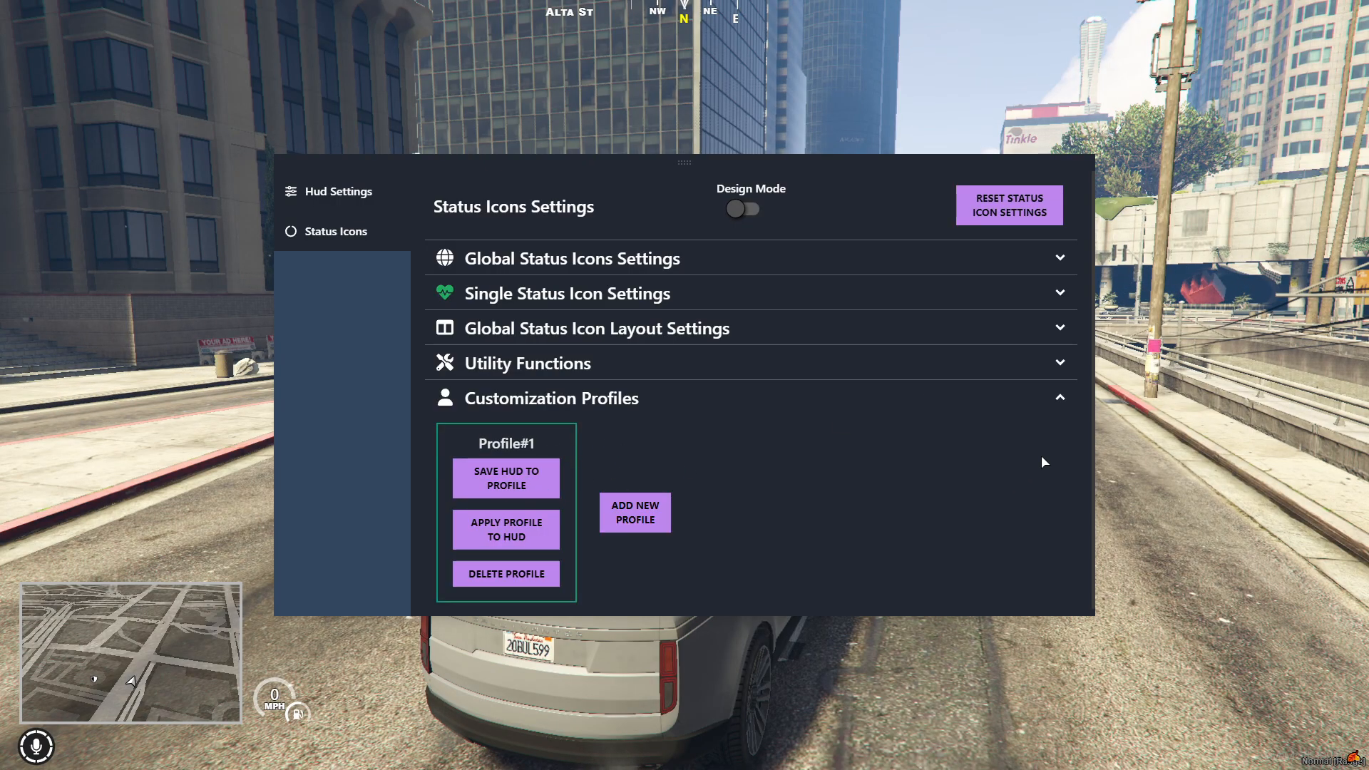
mouse_move(654, 469)
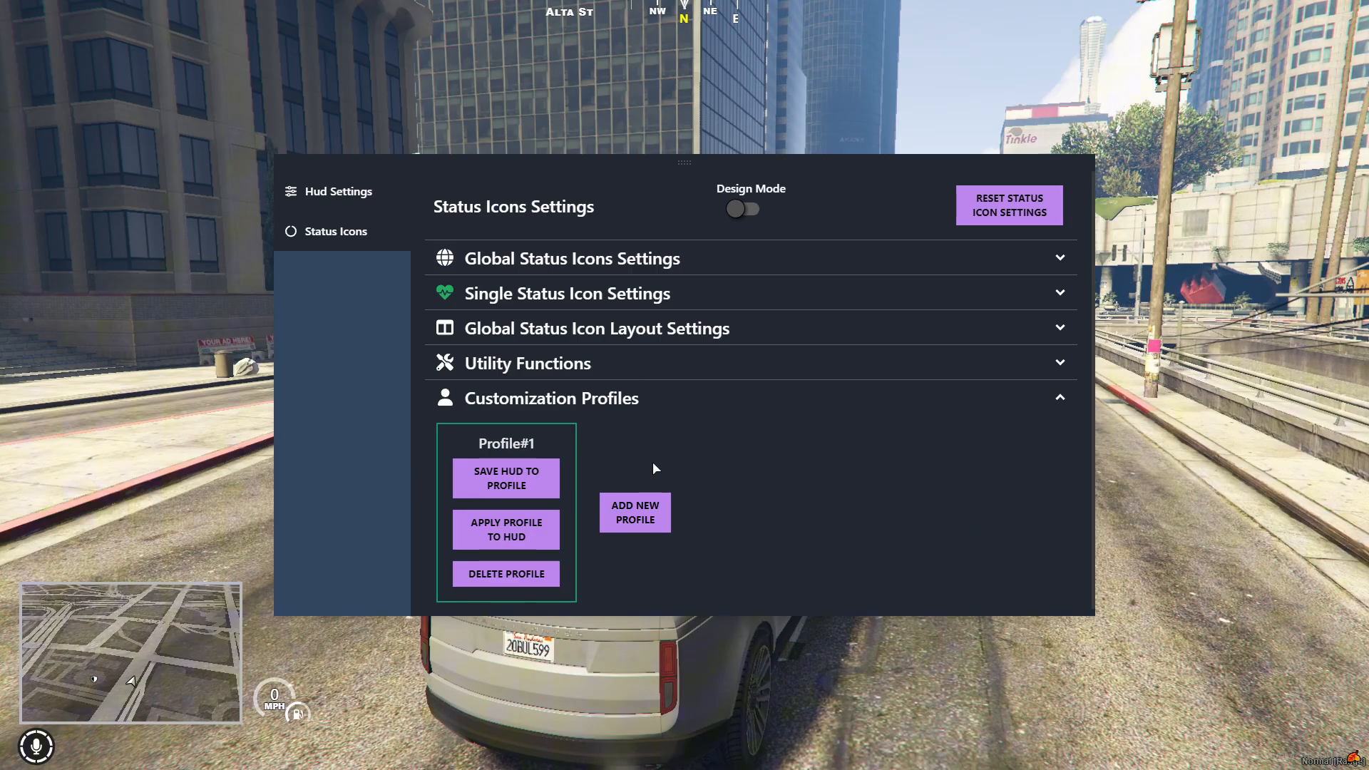
mouse_move(565, 463)
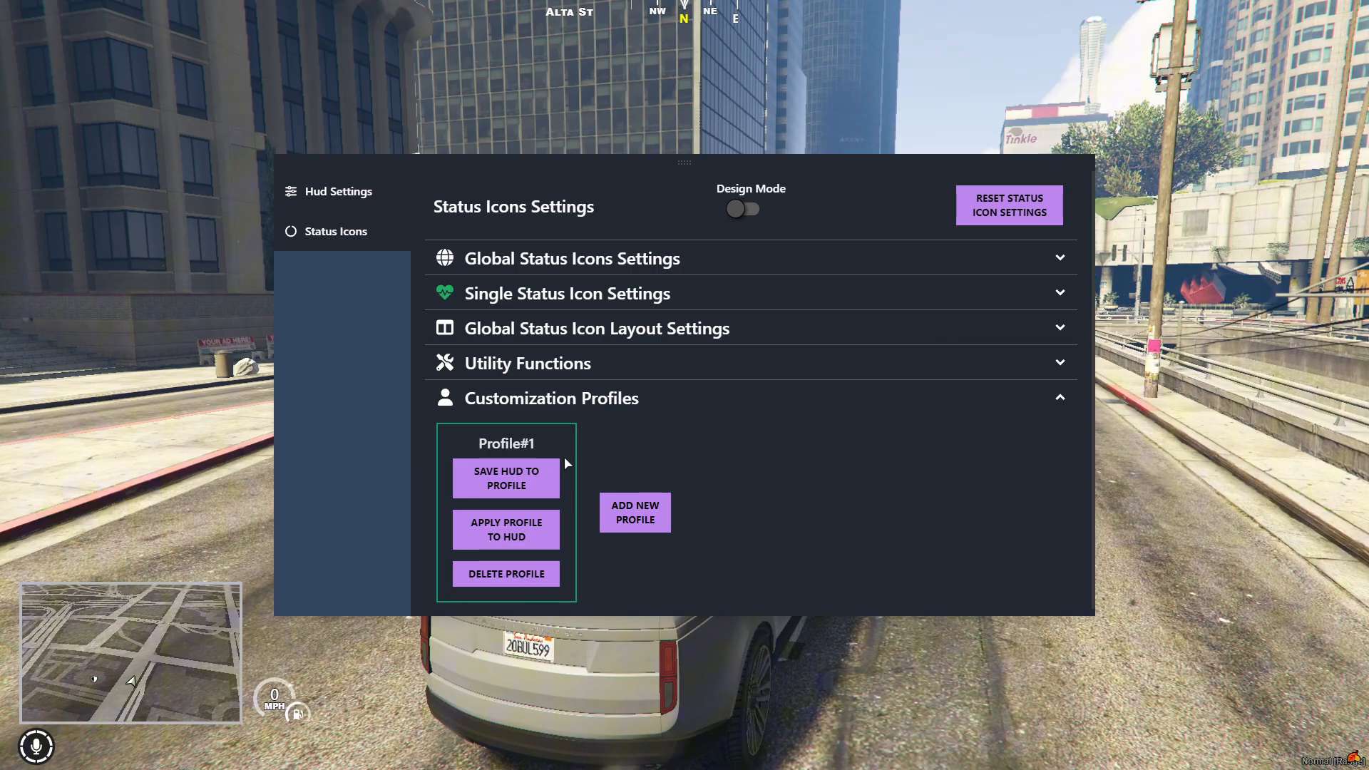
mouse_move(1089, 420)
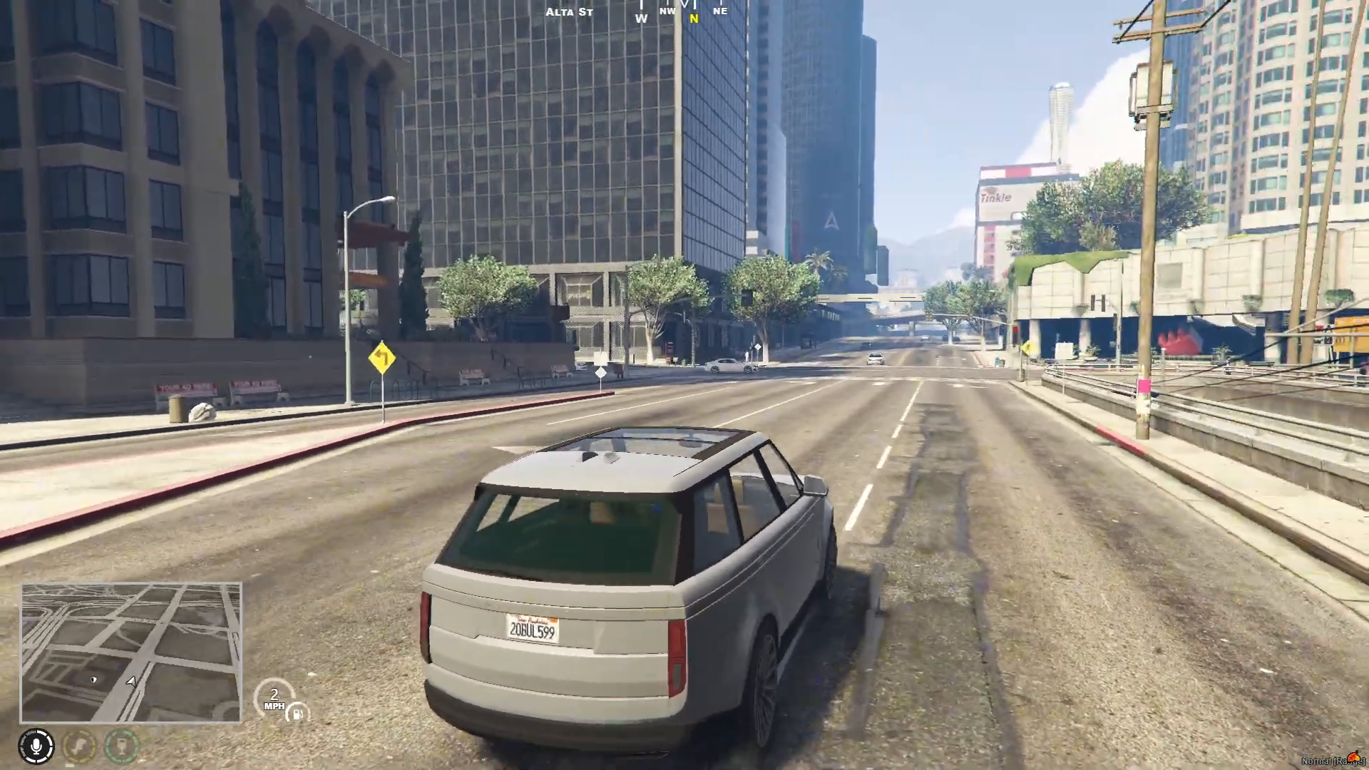
- Drive the SUV along Alta St and onto Vespucci Blvd with the restyled HUD
key("w")
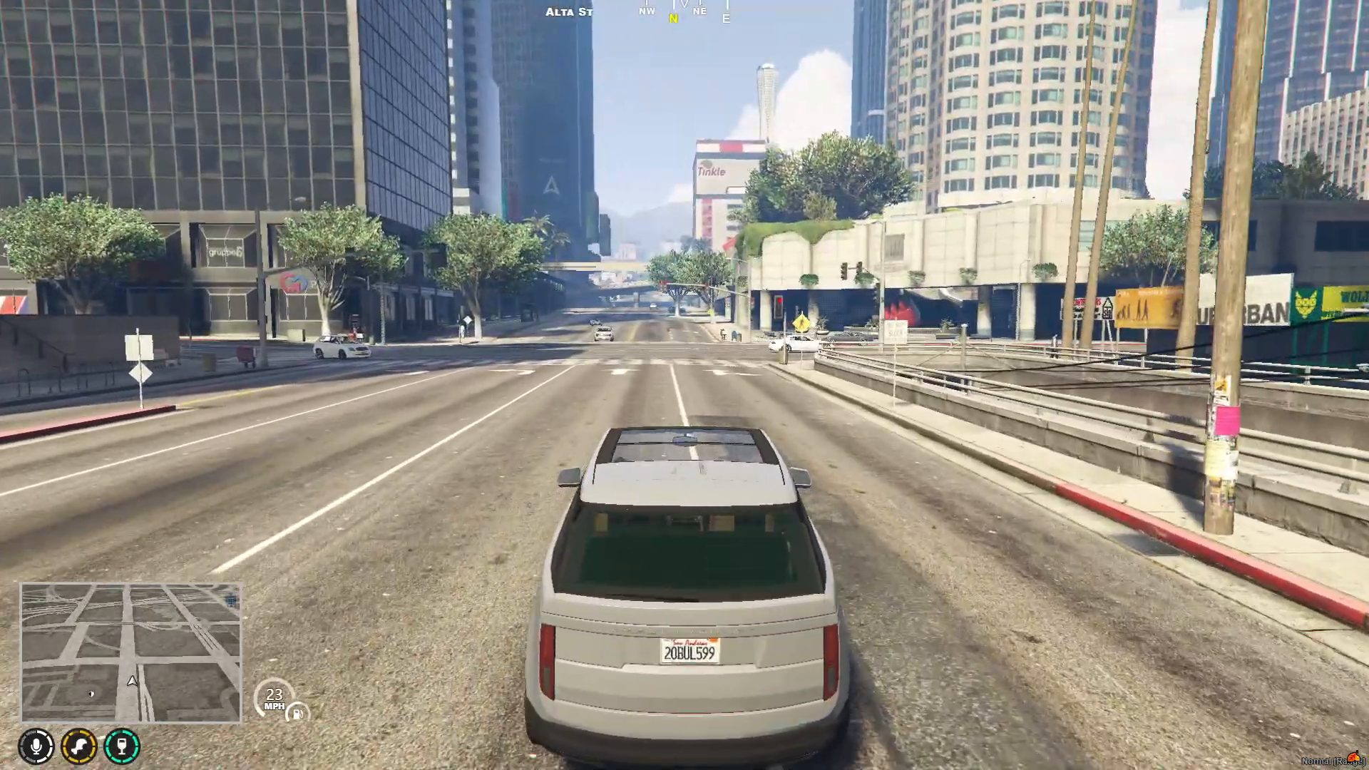
key("w")
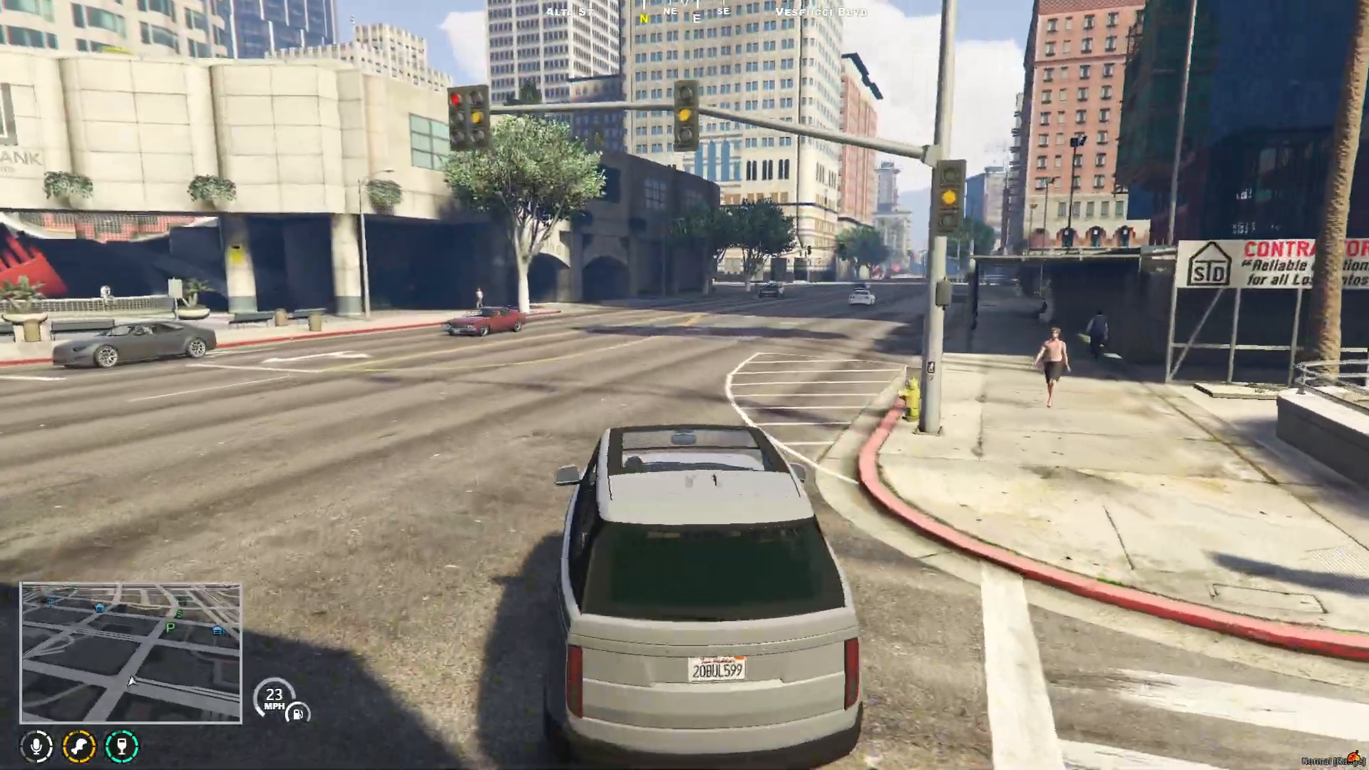
key("w")
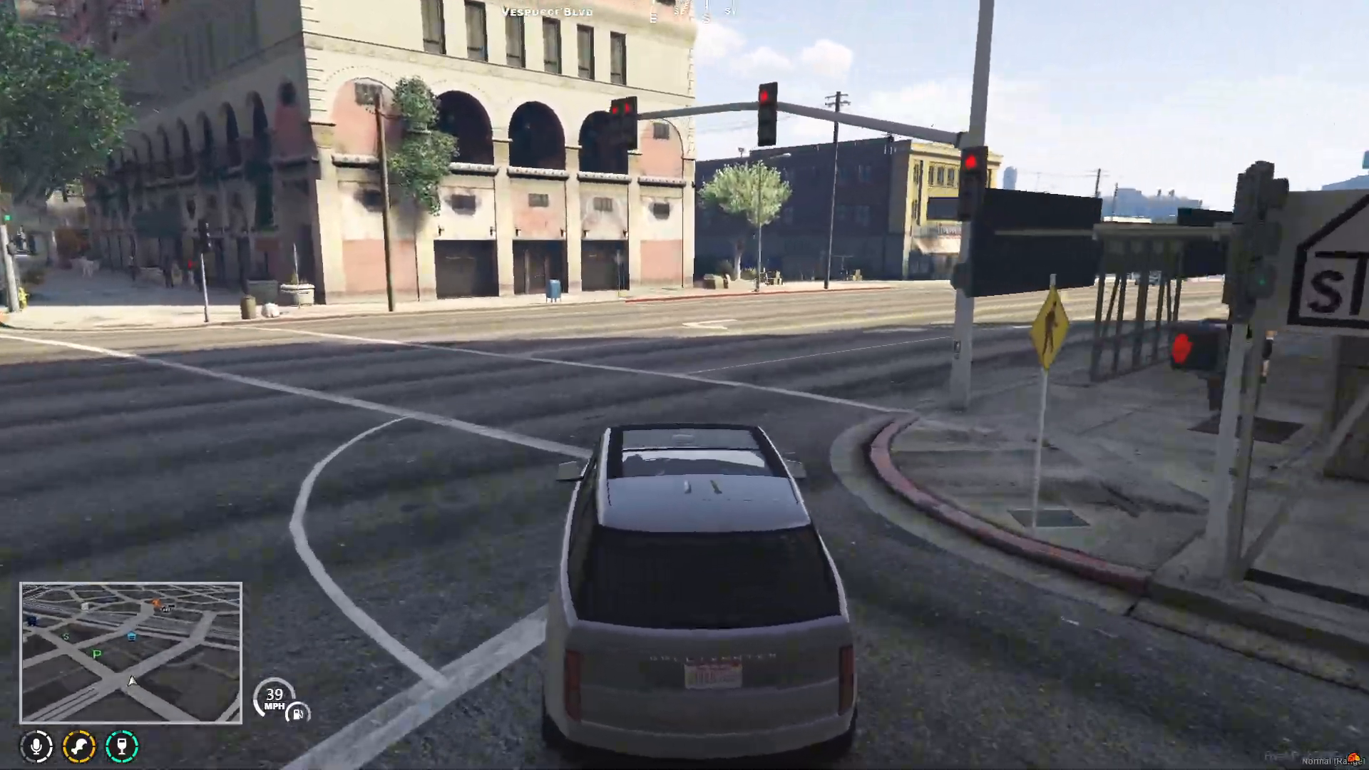
key("w")
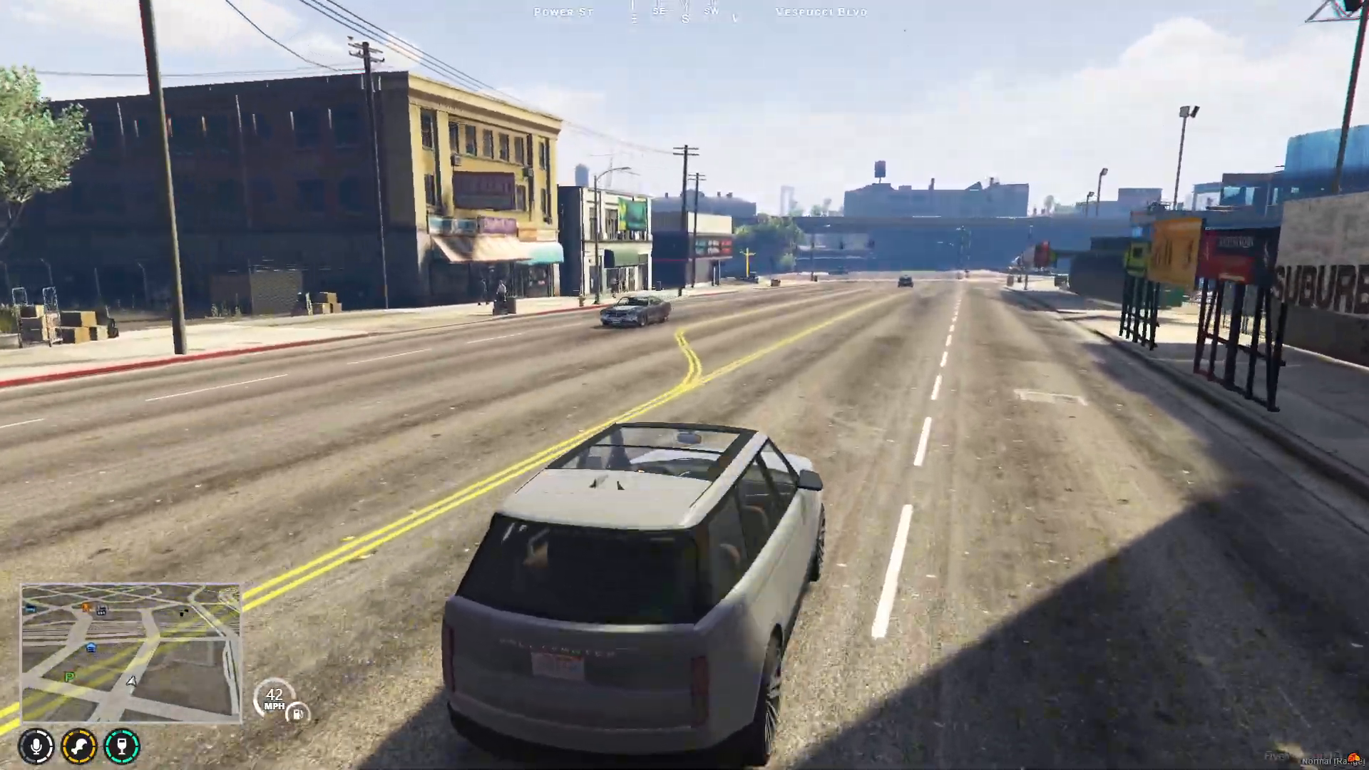
key("w")
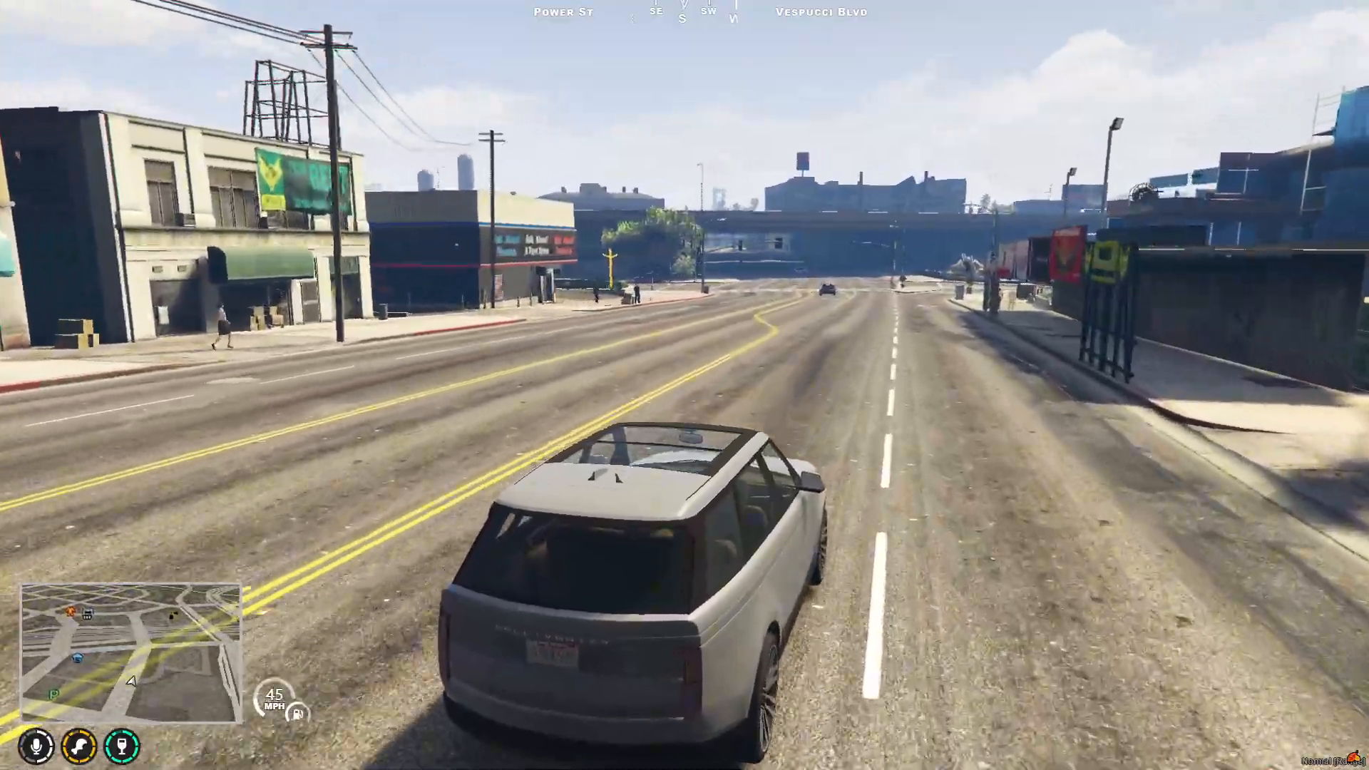
key("w")
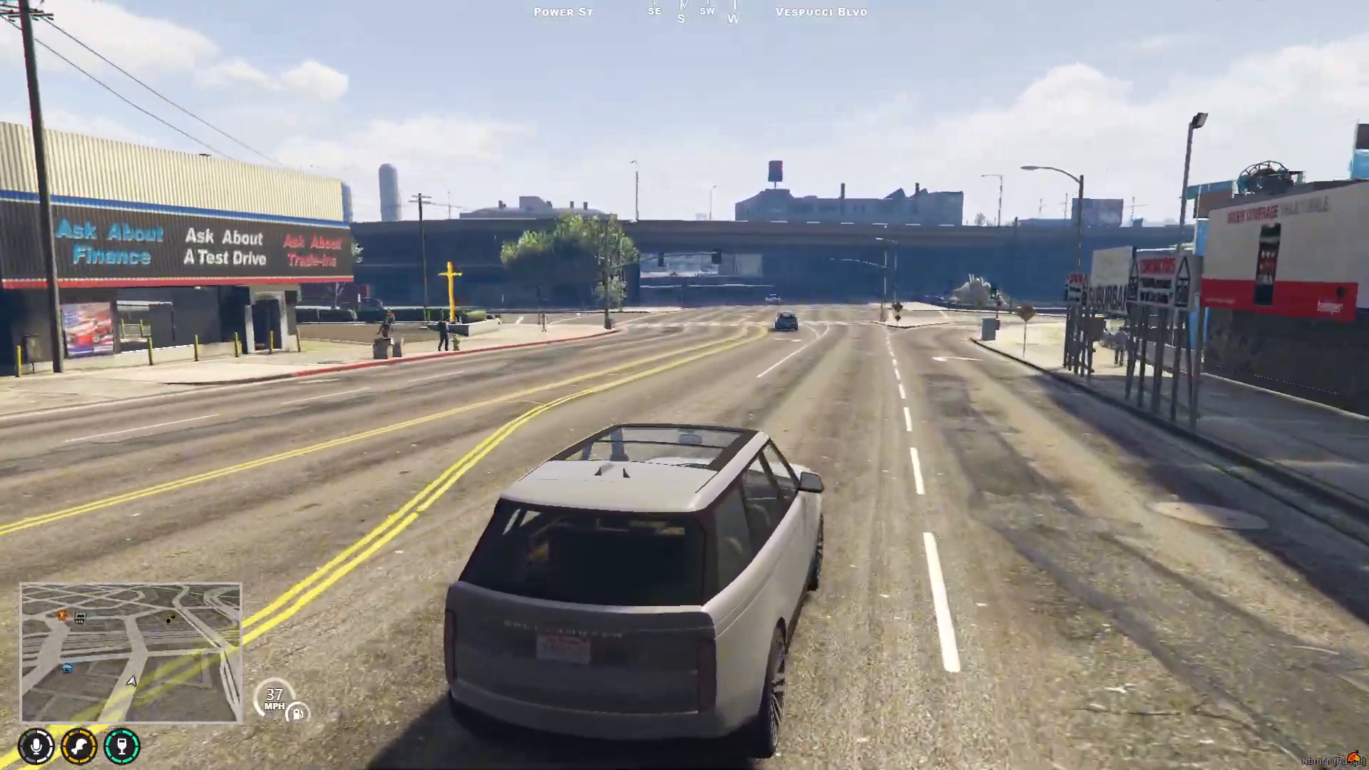
key("w")
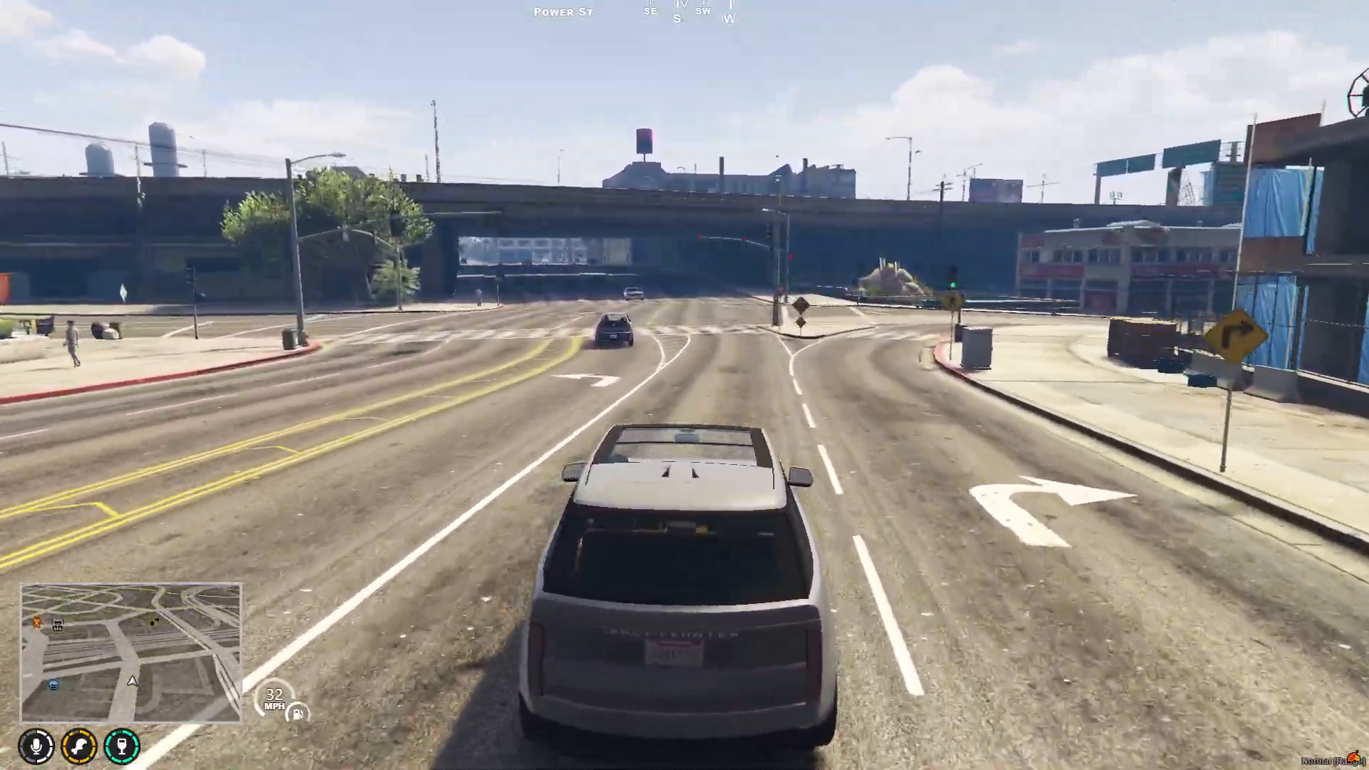
key("w")
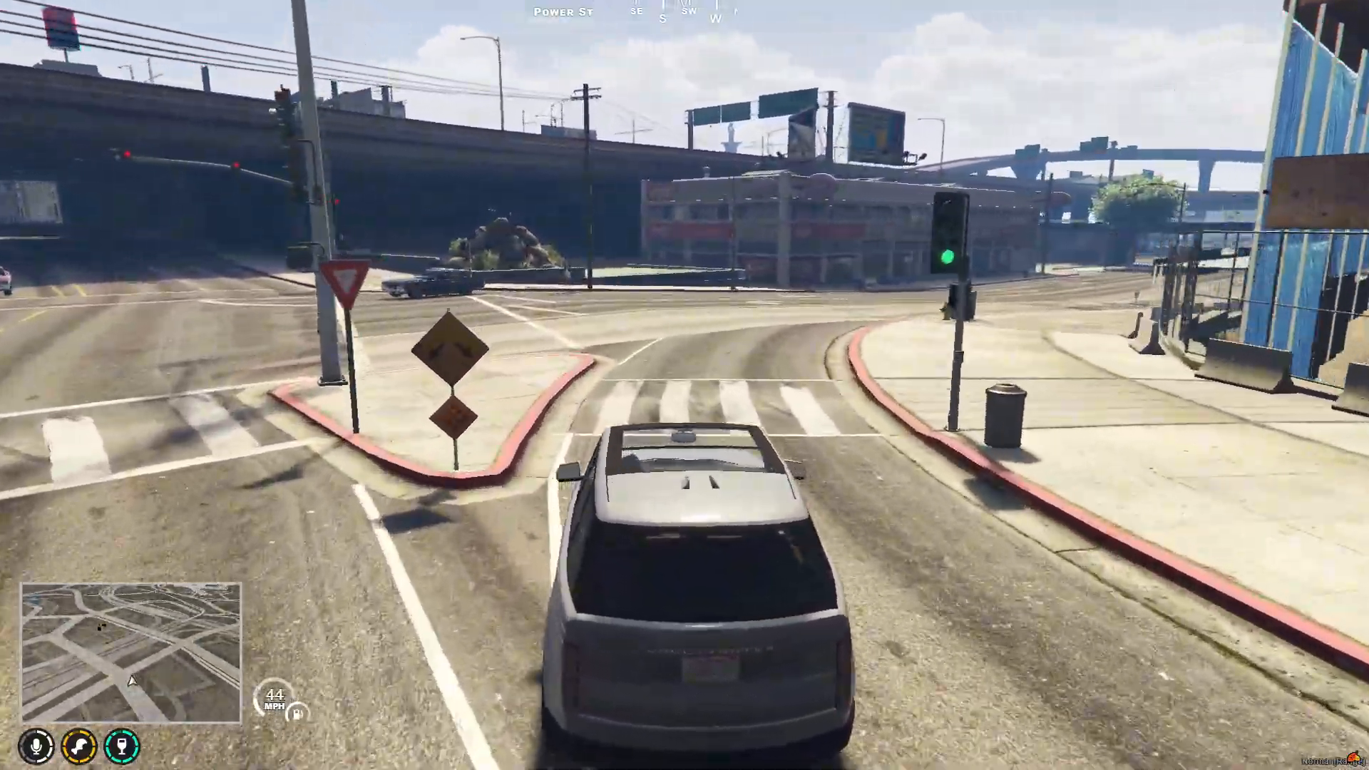